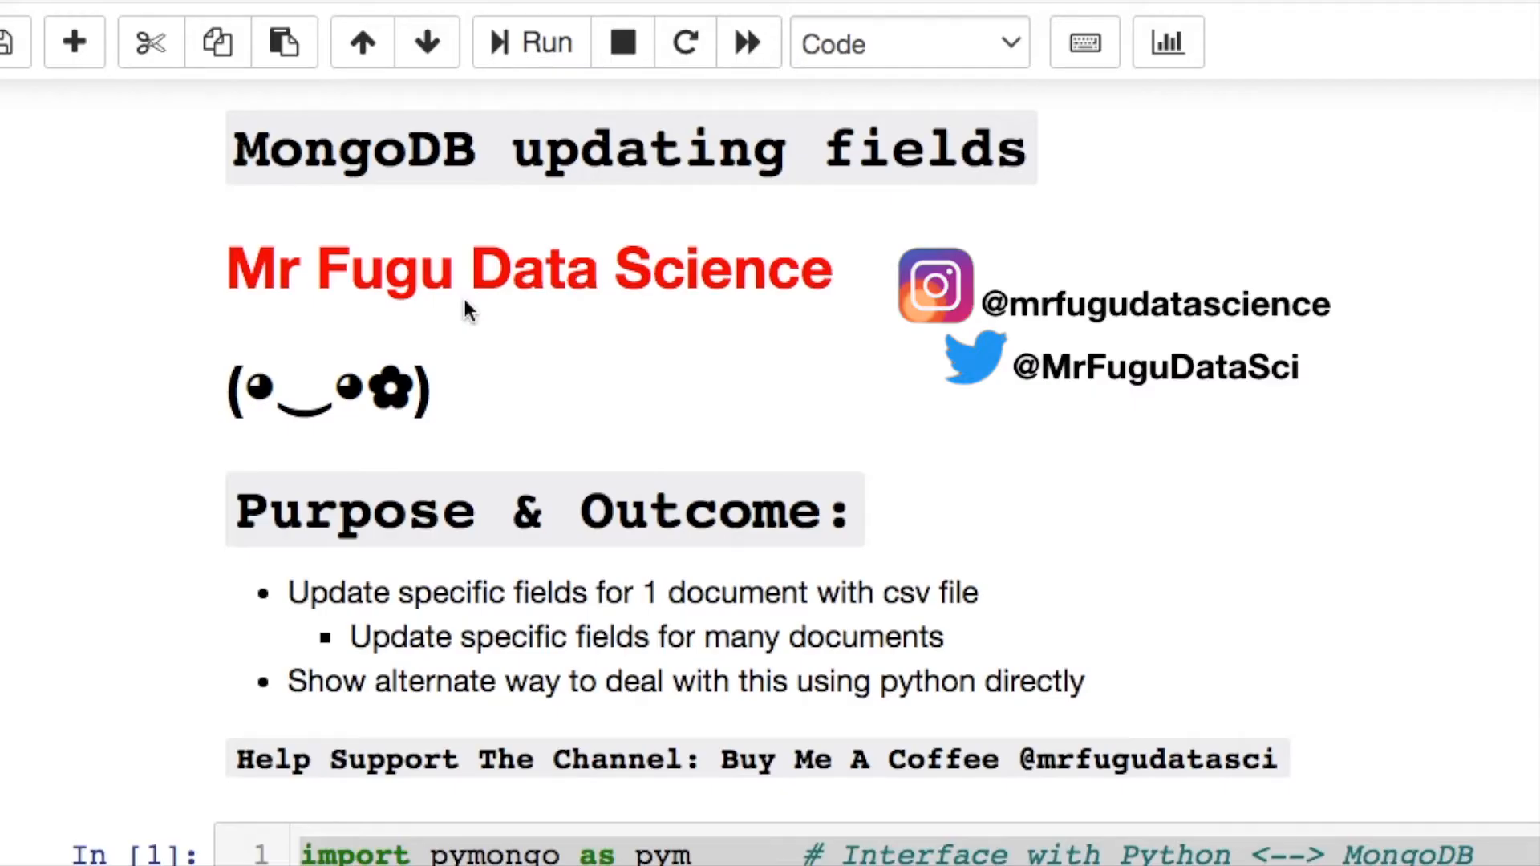
{"action": "mouse_move", "coordinate": [403, 119]}
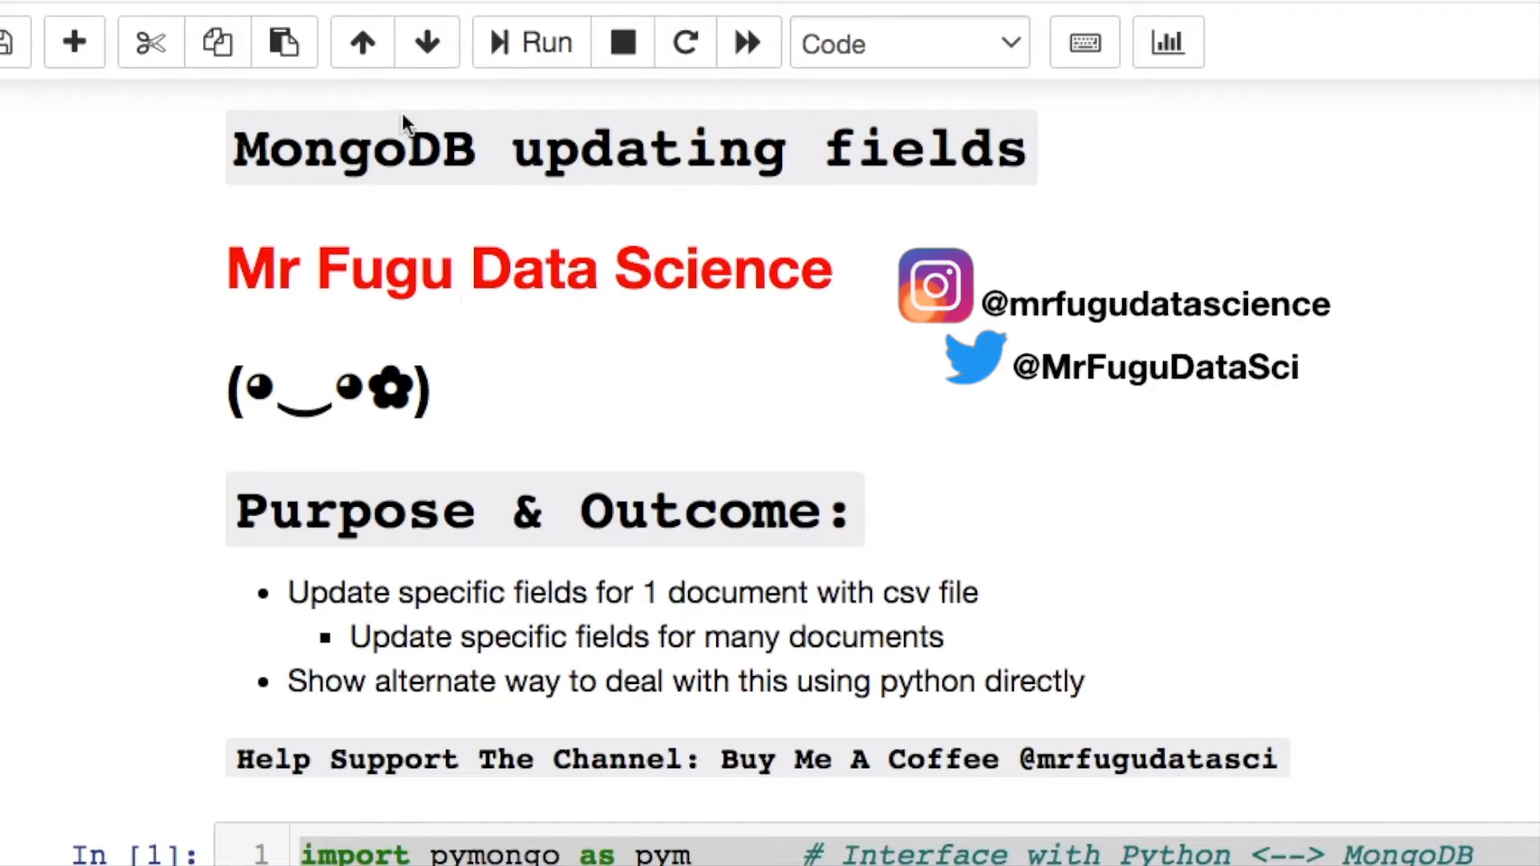
{"action": "mouse_move", "coordinate": [421, 164]}
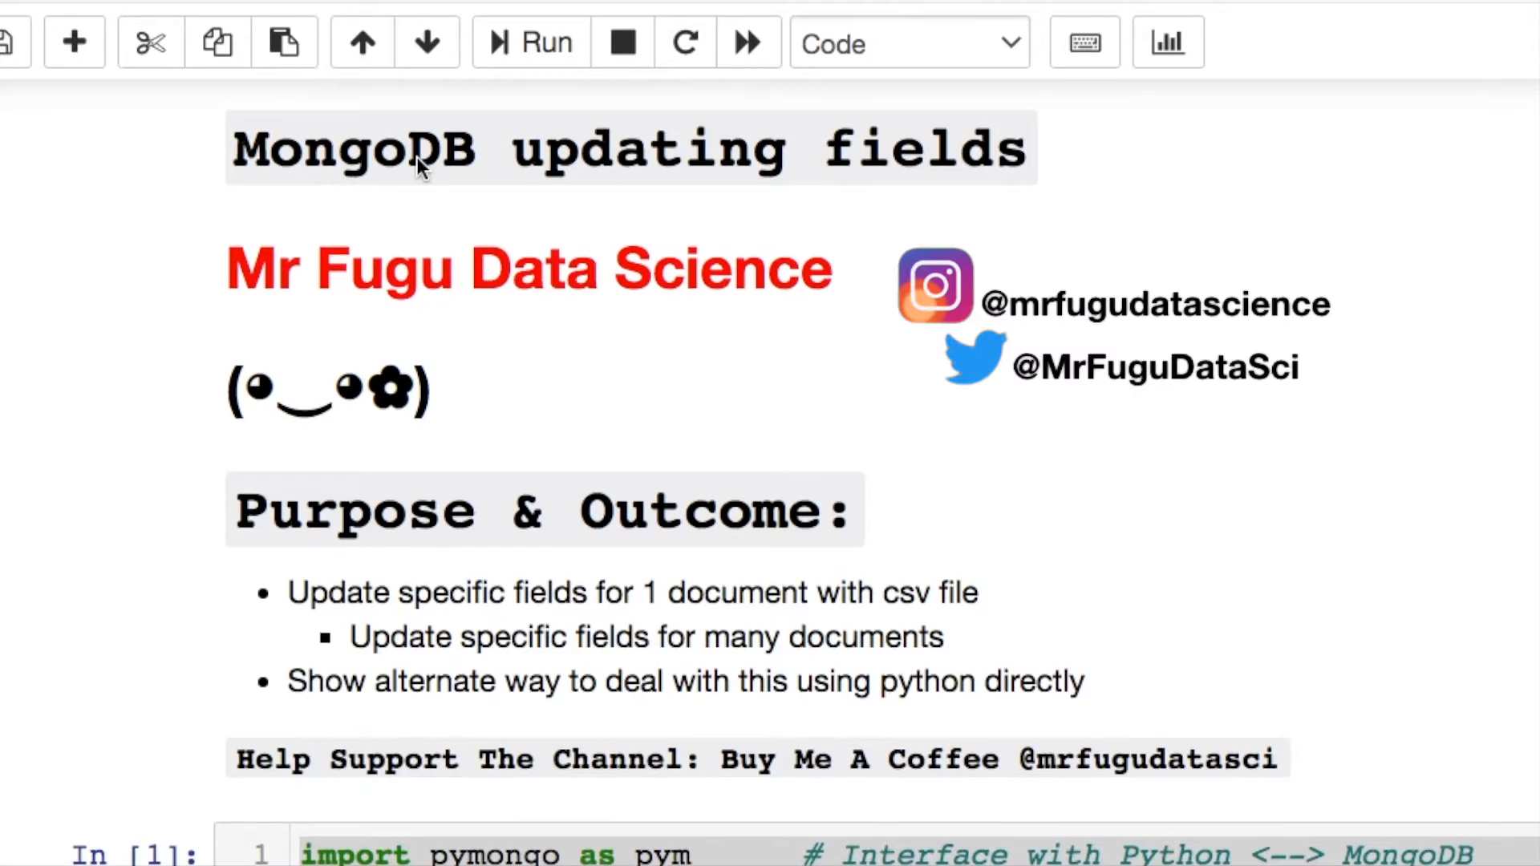
{"action": "mouse_move", "coordinate": [236, 152]}
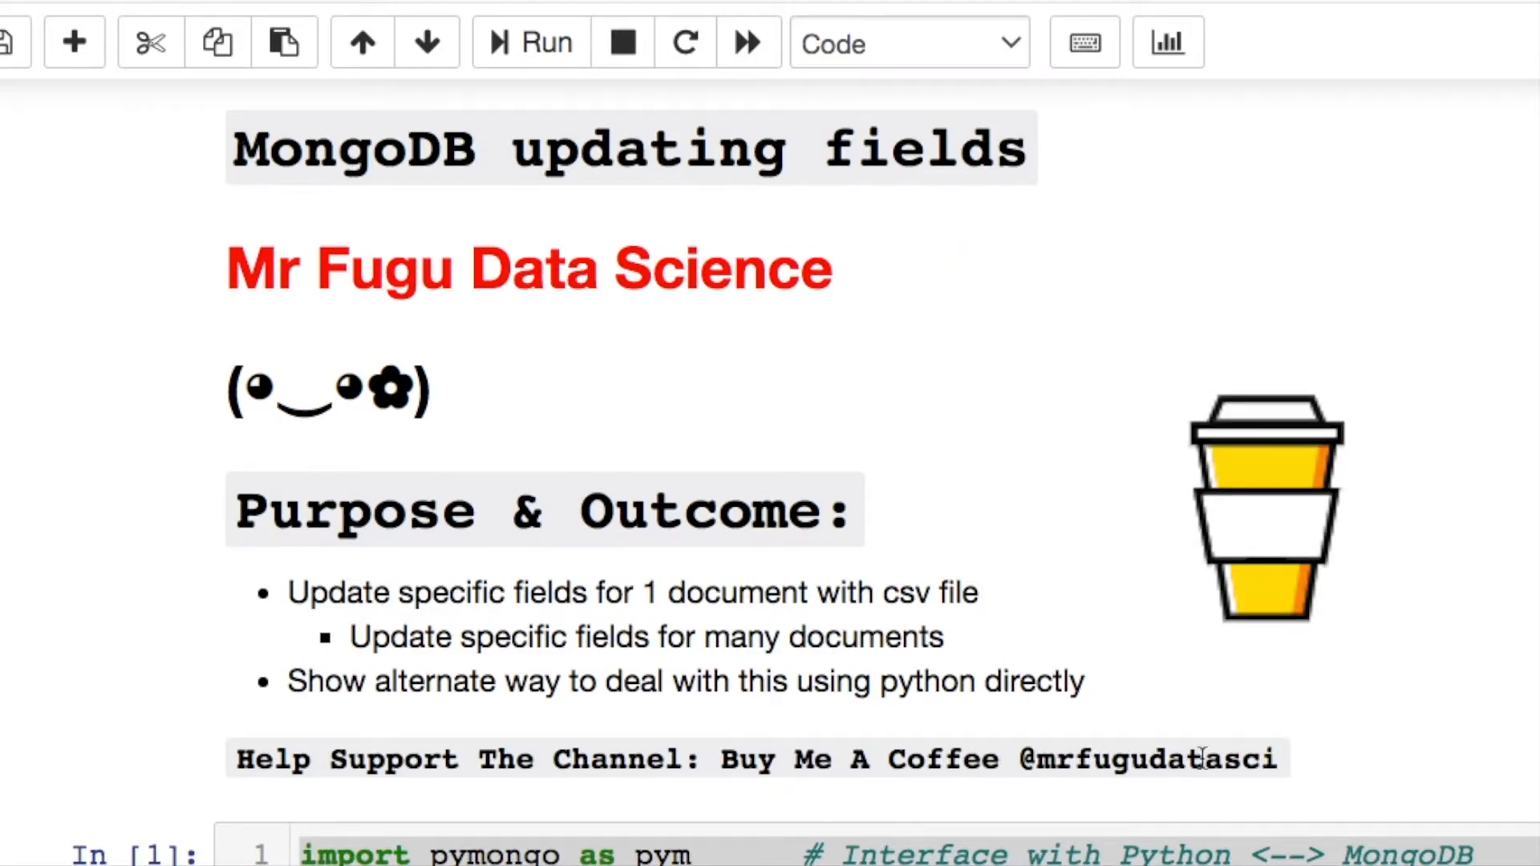
- Review the sample document's address and street keys and its requirement_document block
{"action": "scroll", "scroll_direction": "down", "scroll_amount": 3}
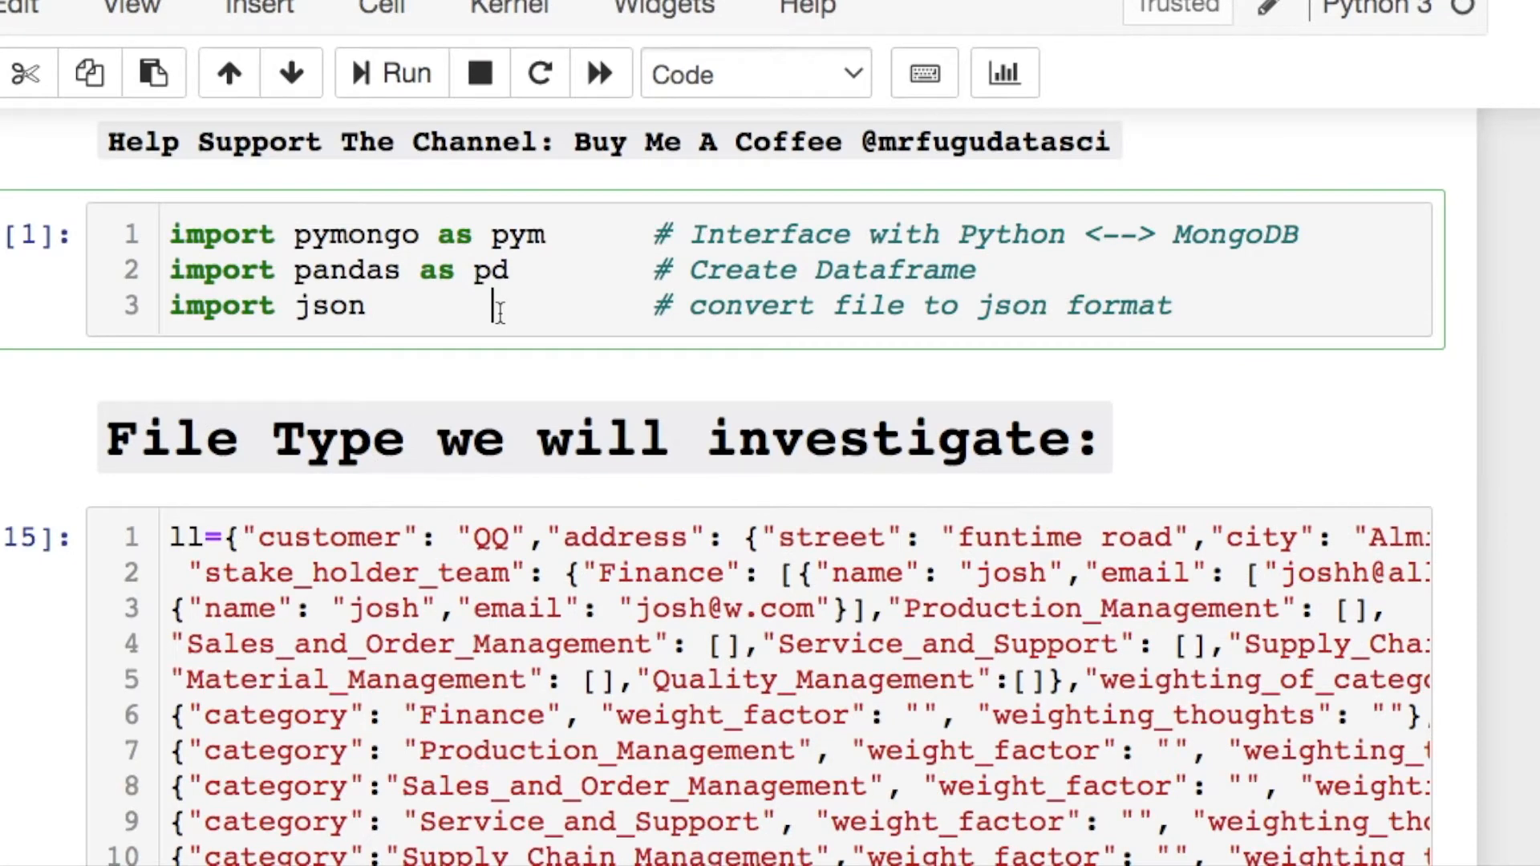
{"action": "mouse_move", "coordinate": [1191, 316]}
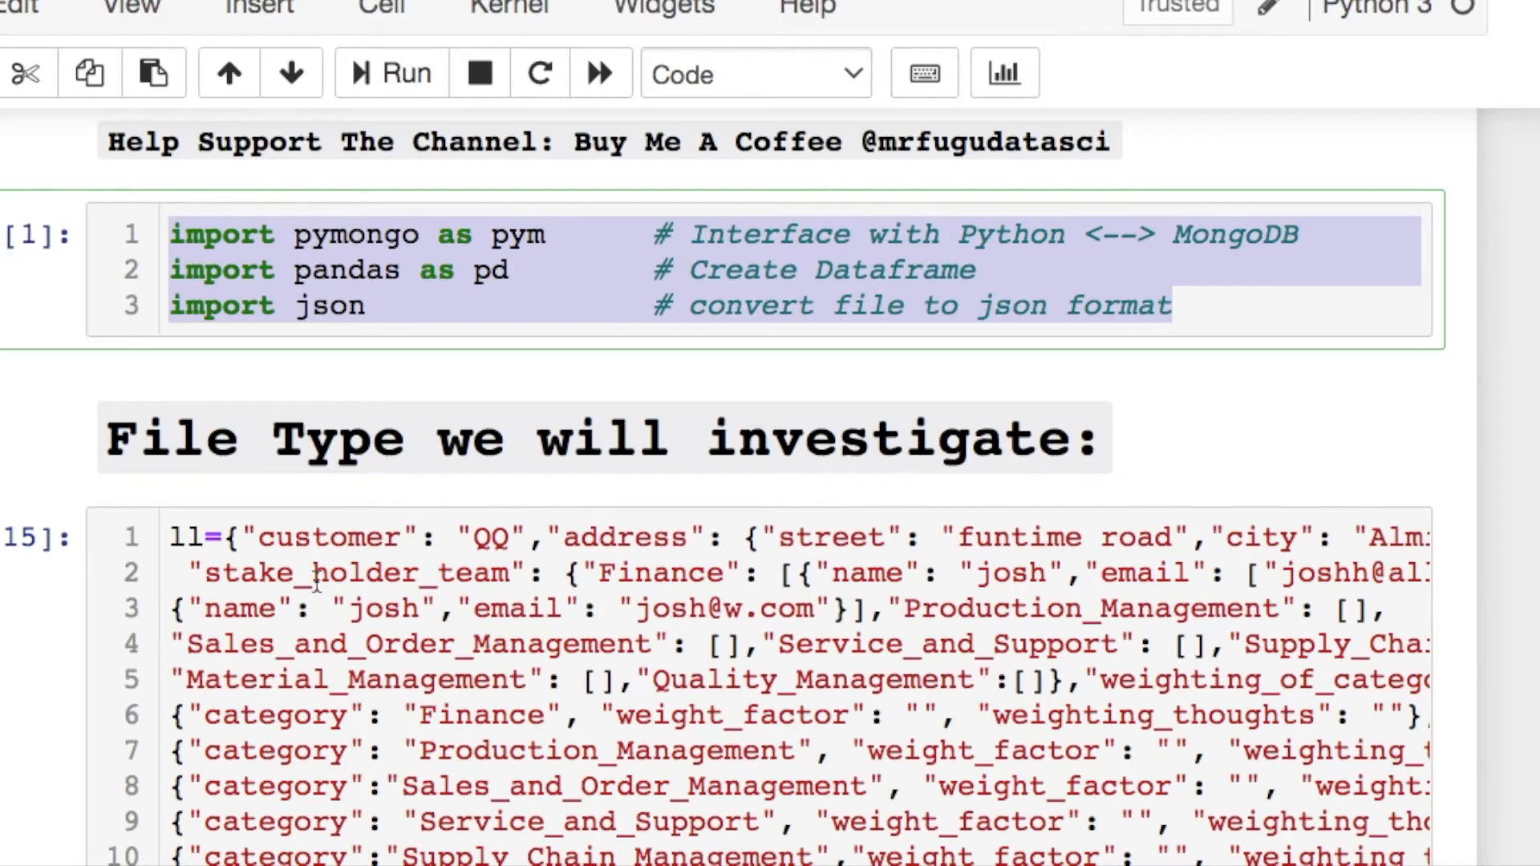
{"action": "scroll", "scroll_direction": "down", "scroll_amount": 3}
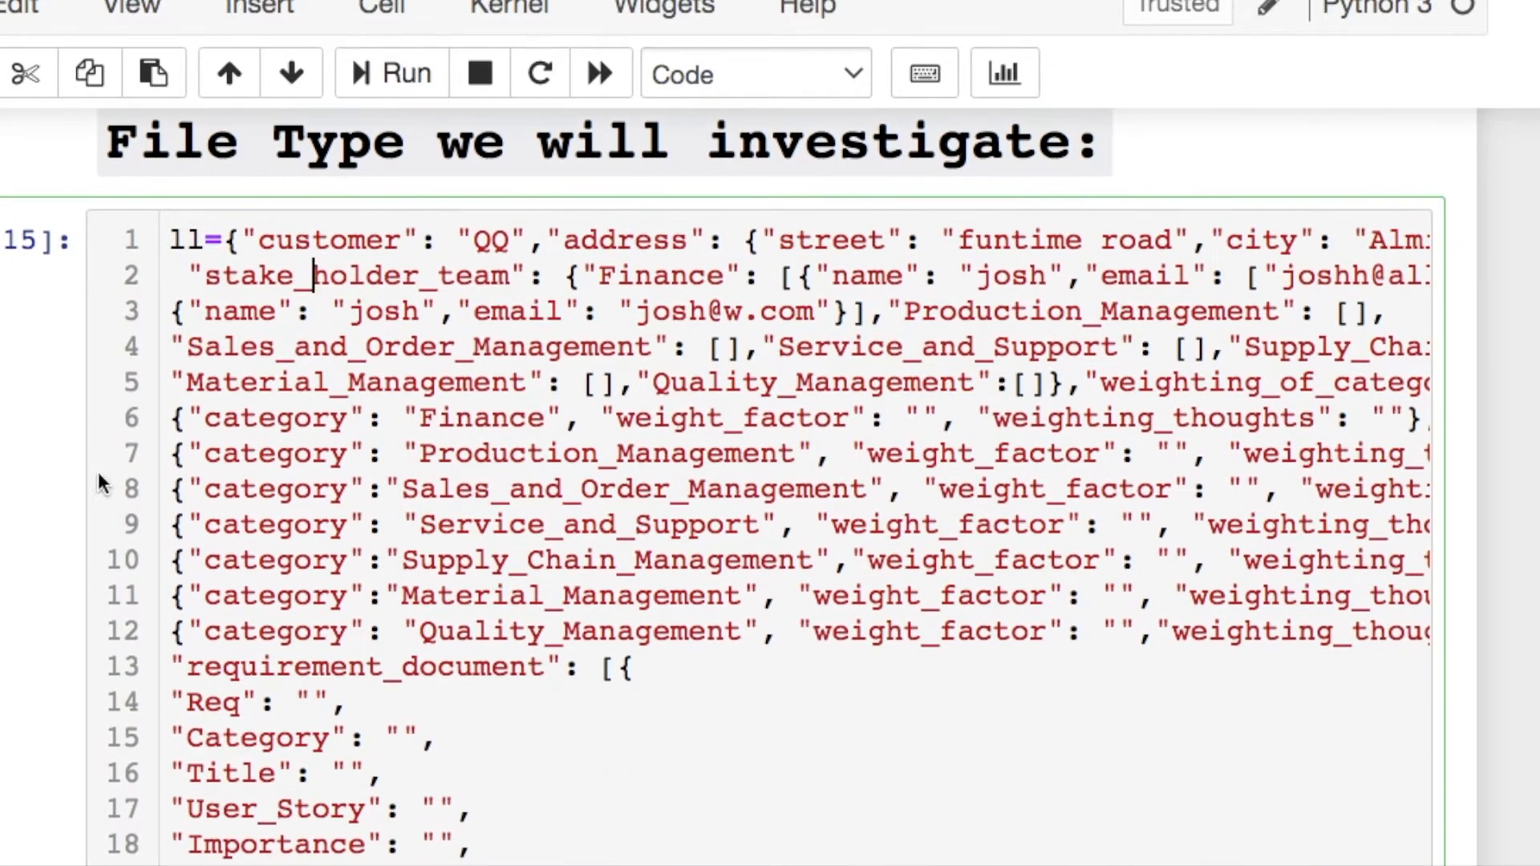
{"action": "left_click_drag", "start_coordinate": [177, 237], "coordinate": [412, 771]}
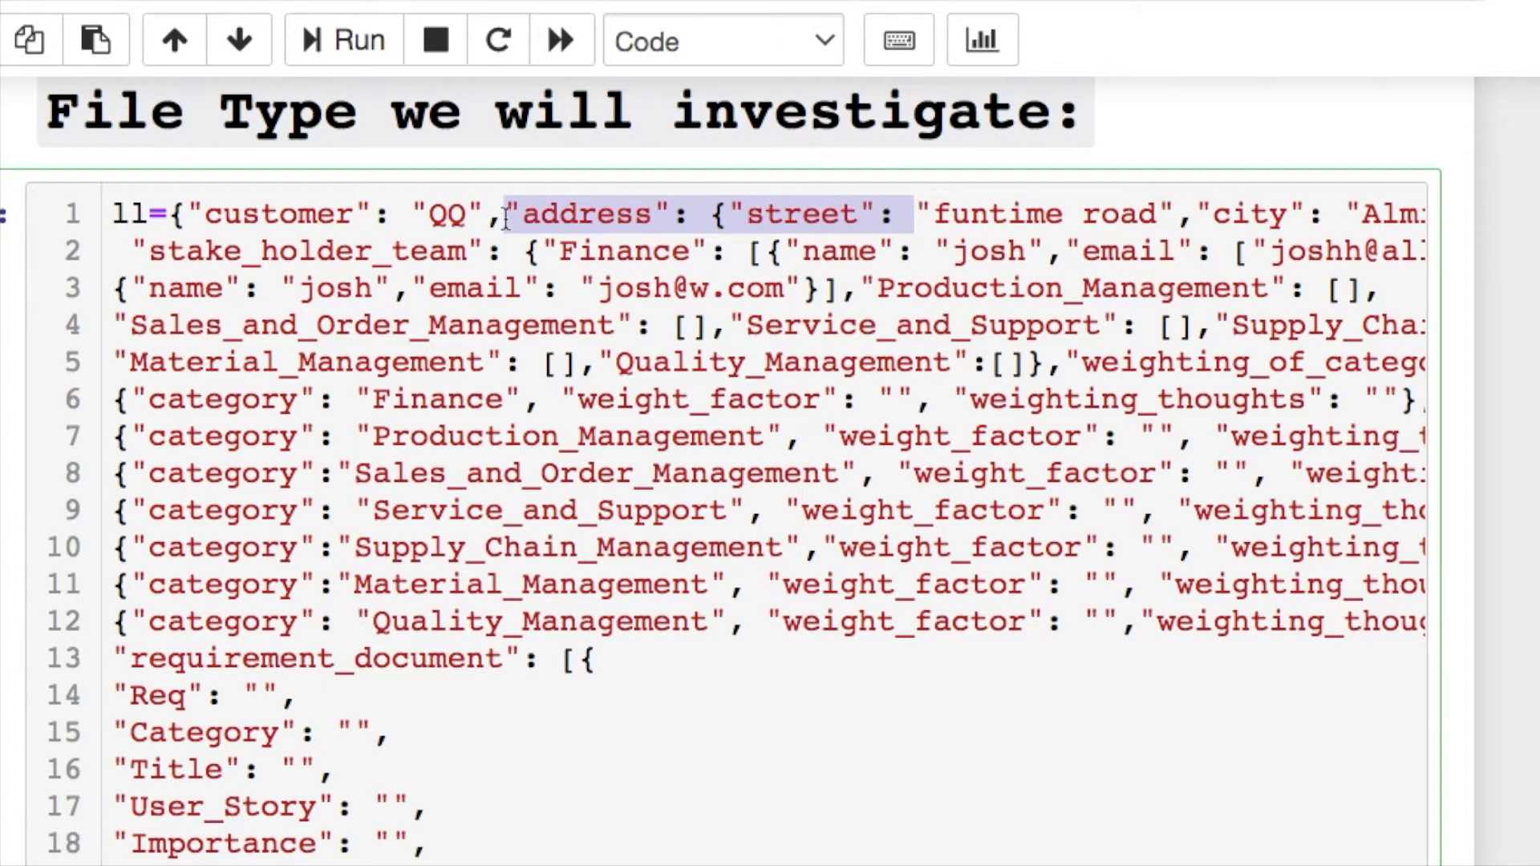
{"action": "double_click", "coordinate": [305, 251]}
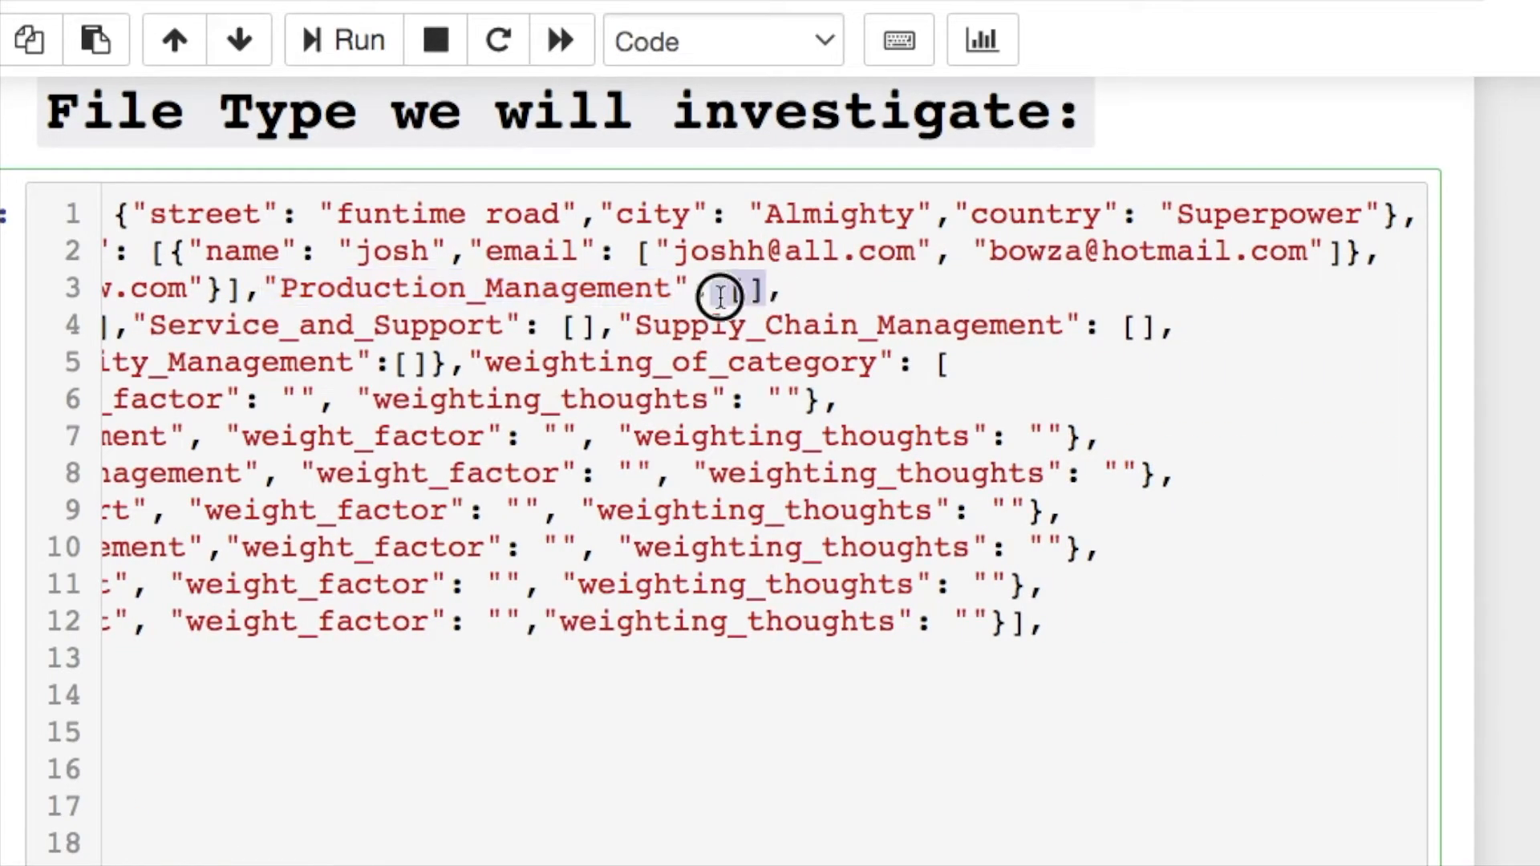
{"action": "left_click", "coordinate": [721, 295]}
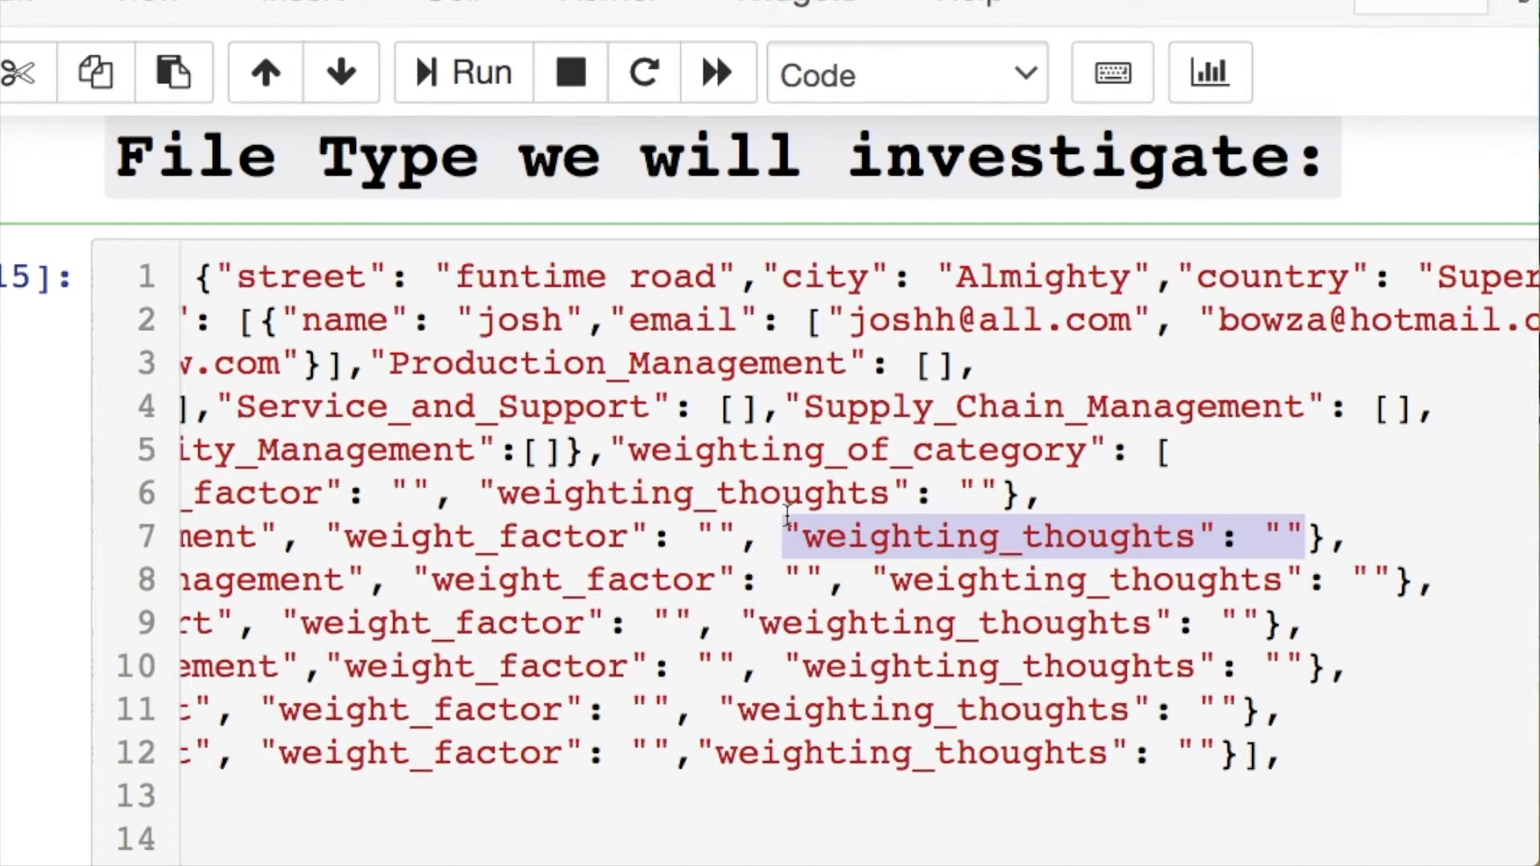
{"action": "scroll", "scroll_direction": "down", "scroll_amount": 3}
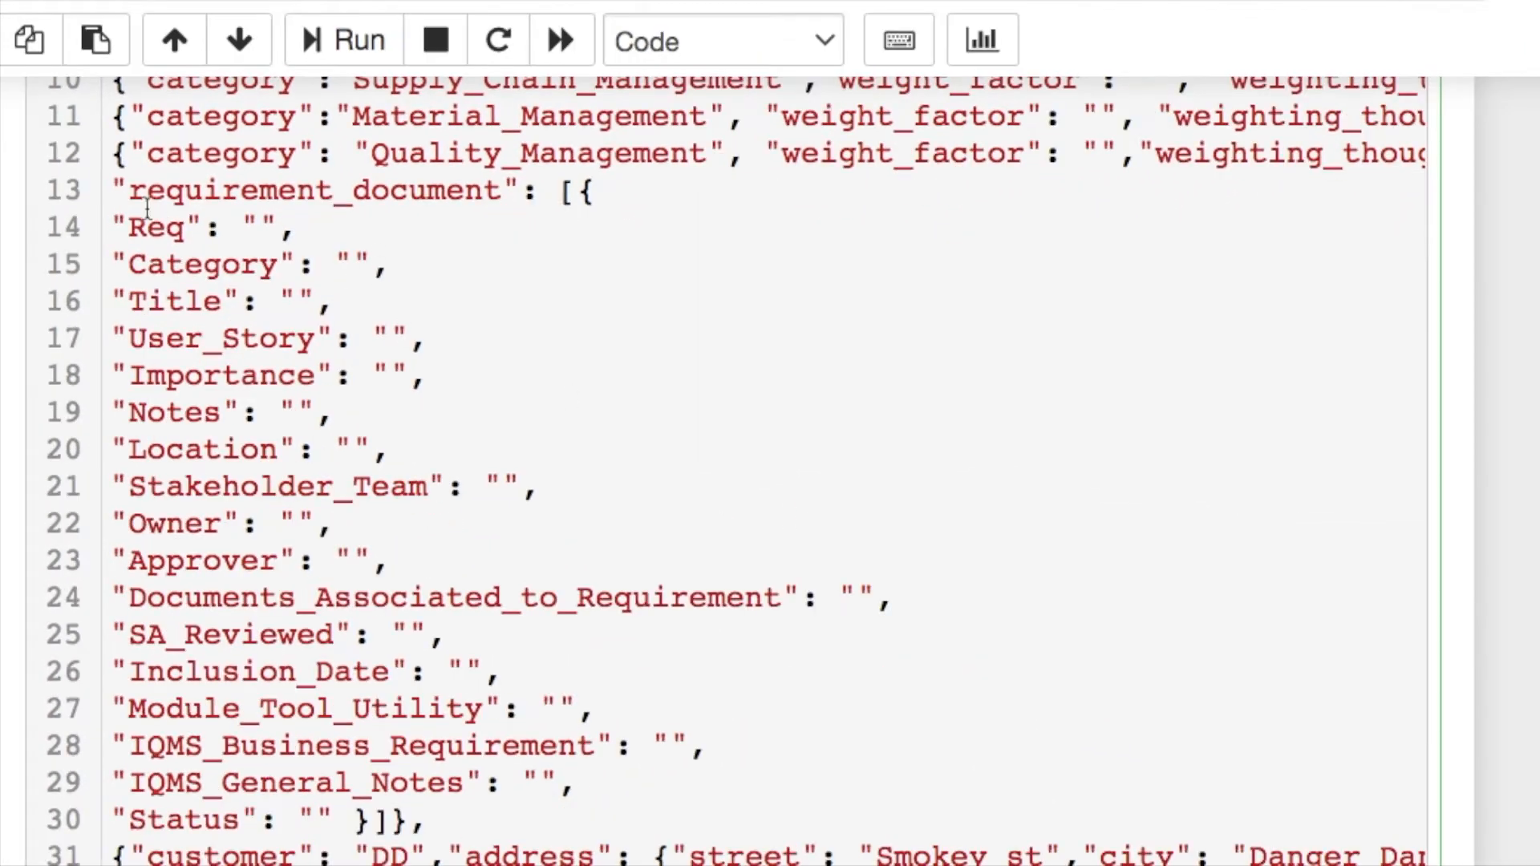
{"action": "left_click_drag", "start_coordinate": [137, 191], "coordinate": [596, 634]}
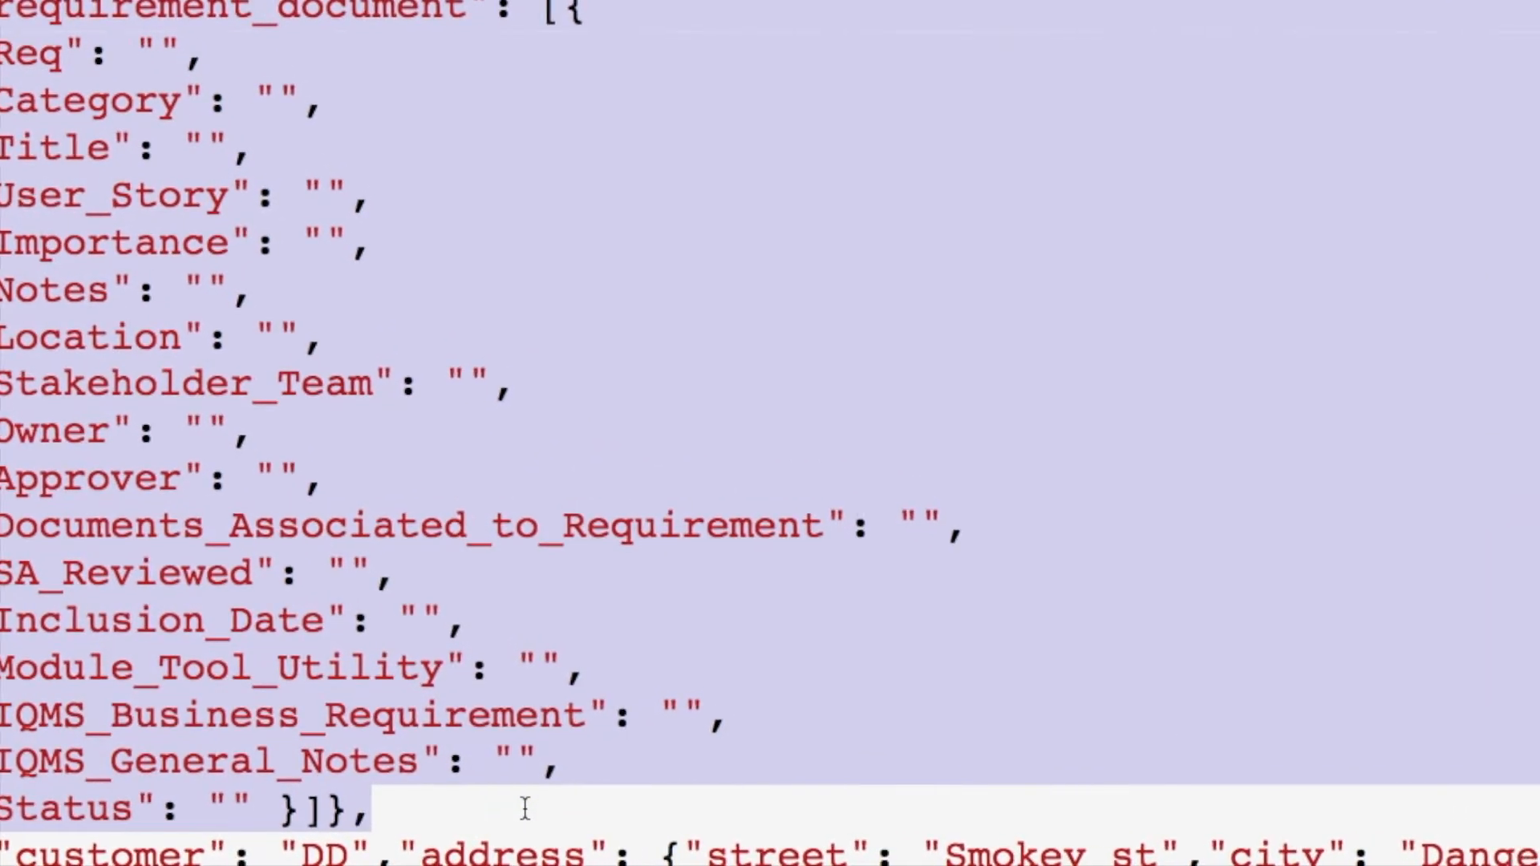
- Scroll down and across the notebook's later cells and outputs
{"action": "scroll", "scroll_direction": "down", "scroll_amount": 3}
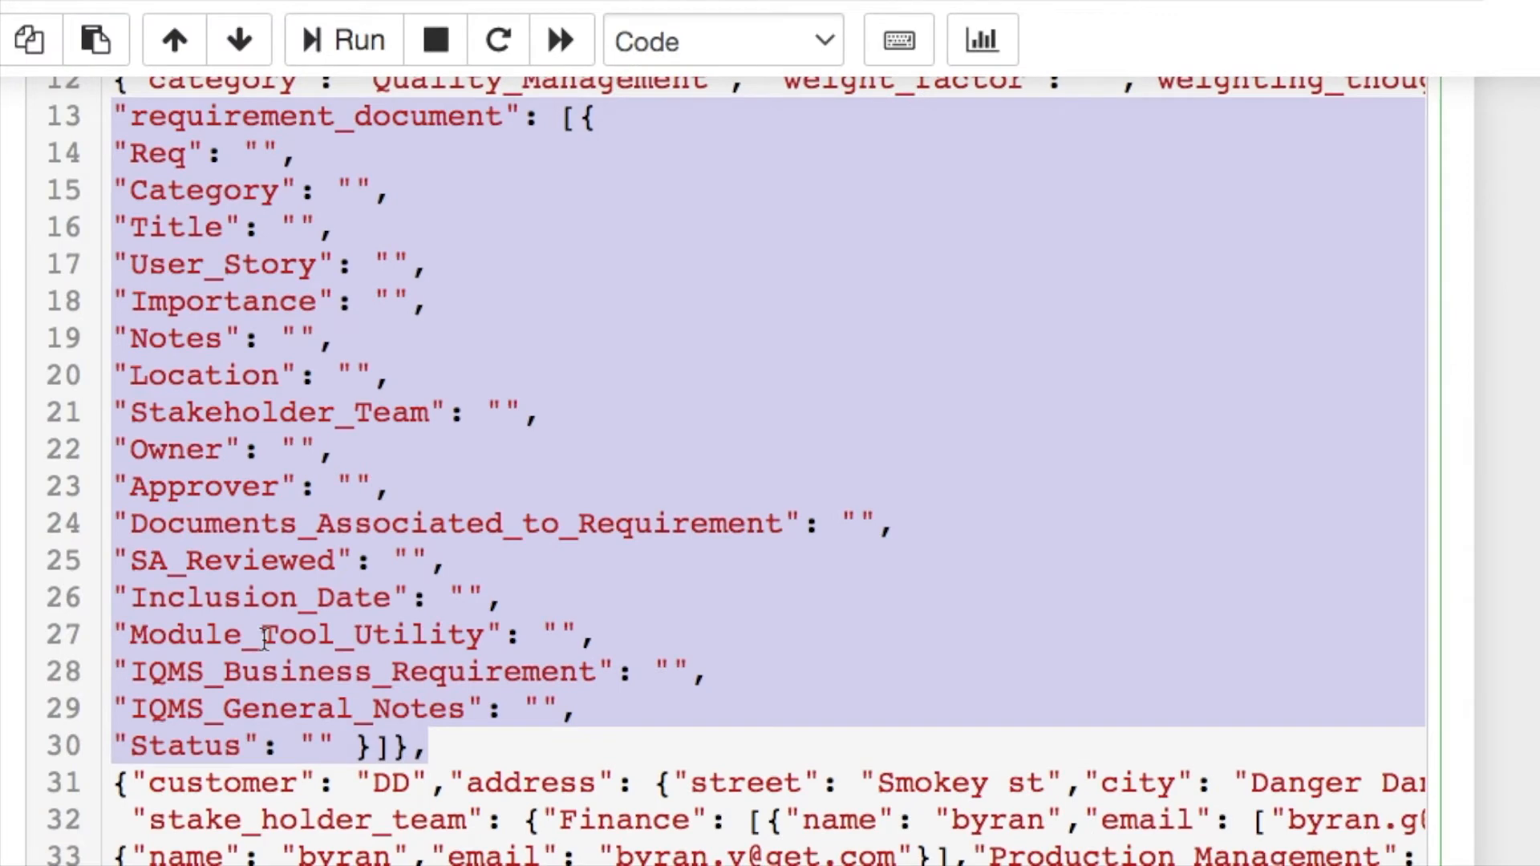
{"action": "scroll", "scroll_direction": "down", "scroll_amount": 3}
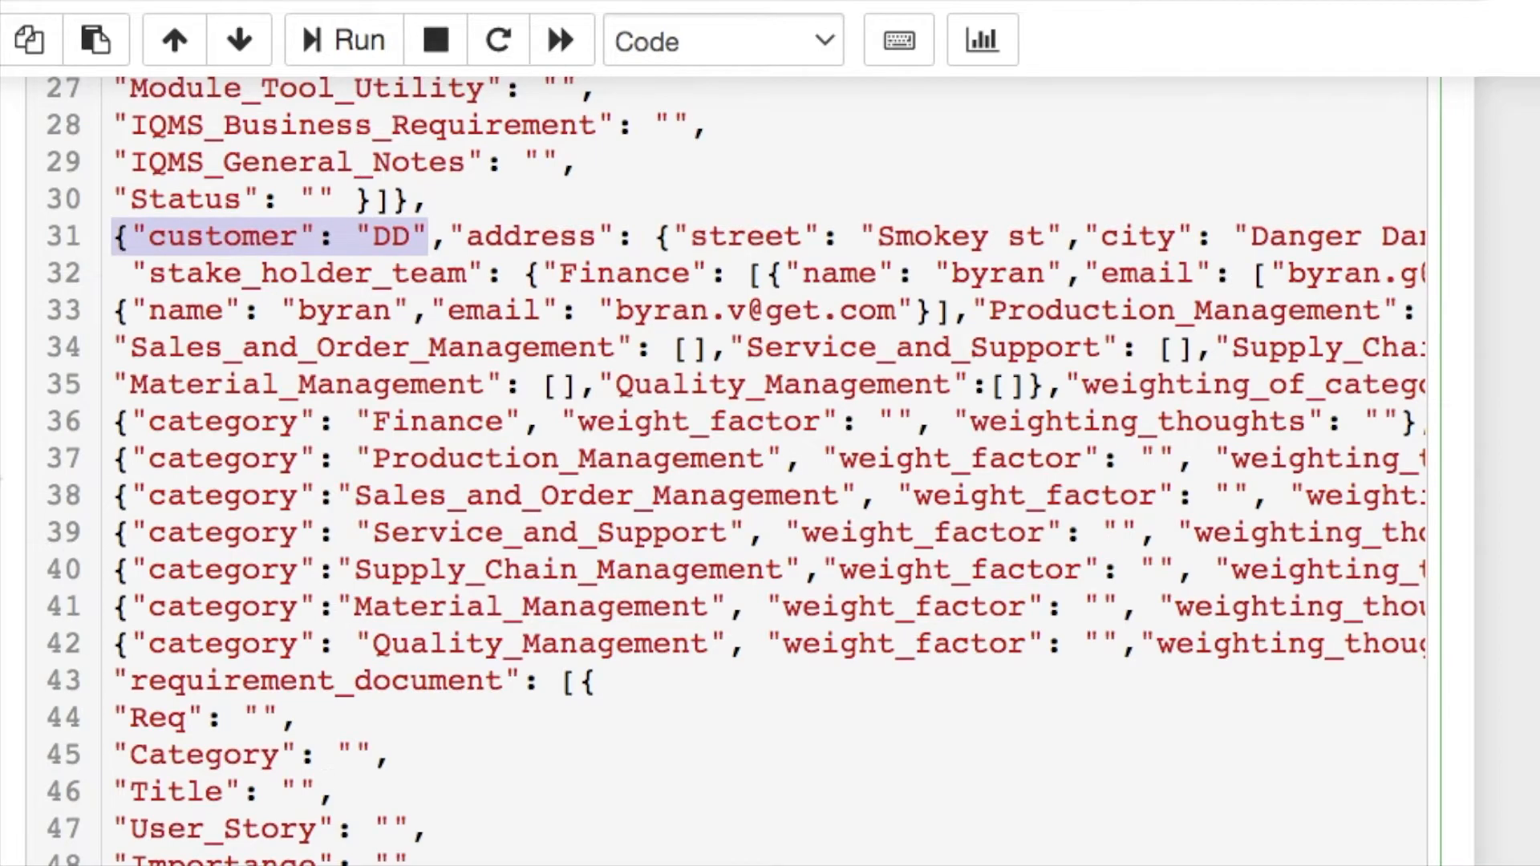
{"action": "scroll", "scroll_direction": "down", "scroll_amount": 3}
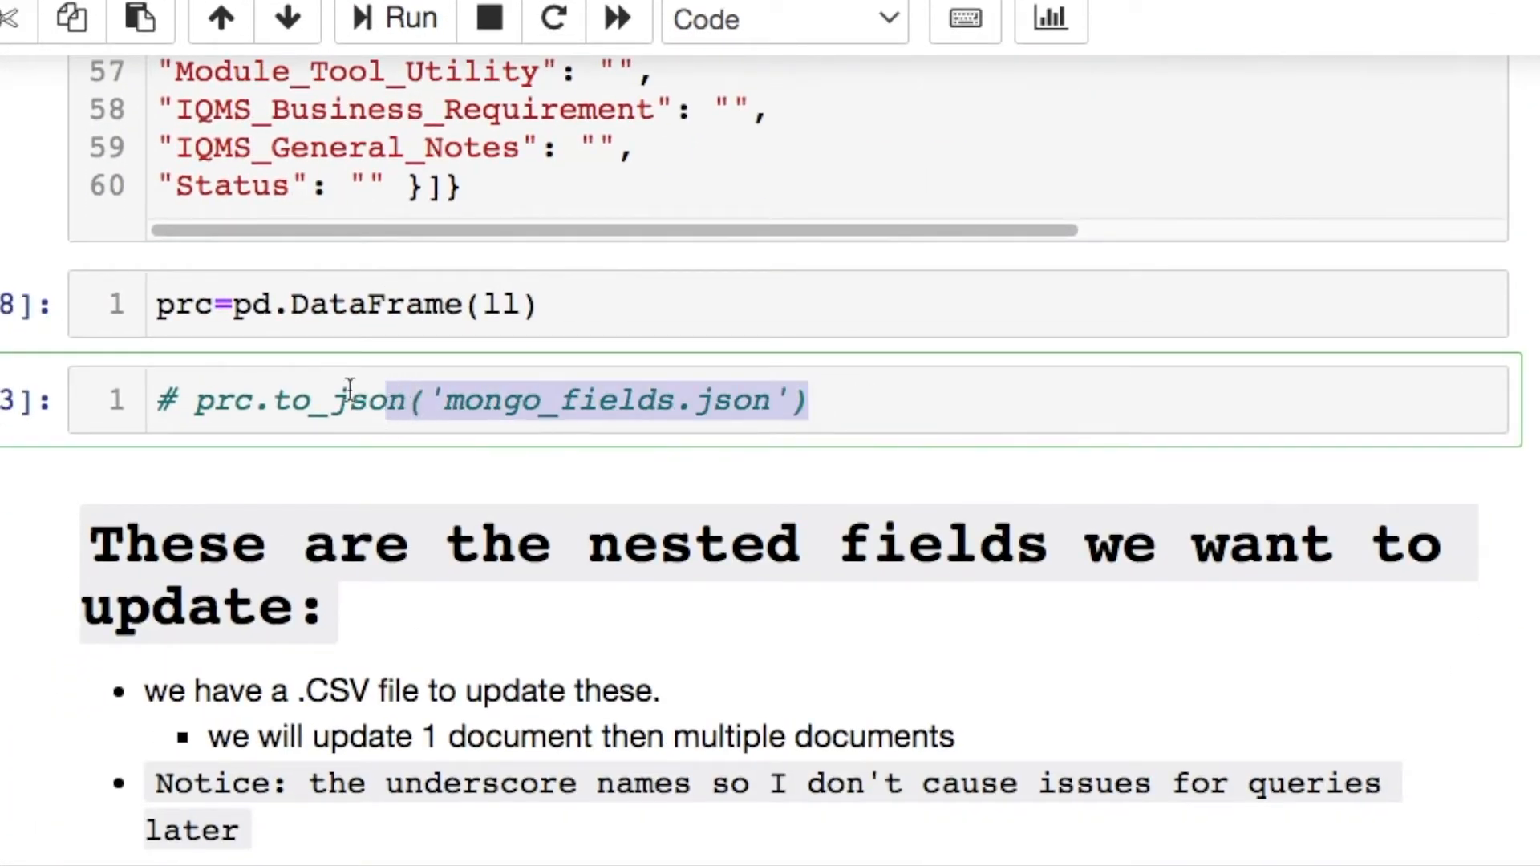
{"action": "mouse_move", "coordinate": [167, 426]}
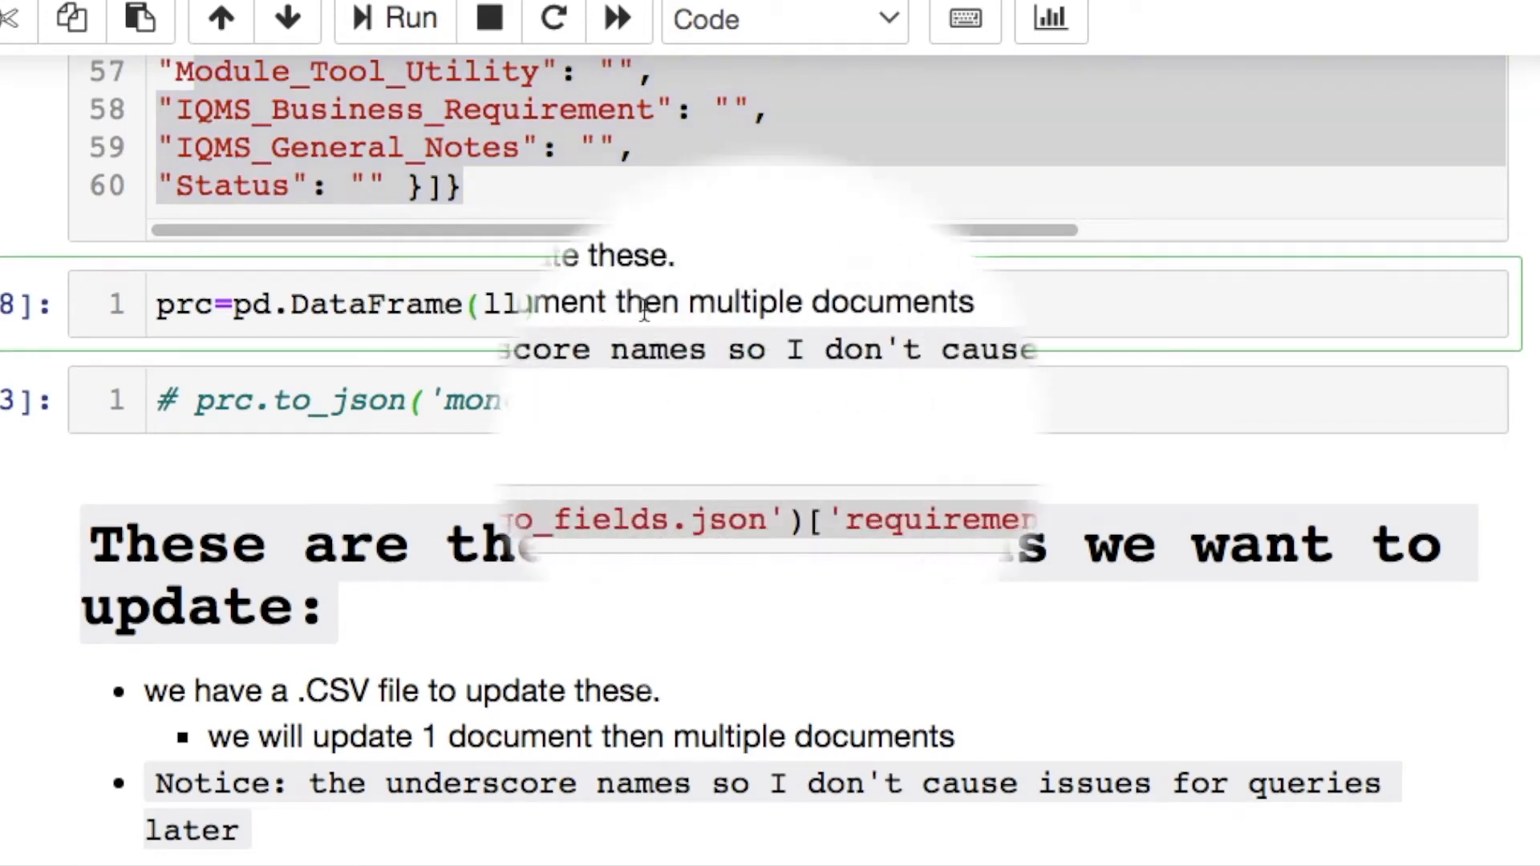
{"action": "scroll", "scroll_direction": "down", "scroll_amount": 3}
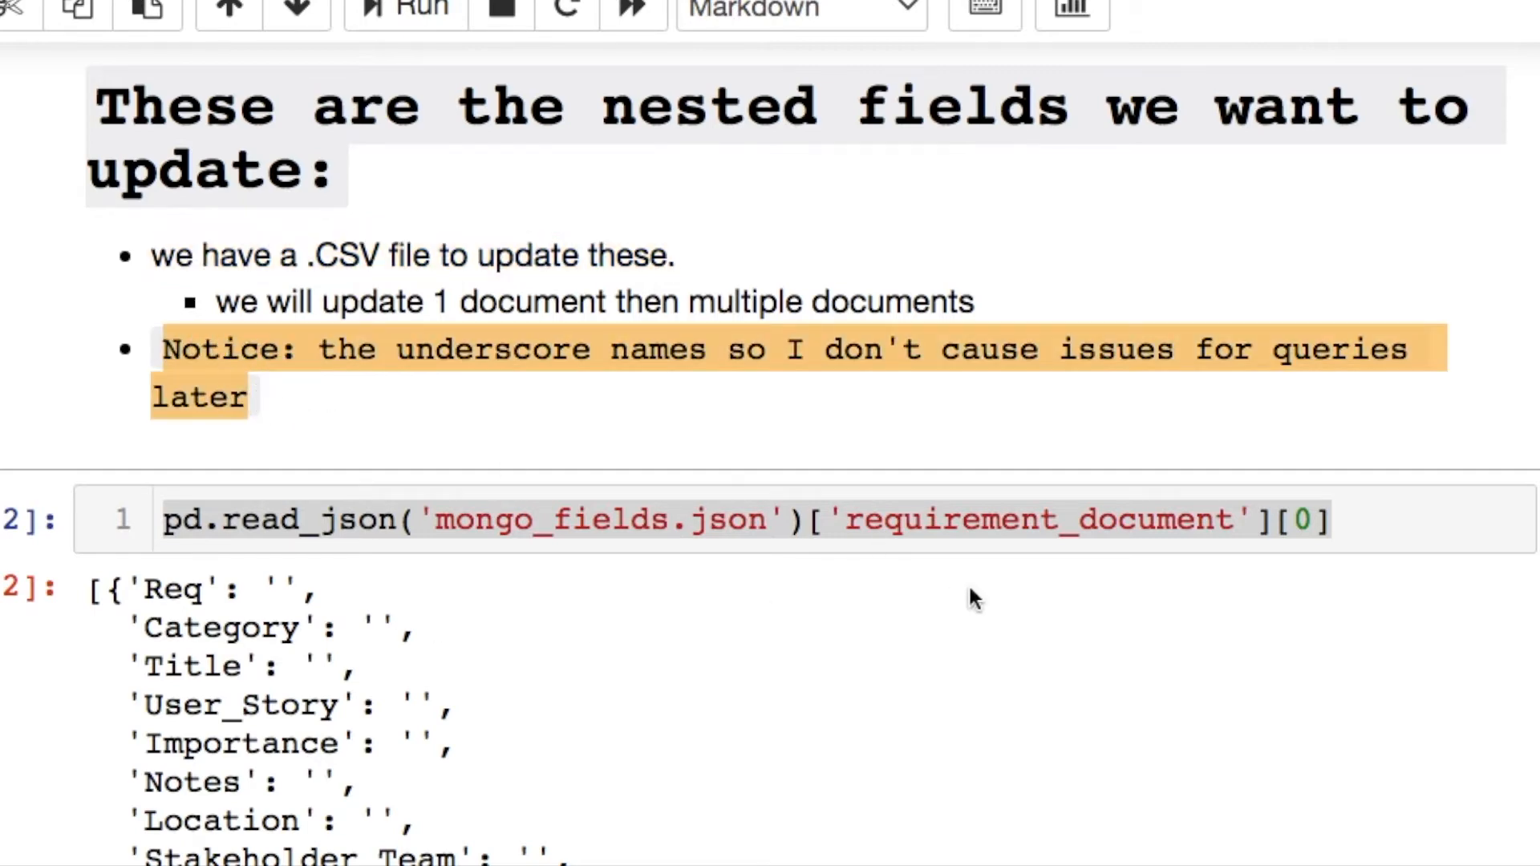
{"action": "left_click", "coordinate": [1149, 520]}
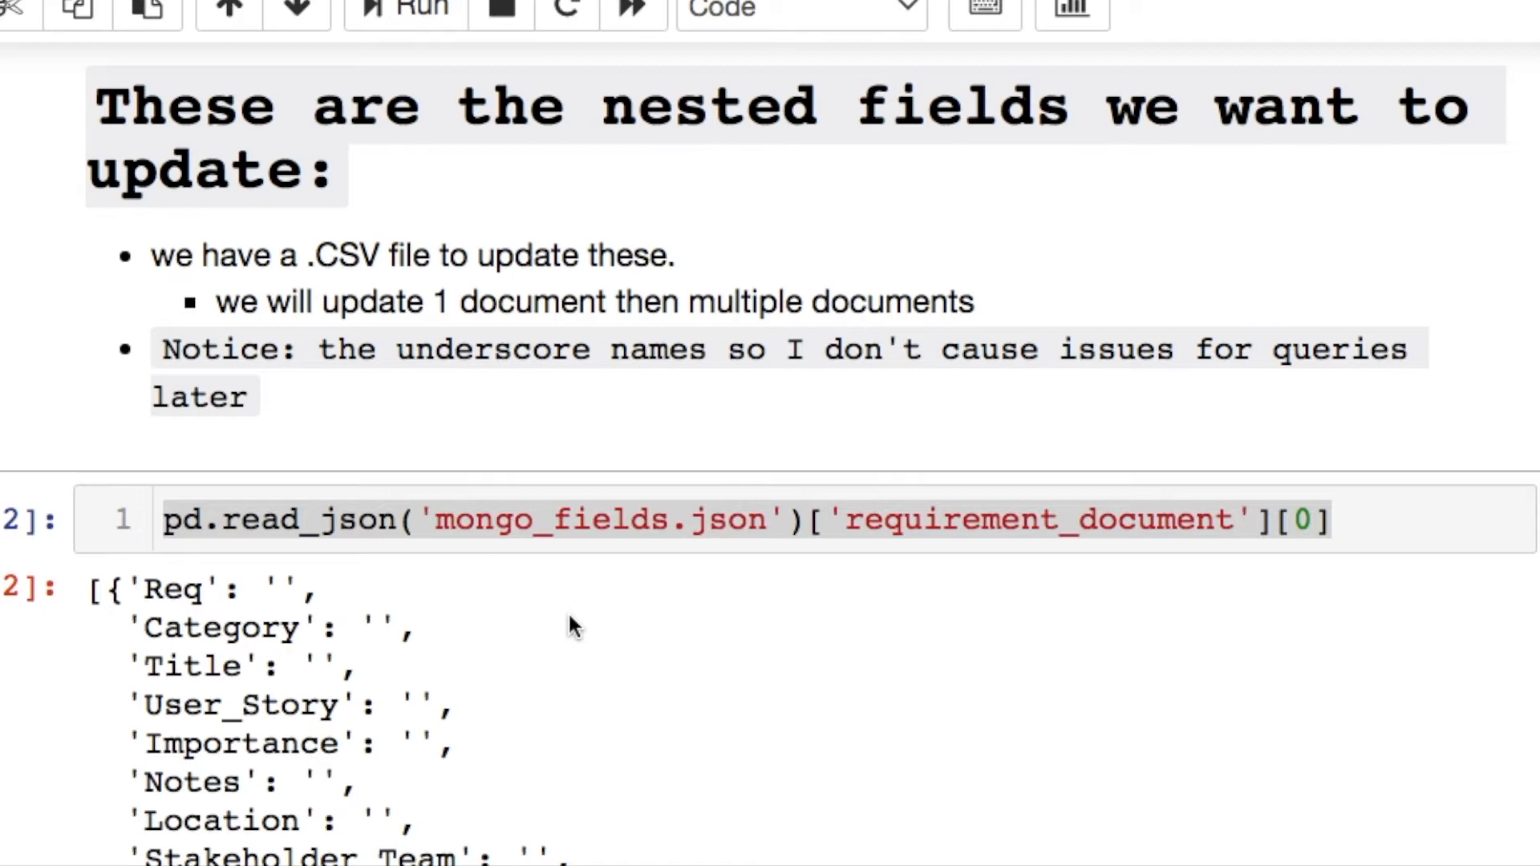
{"action": "scroll", "scroll_direction": "down", "scroll_amount": 3}
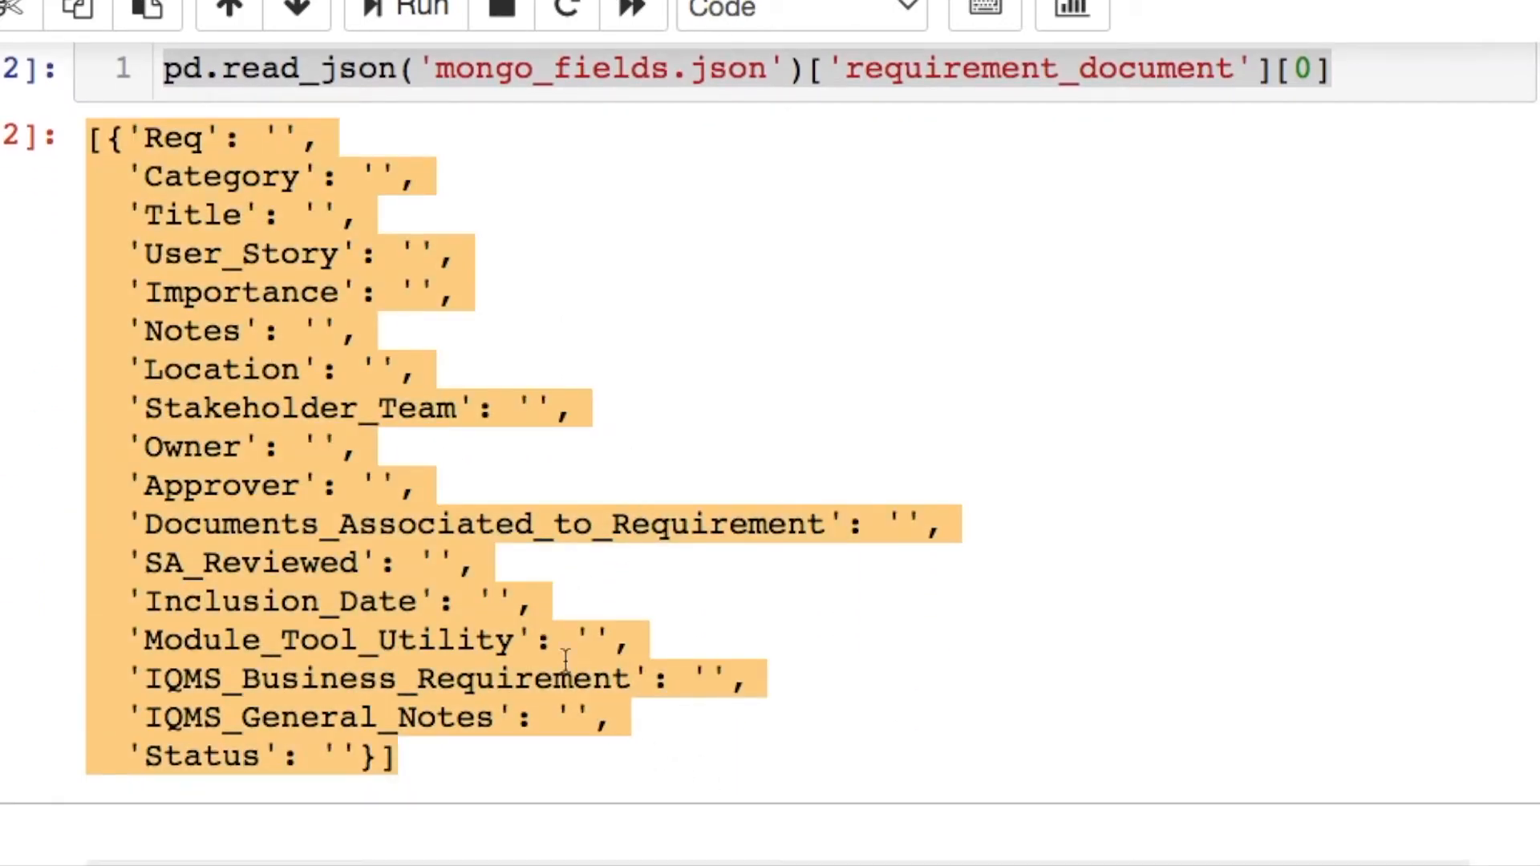
{"action": "mouse_move", "coordinate": [484, 601]}
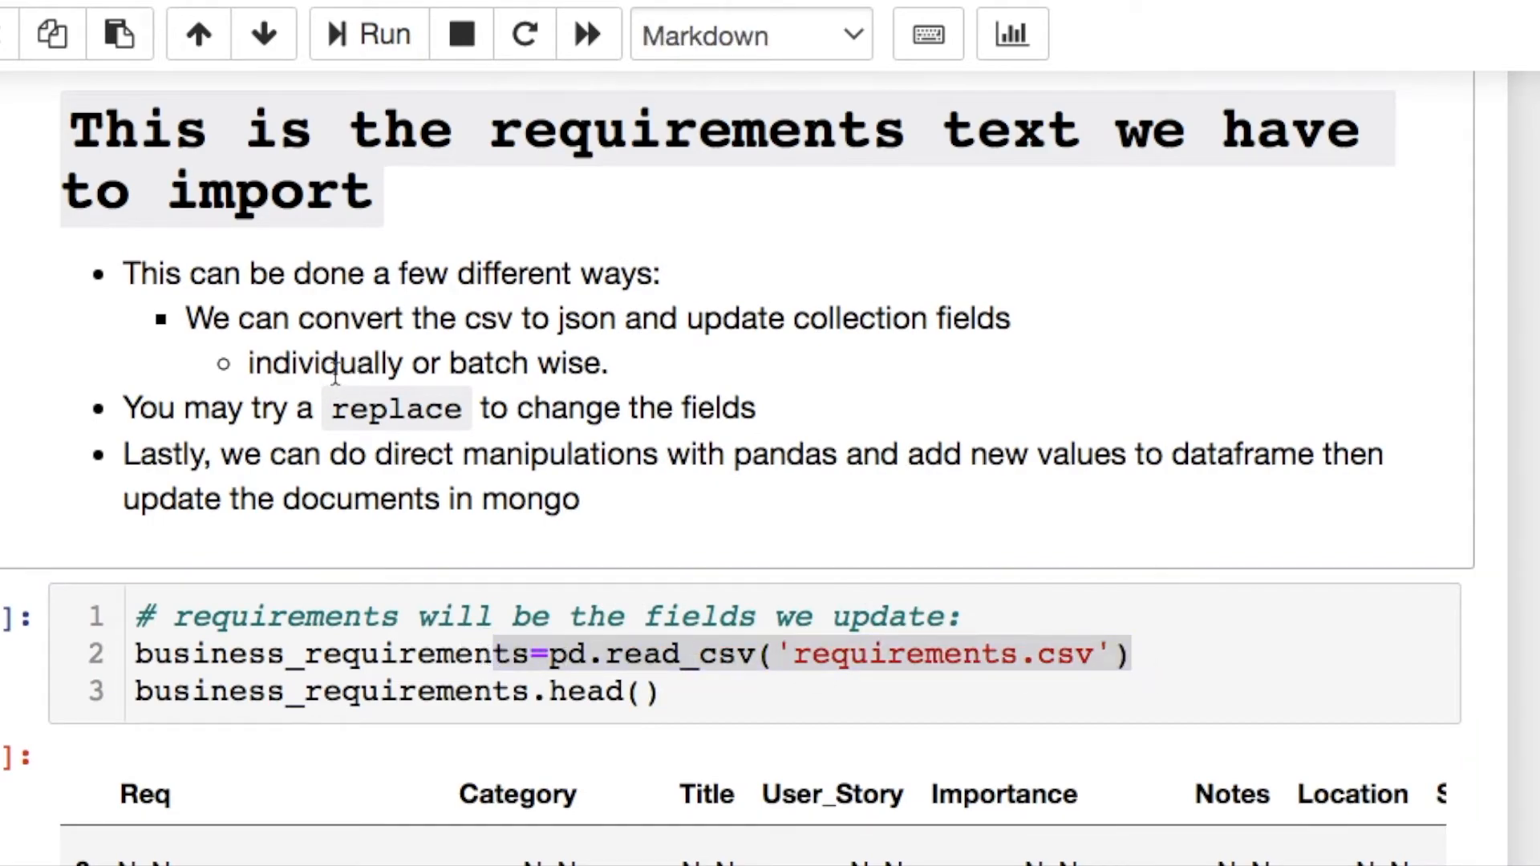
{"action": "scroll", "scroll_direction": "down", "scroll_amount": 3}
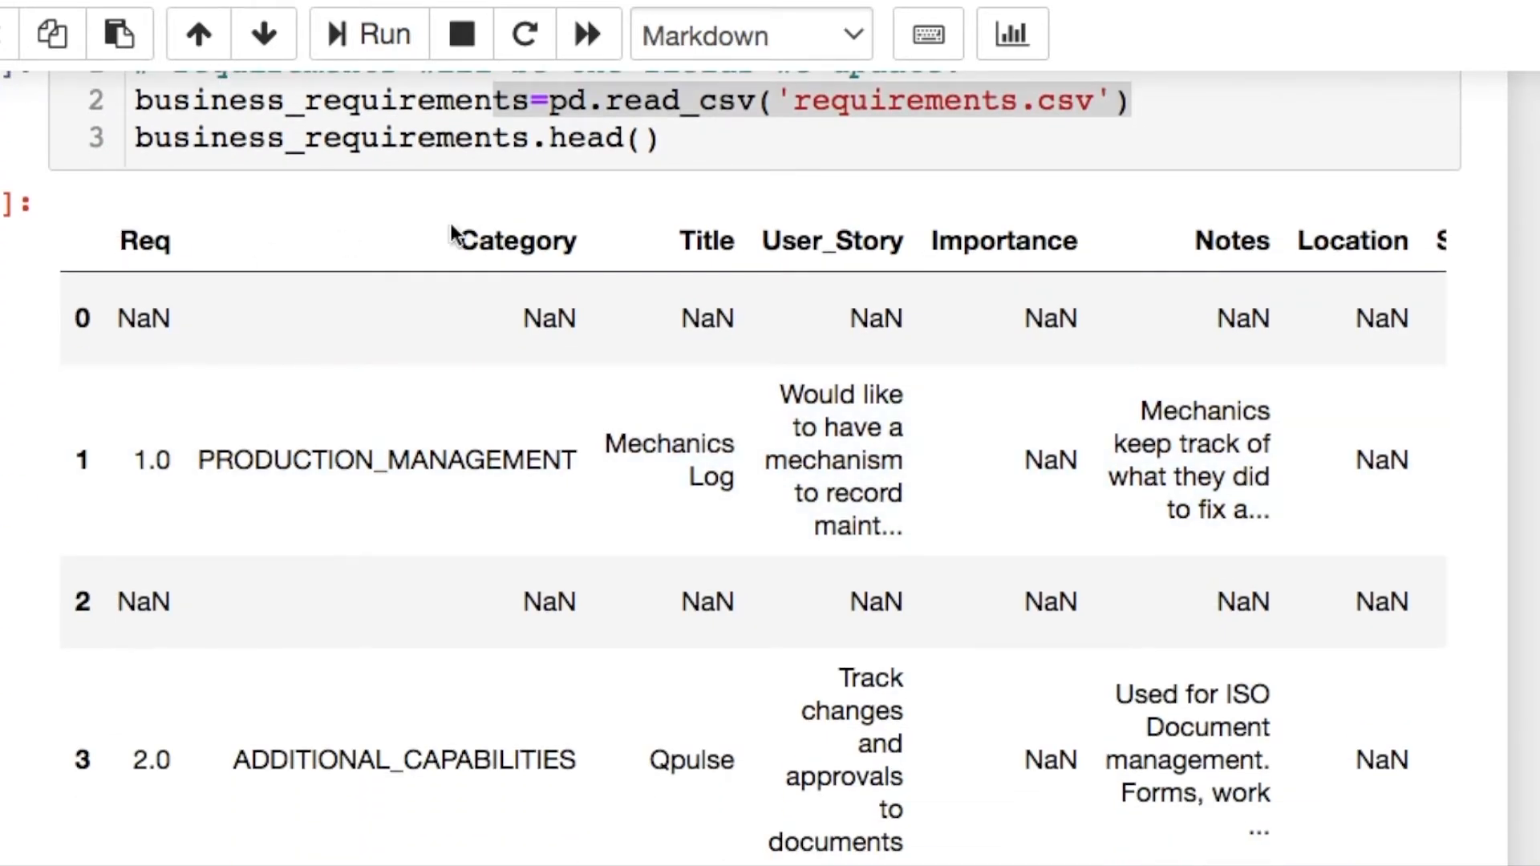
{"action": "scroll", "scroll_direction": "right", "scroll_amount": 3}
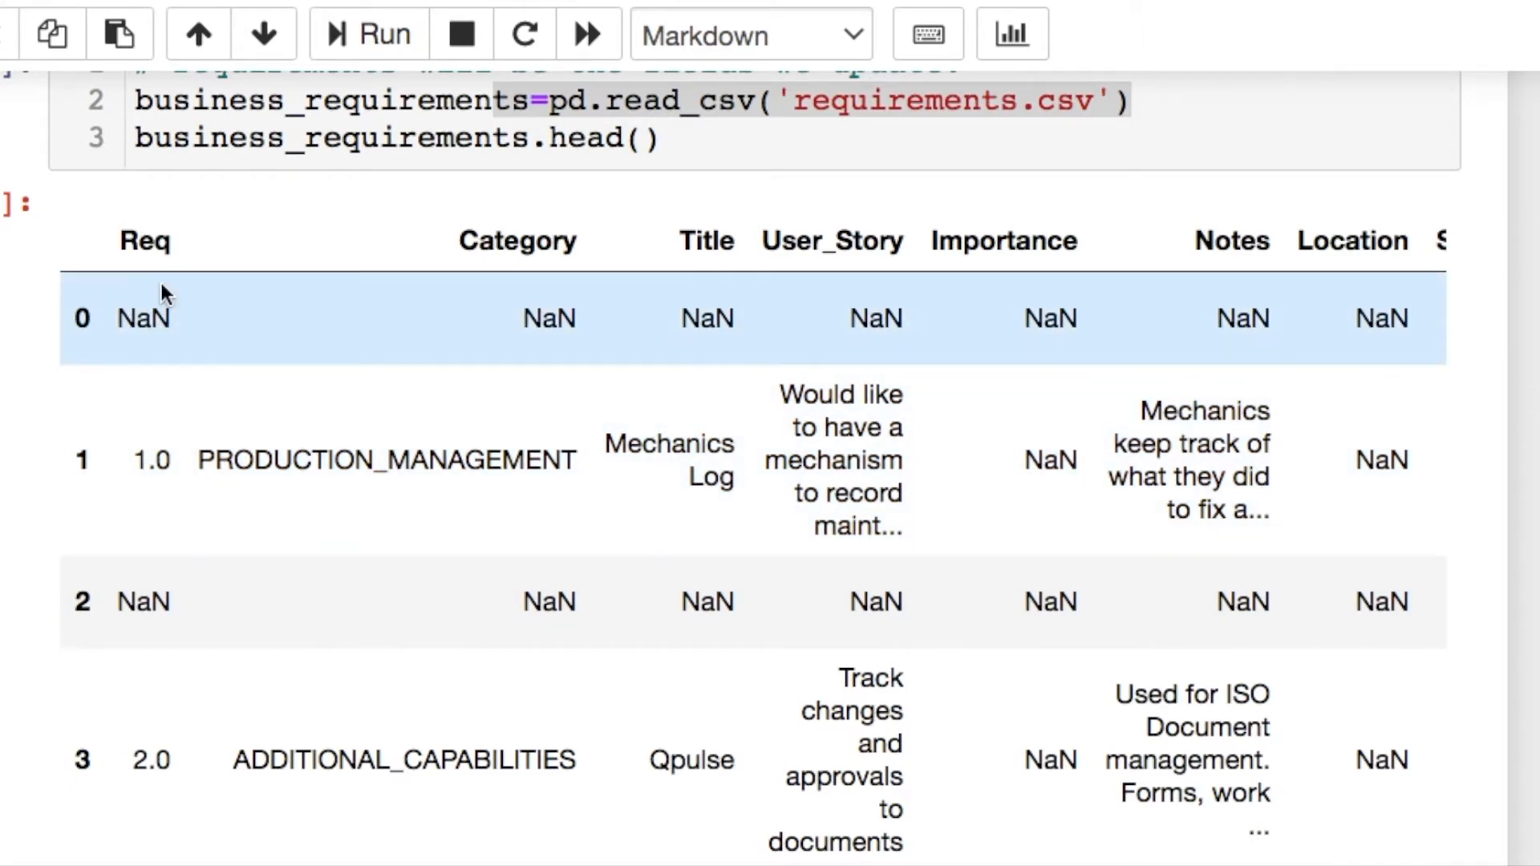
{"action": "scroll", "scroll_direction": "right", "scroll_amount": 3}
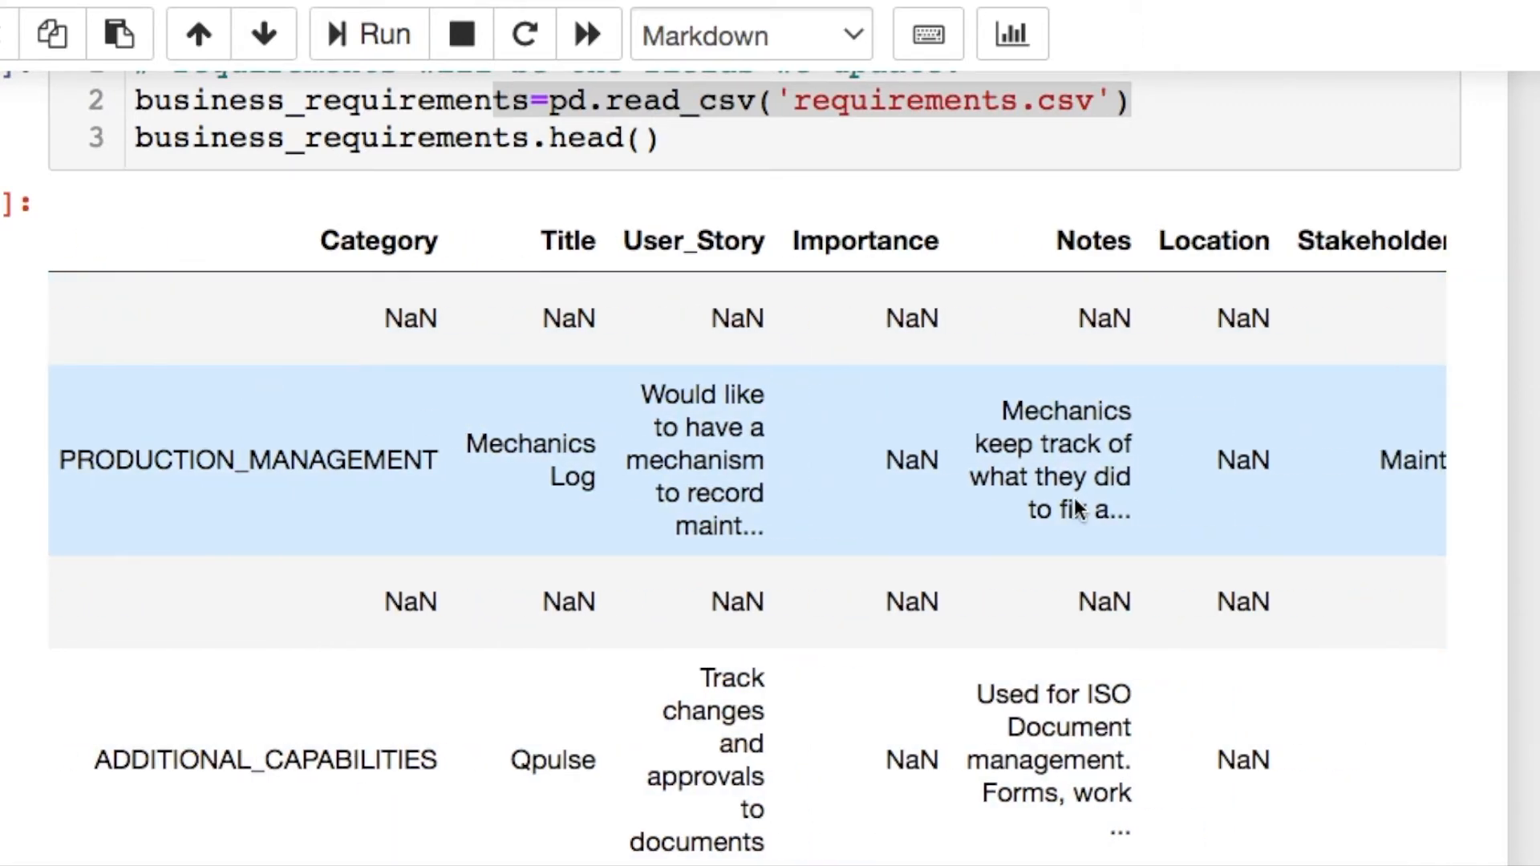
{"action": "scroll", "scroll_direction": "right", "scroll_amount": 3}
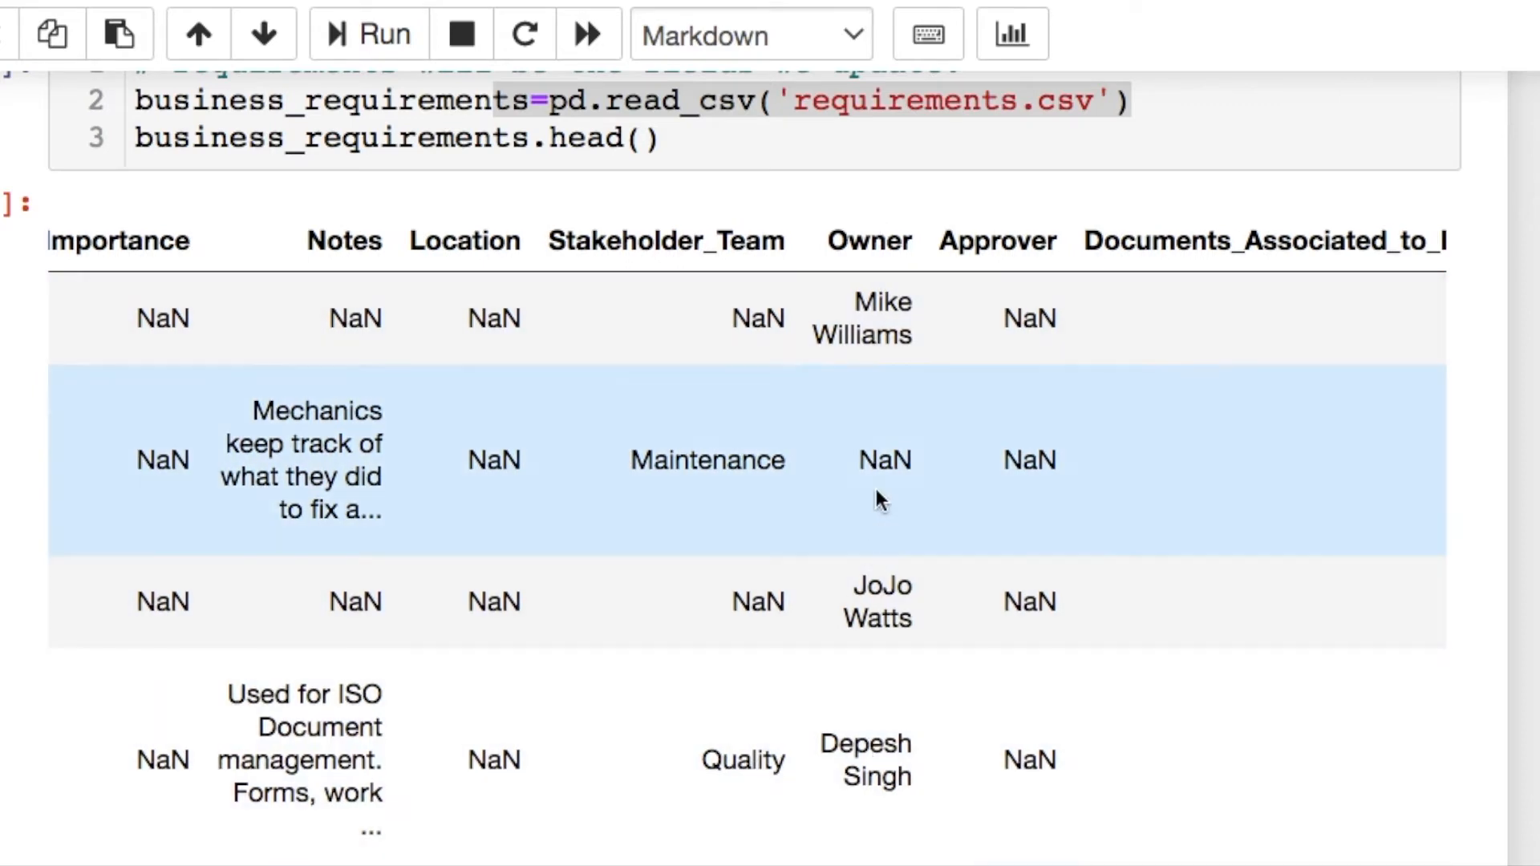
{"action": "scroll", "scroll_direction": "down", "scroll_amount": 3}
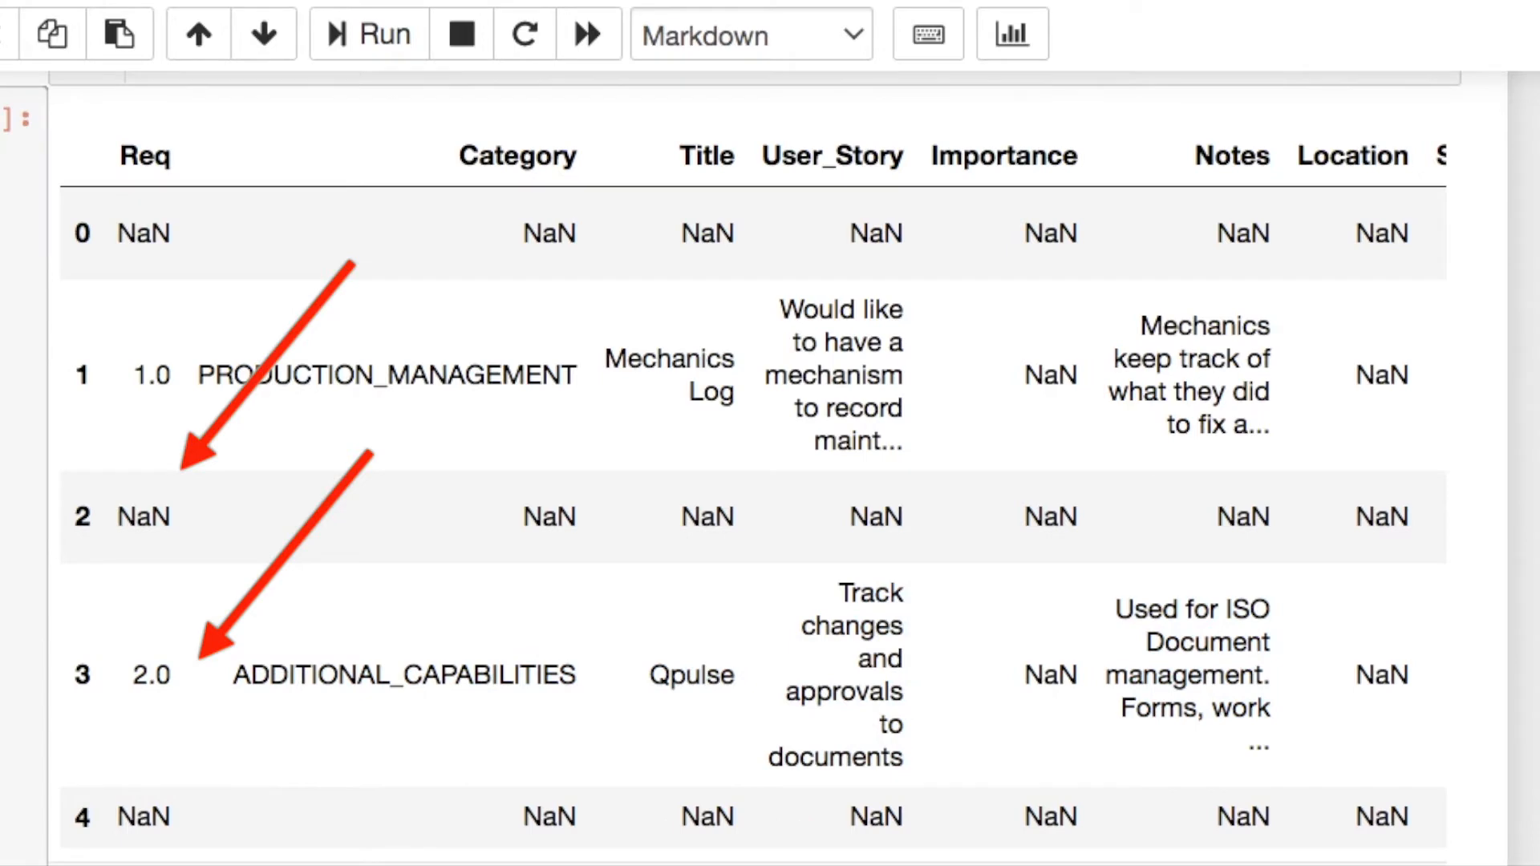
{"action": "scroll", "scroll_direction": "down", "scroll_amount": 3}
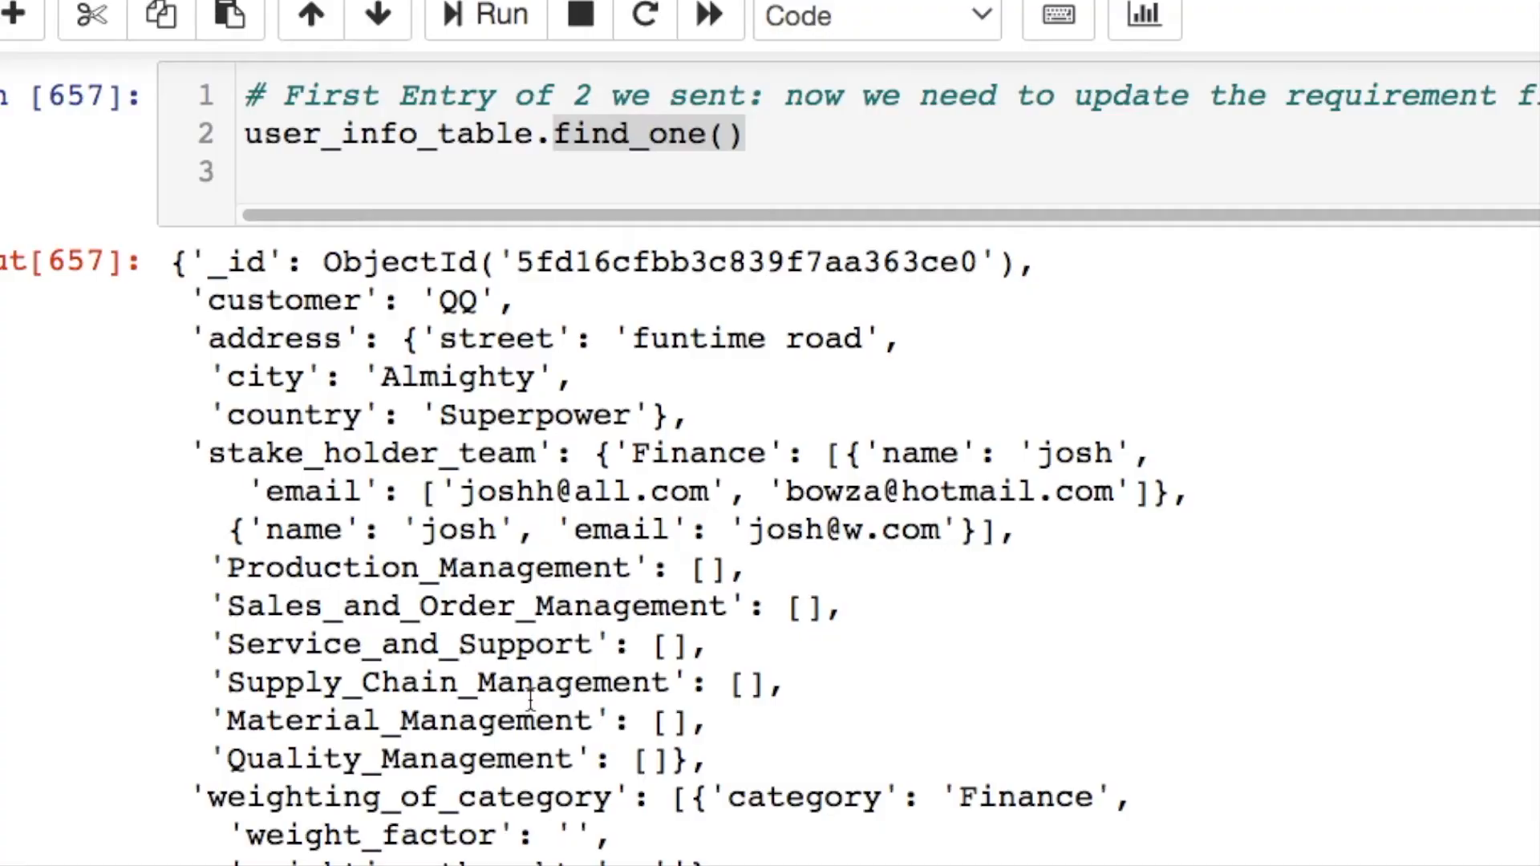
- Highlight the empty requirement_document fields and the note about updating nested fields
{"action": "double_click", "coordinate": [707, 261]}
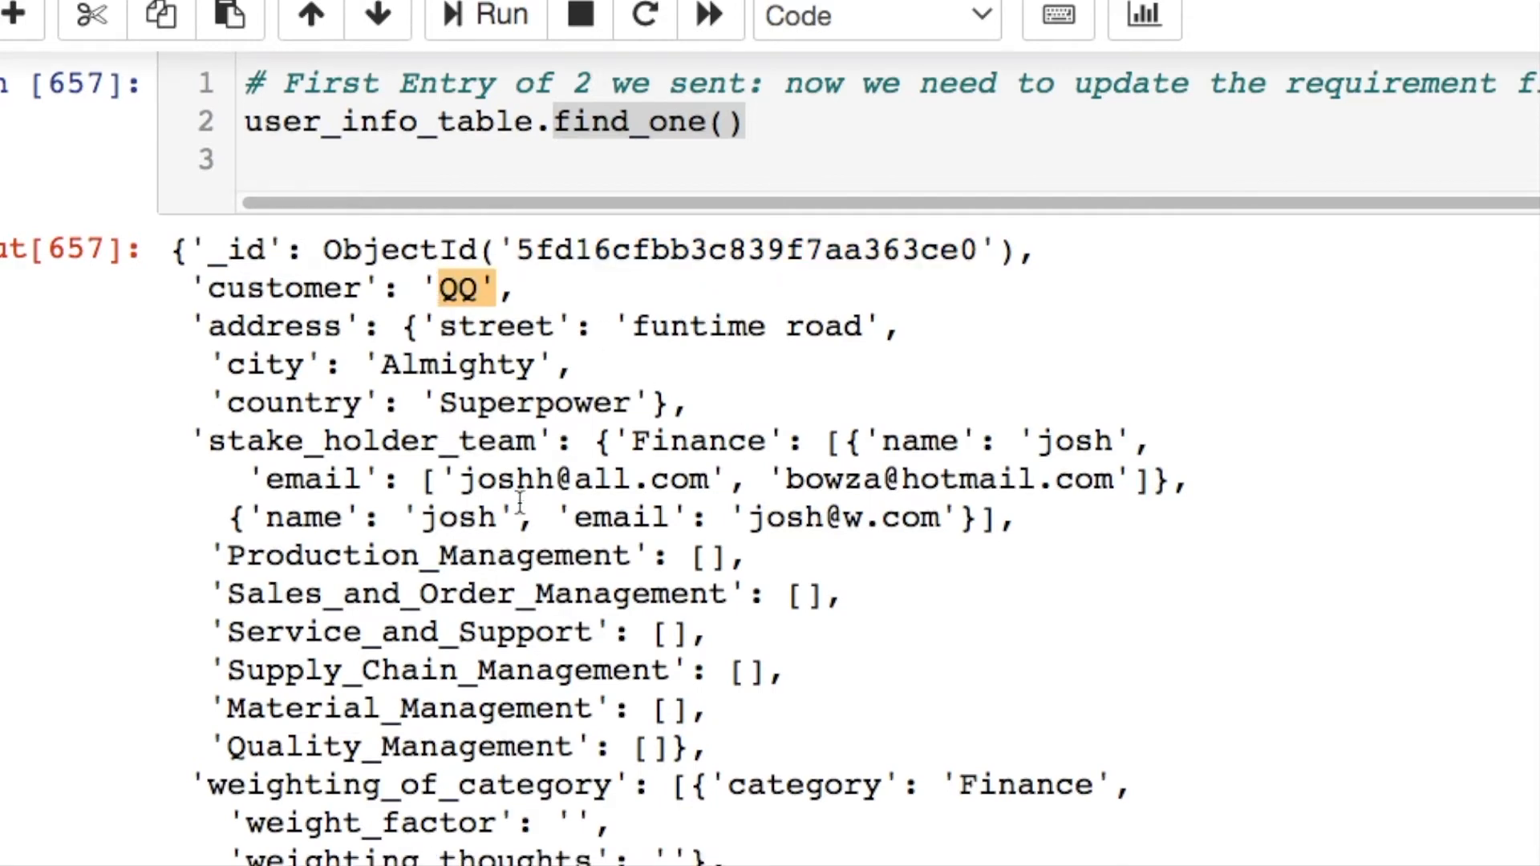
{"action": "scroll", "scroll_direction": "down", "scroll_amount": 3}
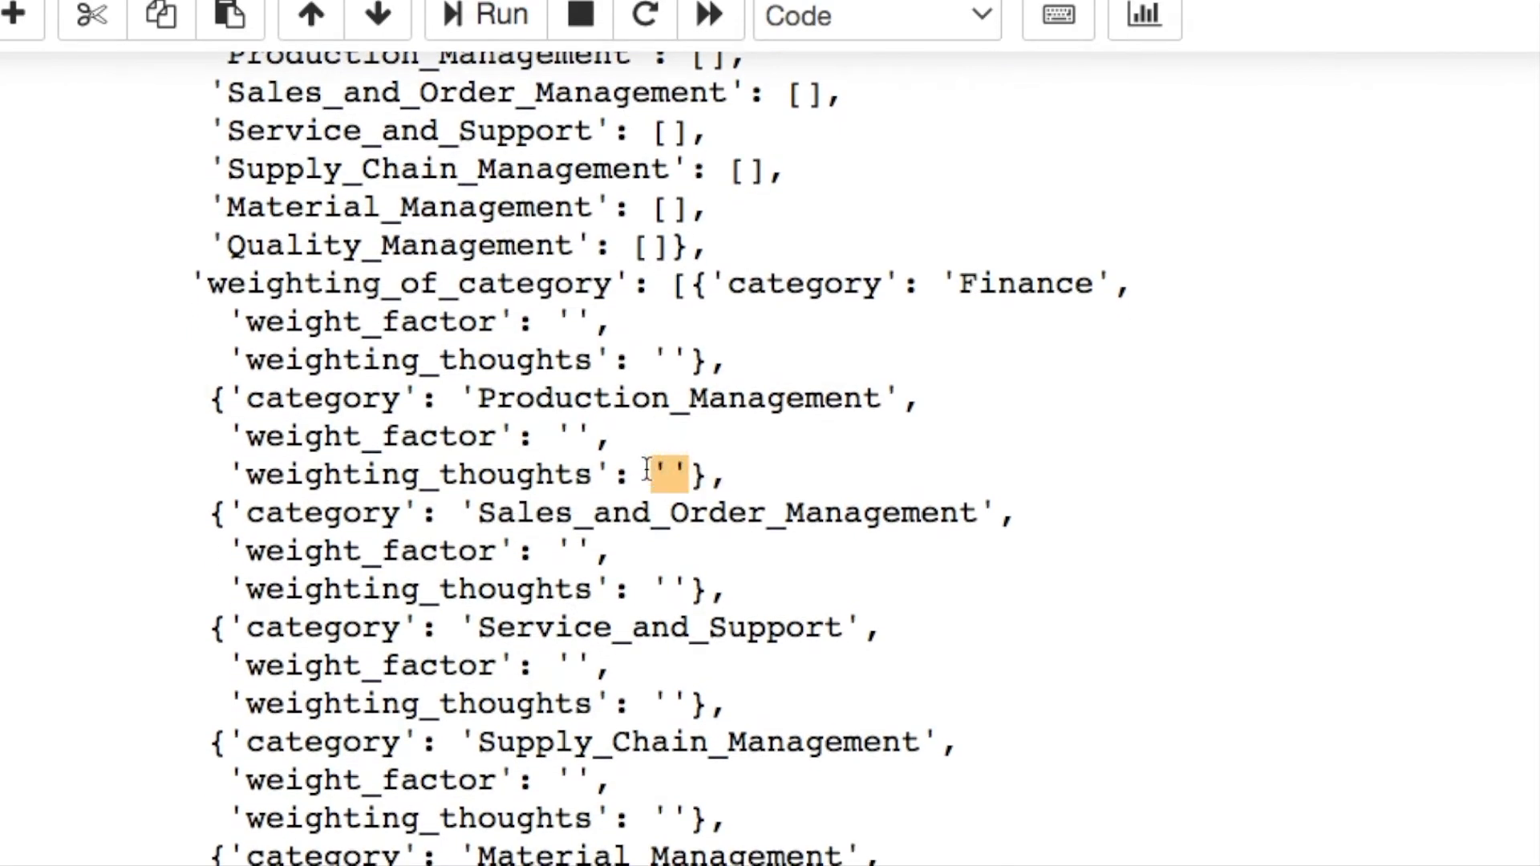
{"action": "scroll", "scroll_direction": "down", "scroll_amount": 3}
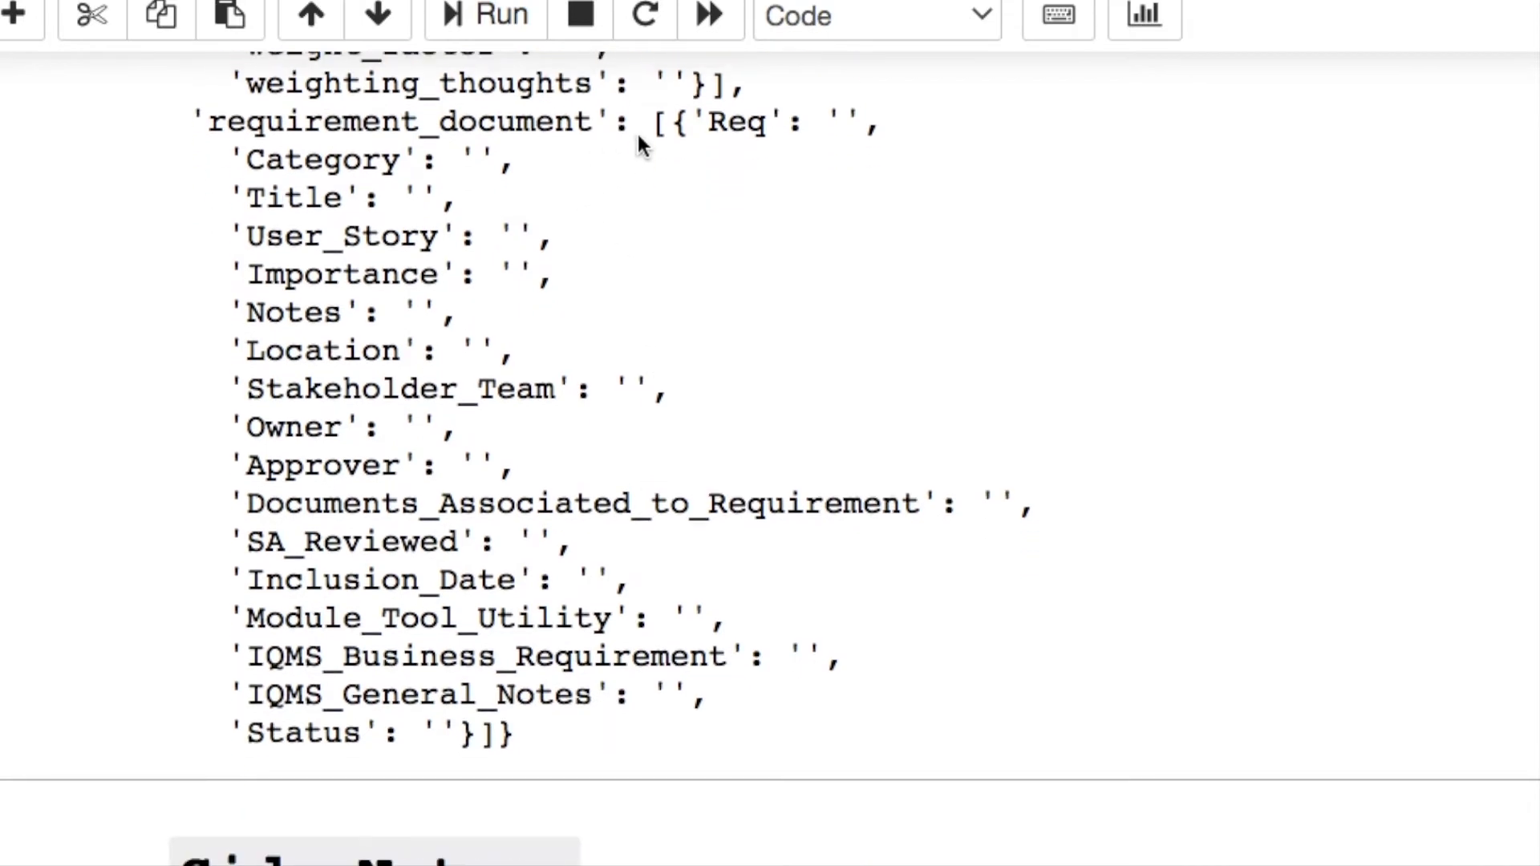
{"action": "left_click_drag", "start_coordinate": [648, 122], "coordinate": [648, 540]}
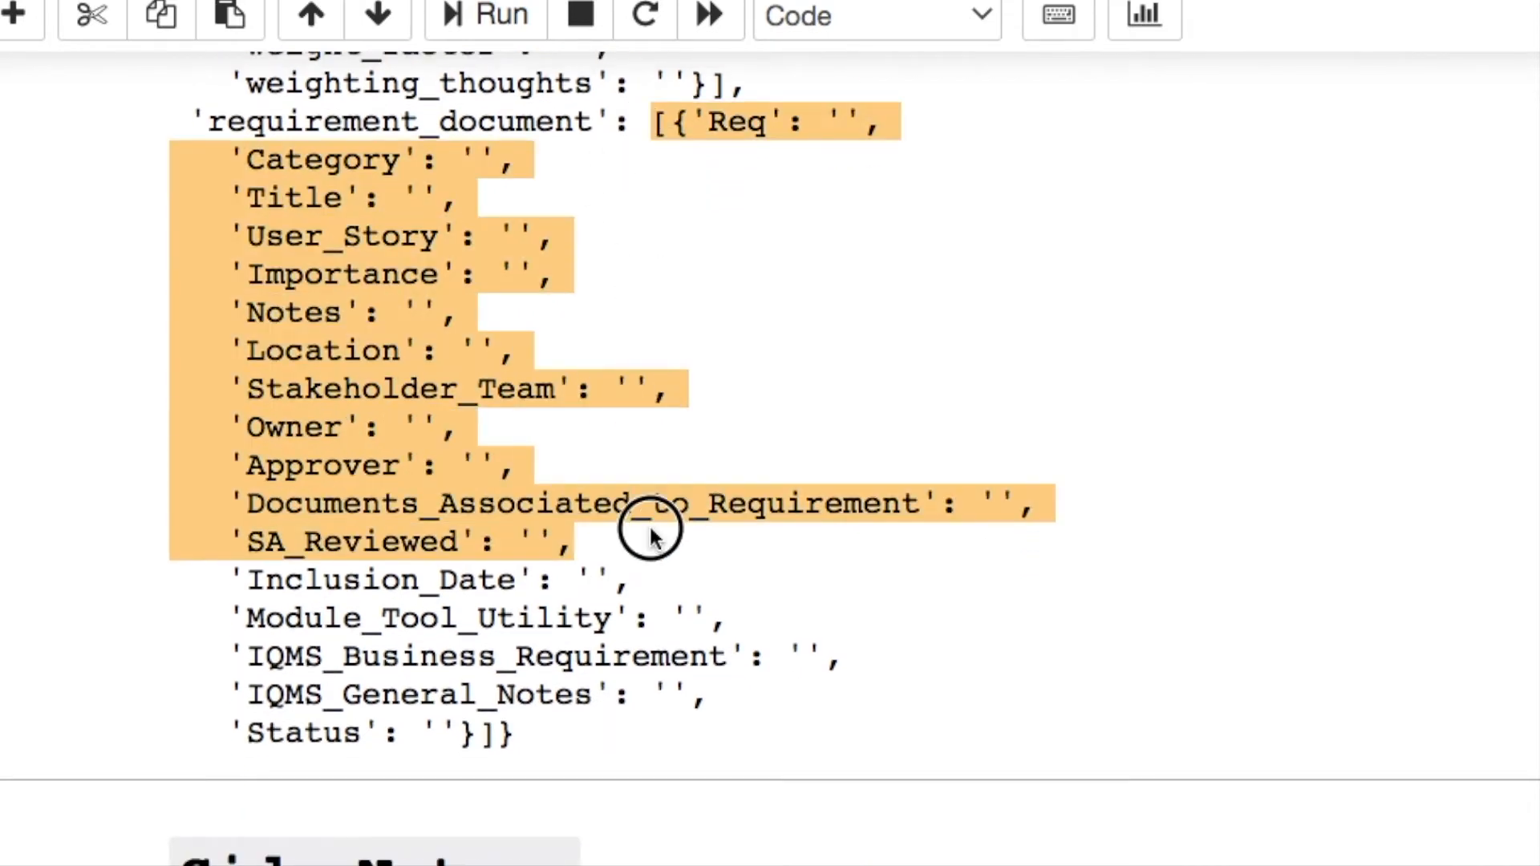
{"action": "scroll", "scroll_direction": "down", "scroll_amount": 3}
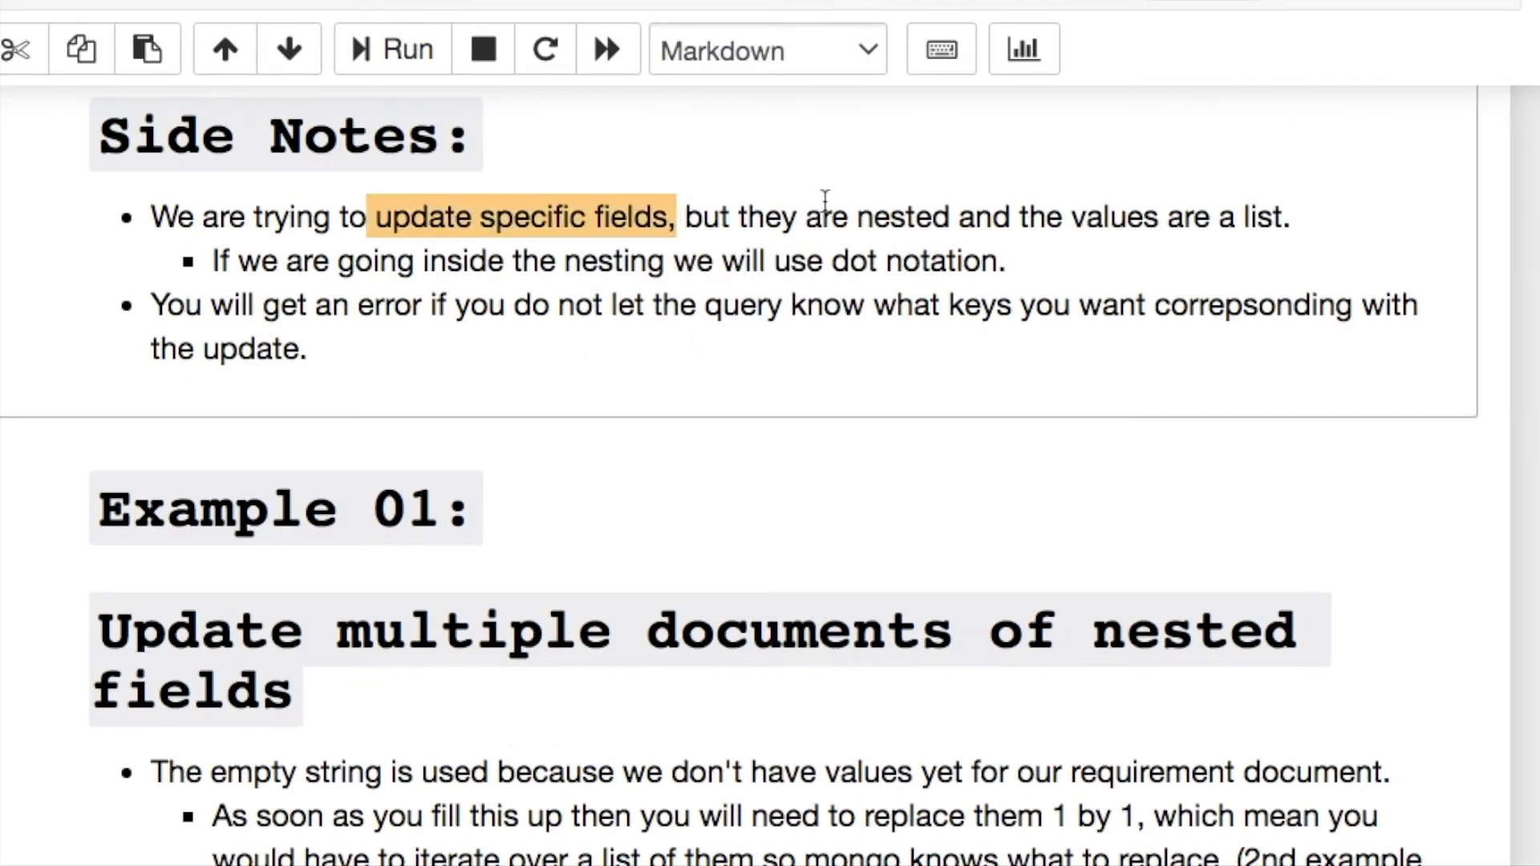
{"action": "left_click_drag", "start_coordinate": [856, 216], "coordinate": [1006, 261]}
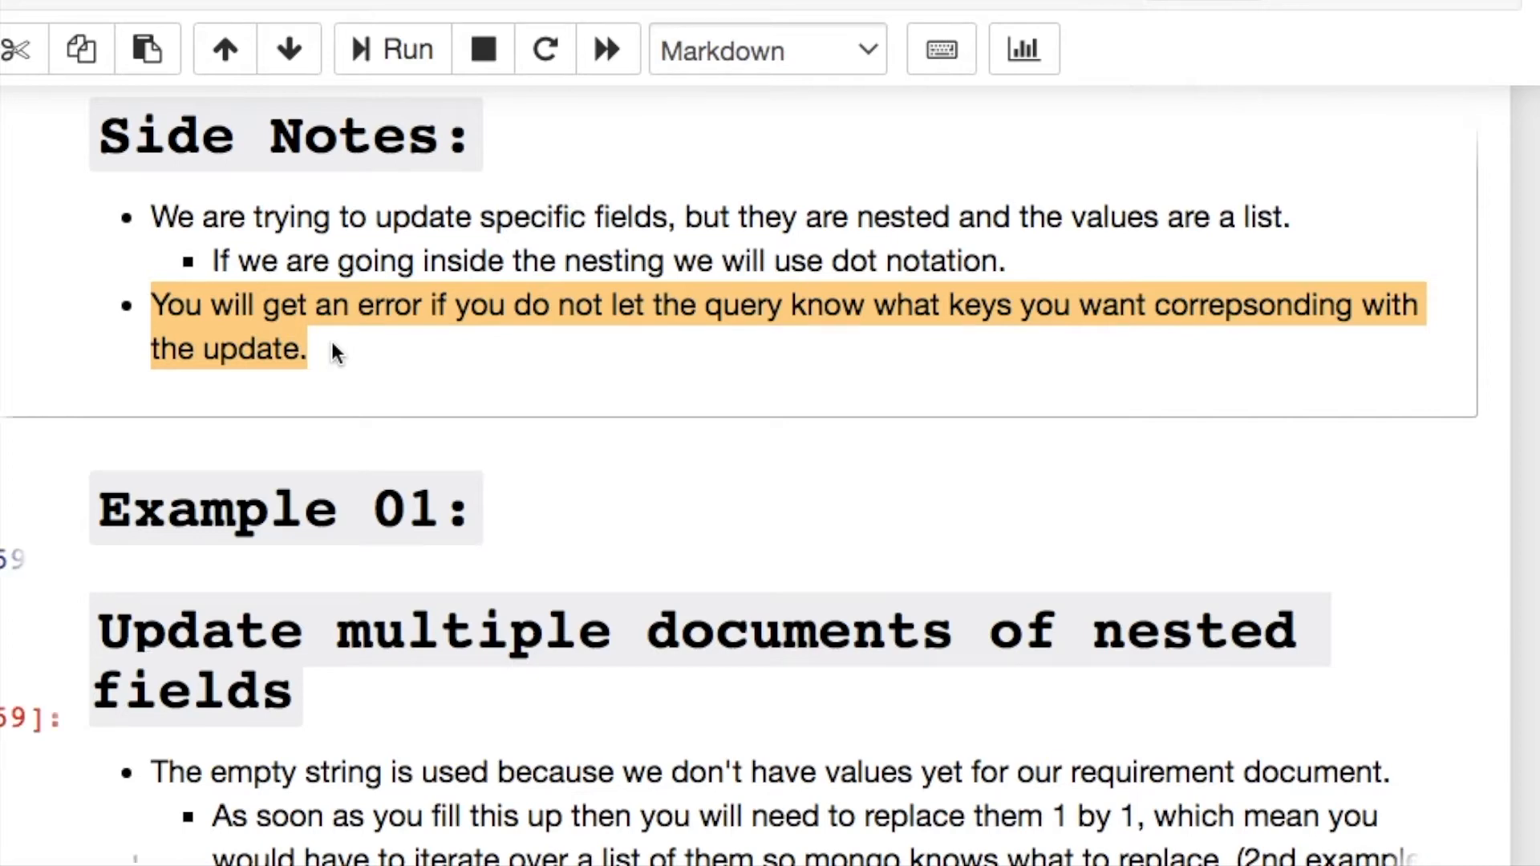
{"action": "scroll", "scroll_direction": "down", "scroll_amount": 3}
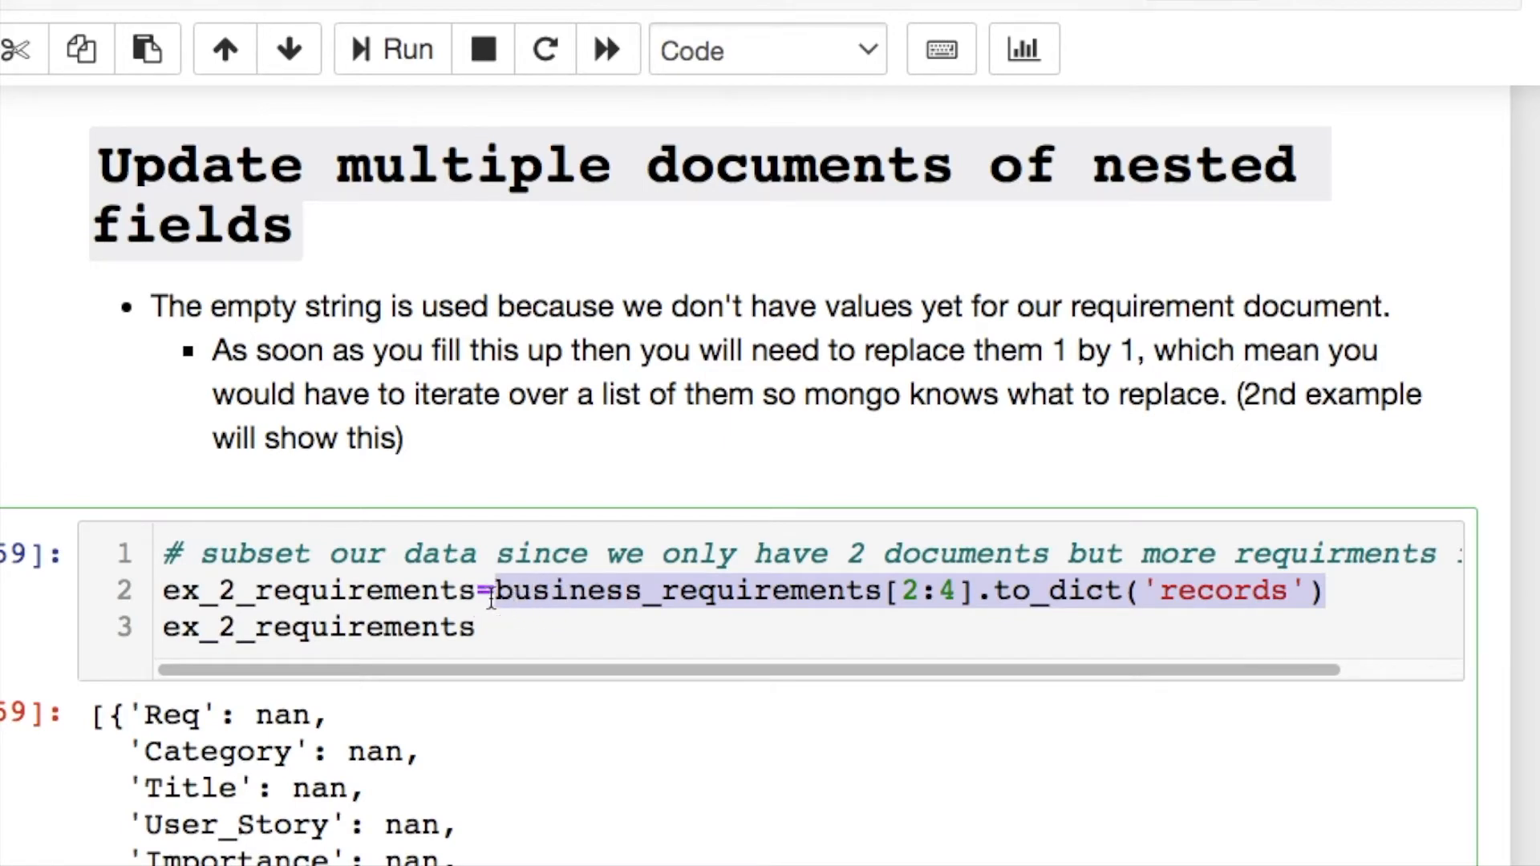
- Write a new cell with 'for i in ex_2_requirements: print(i)' and run it
{"action": "scroll", "scroll_direction": "down", "scroll_amount": 3}
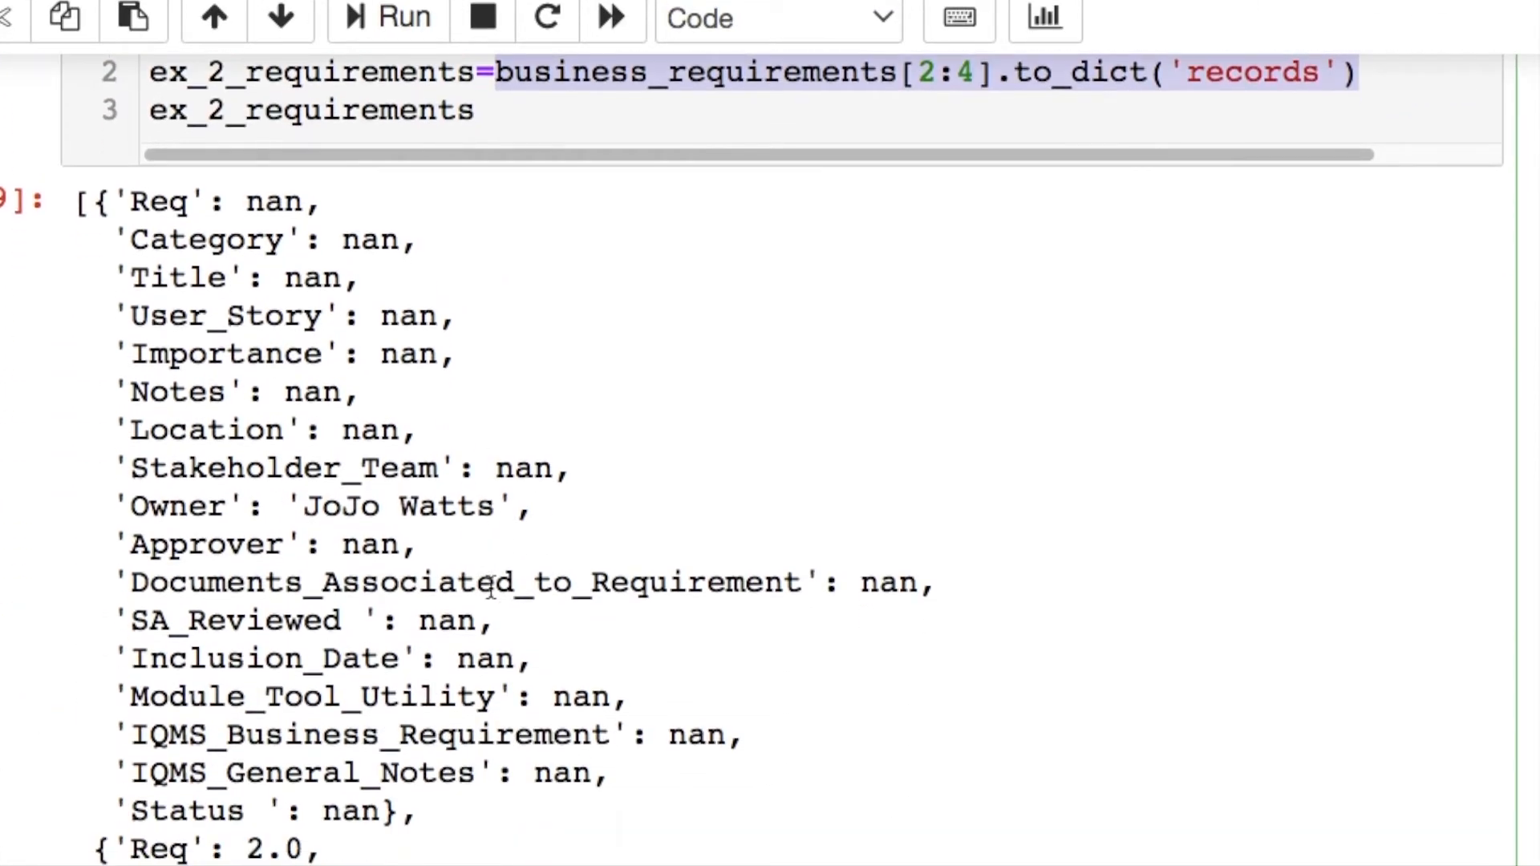
{"action": "double_click", "coordinate": [201, 201]}
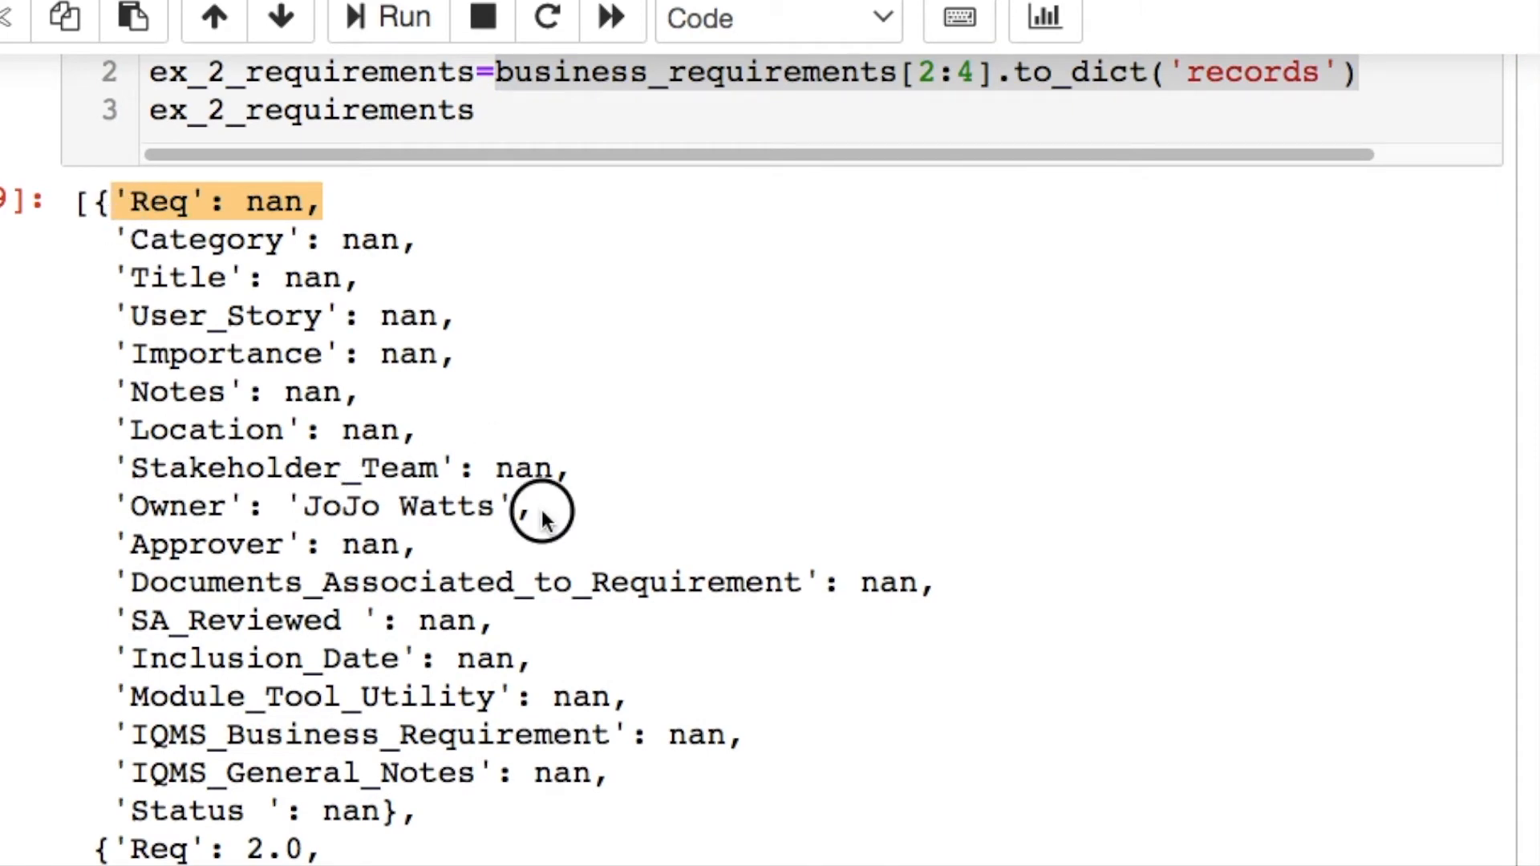
{"action": "scroll", "scroll_direction": "down", "scroll_amount": 3}
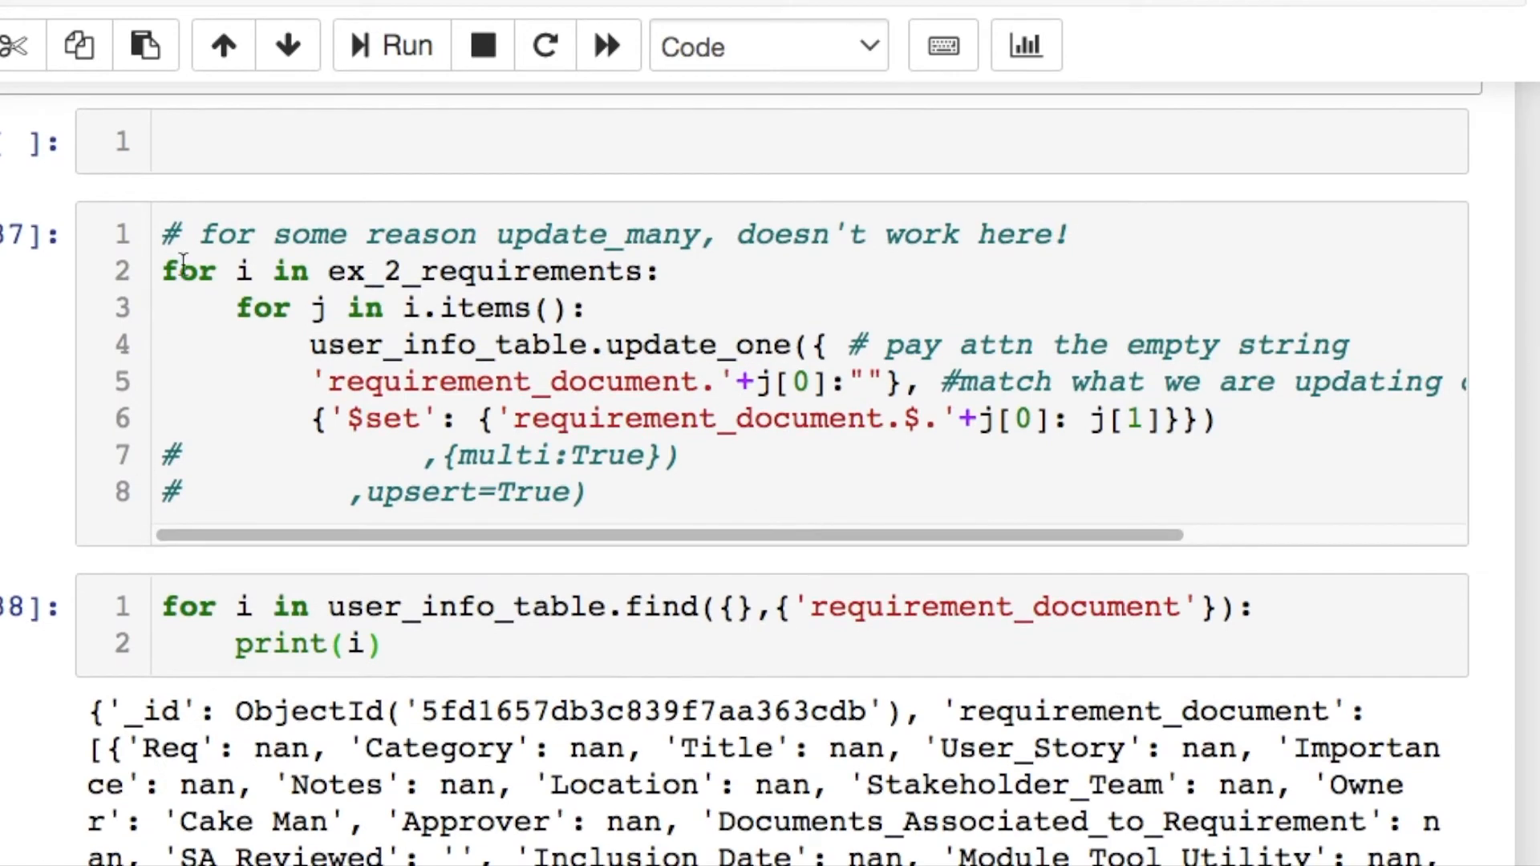
{"action": "mouse_move", "coordinate": [120, 96]}
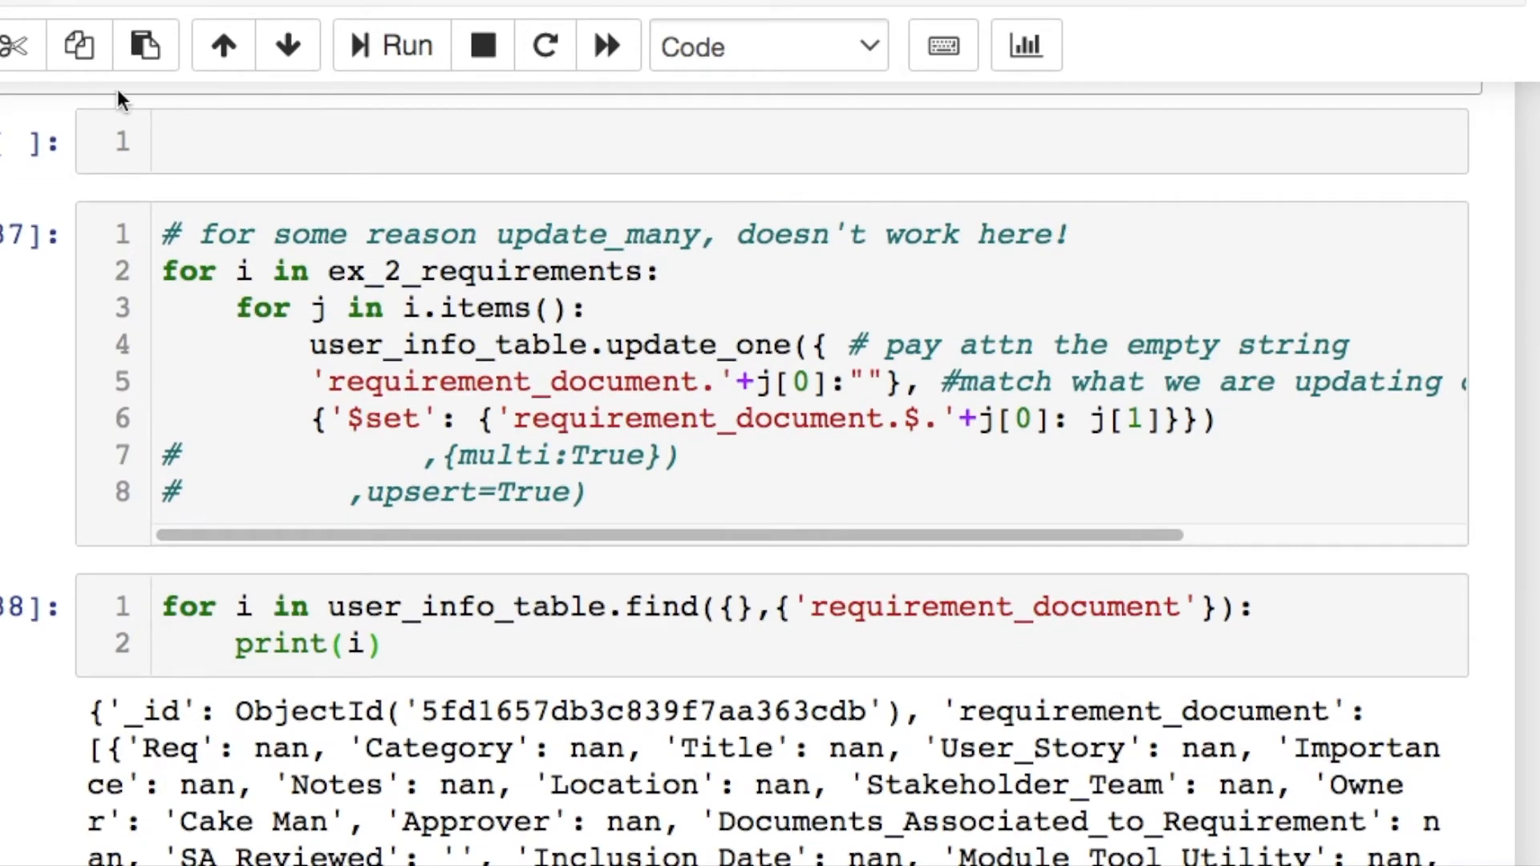
{"action": "type", "text": "for i in ex_2_requirements:"}
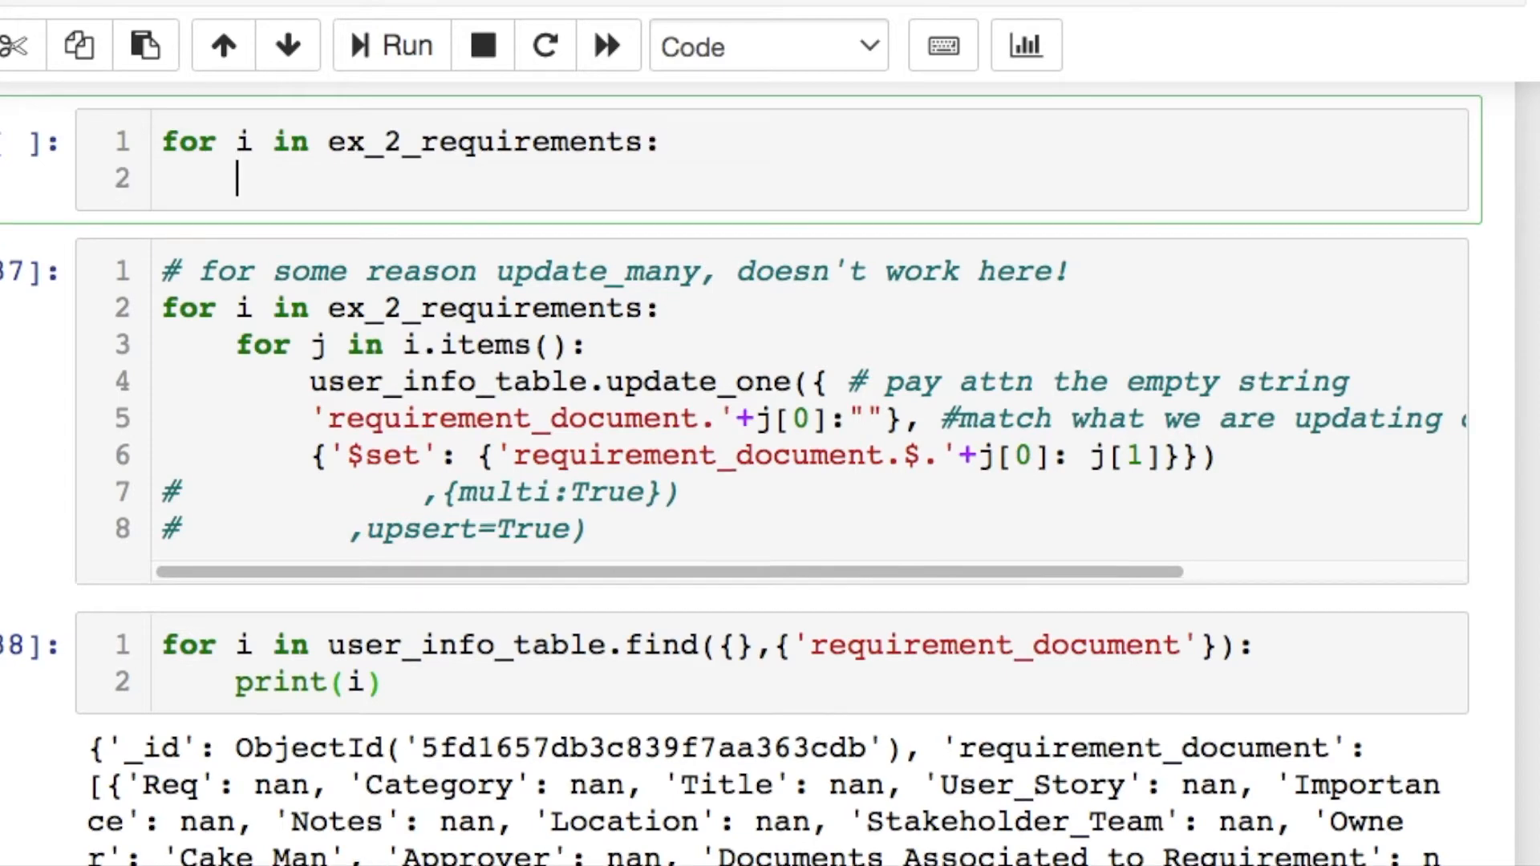
{"action": "type", "text": "print(i)"}
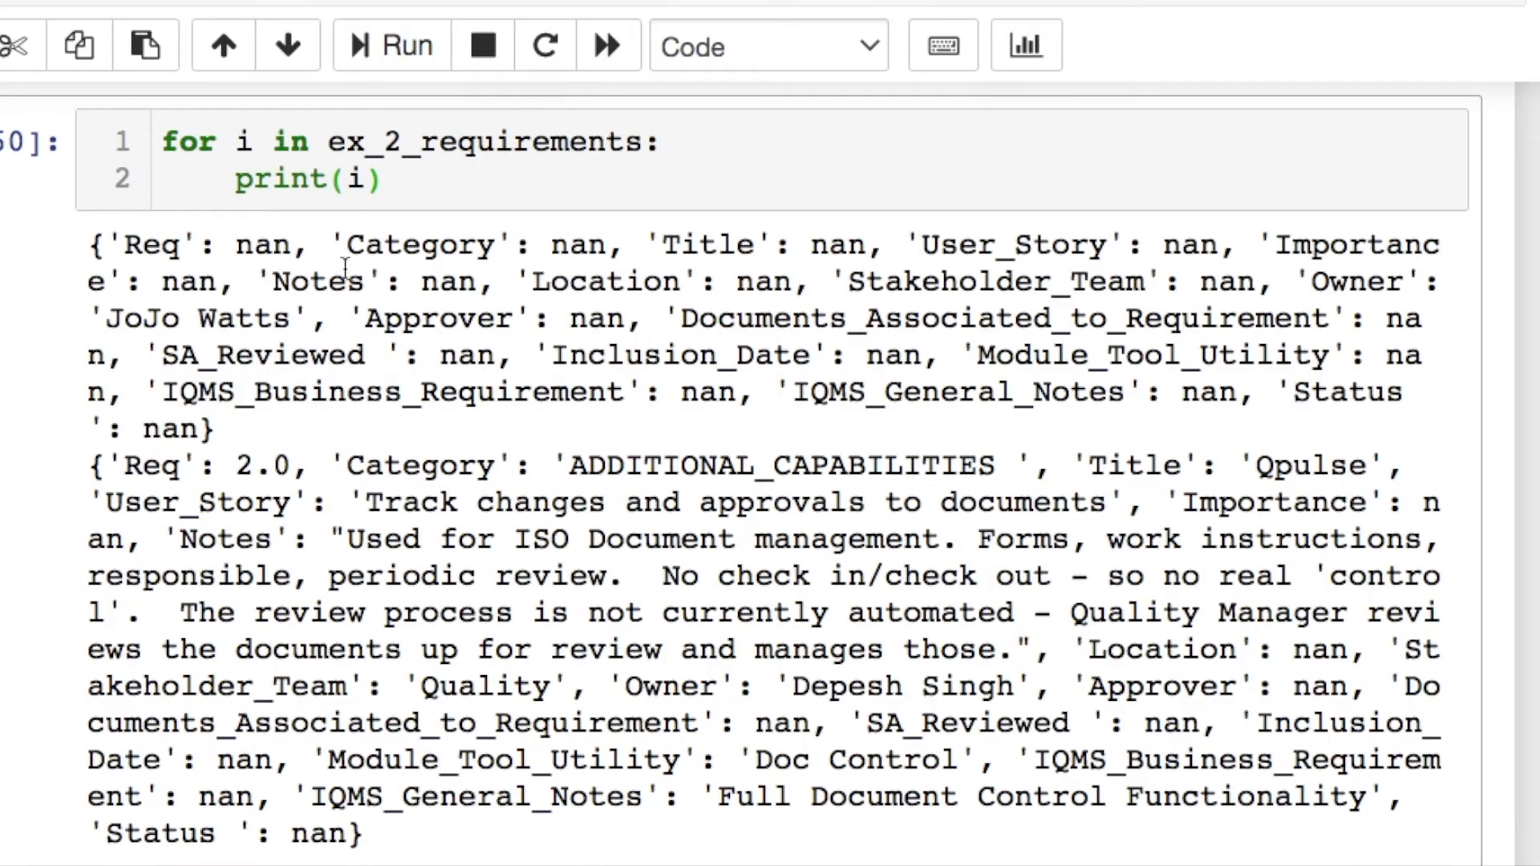
{"action": "mouse_move", "coordinate": [364, 393]}
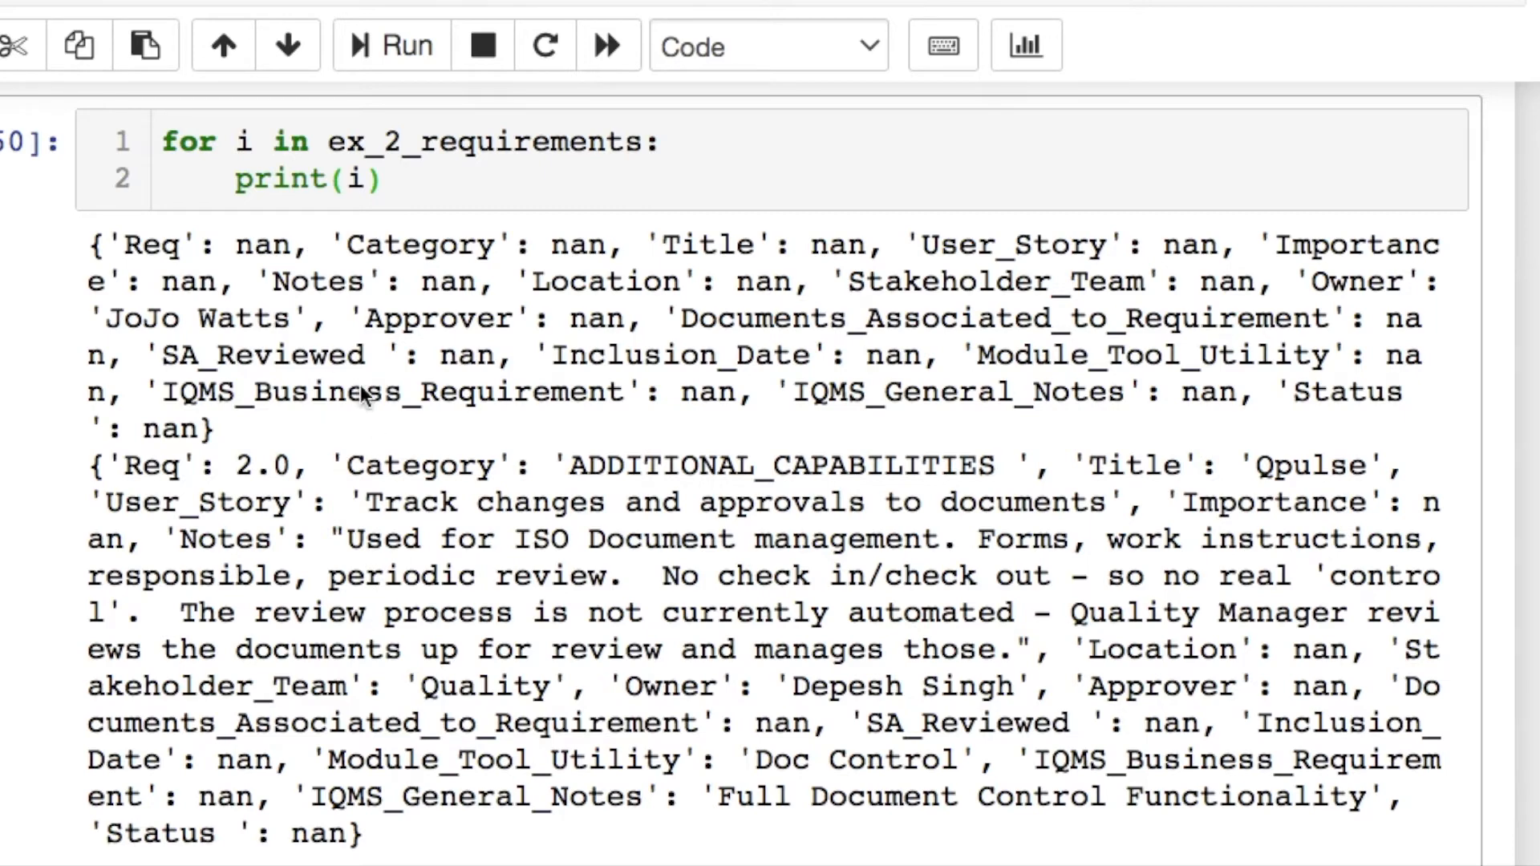
{"action": "left_click", "coordinate": [384, 179]}
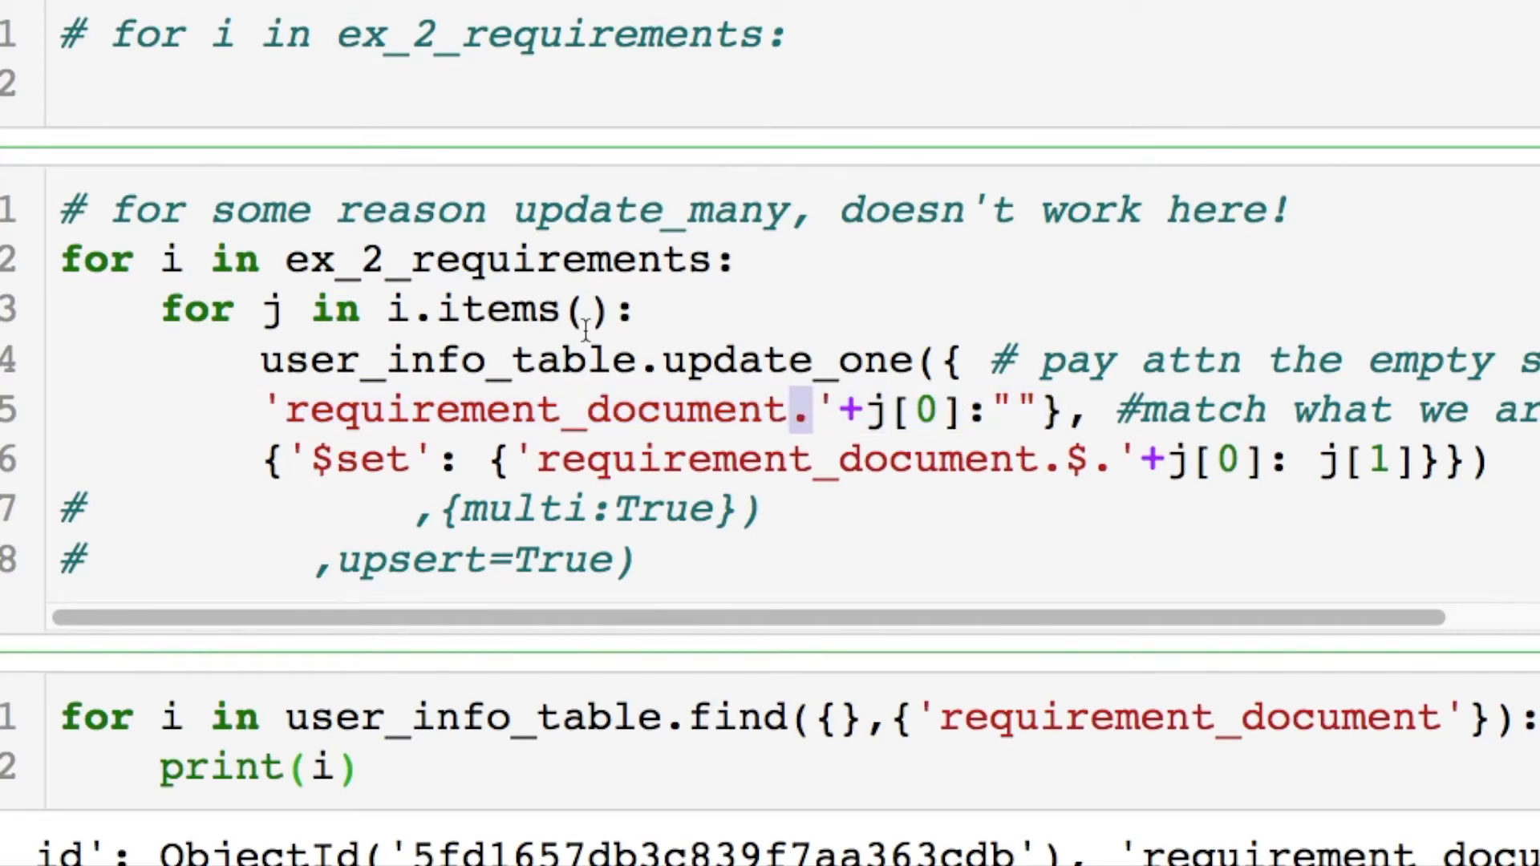
- Walk through the update_one loop: items(), the j[0] filter, $set path and j[1] value
{"action": "left_click", "coordinate": [963, 413]}
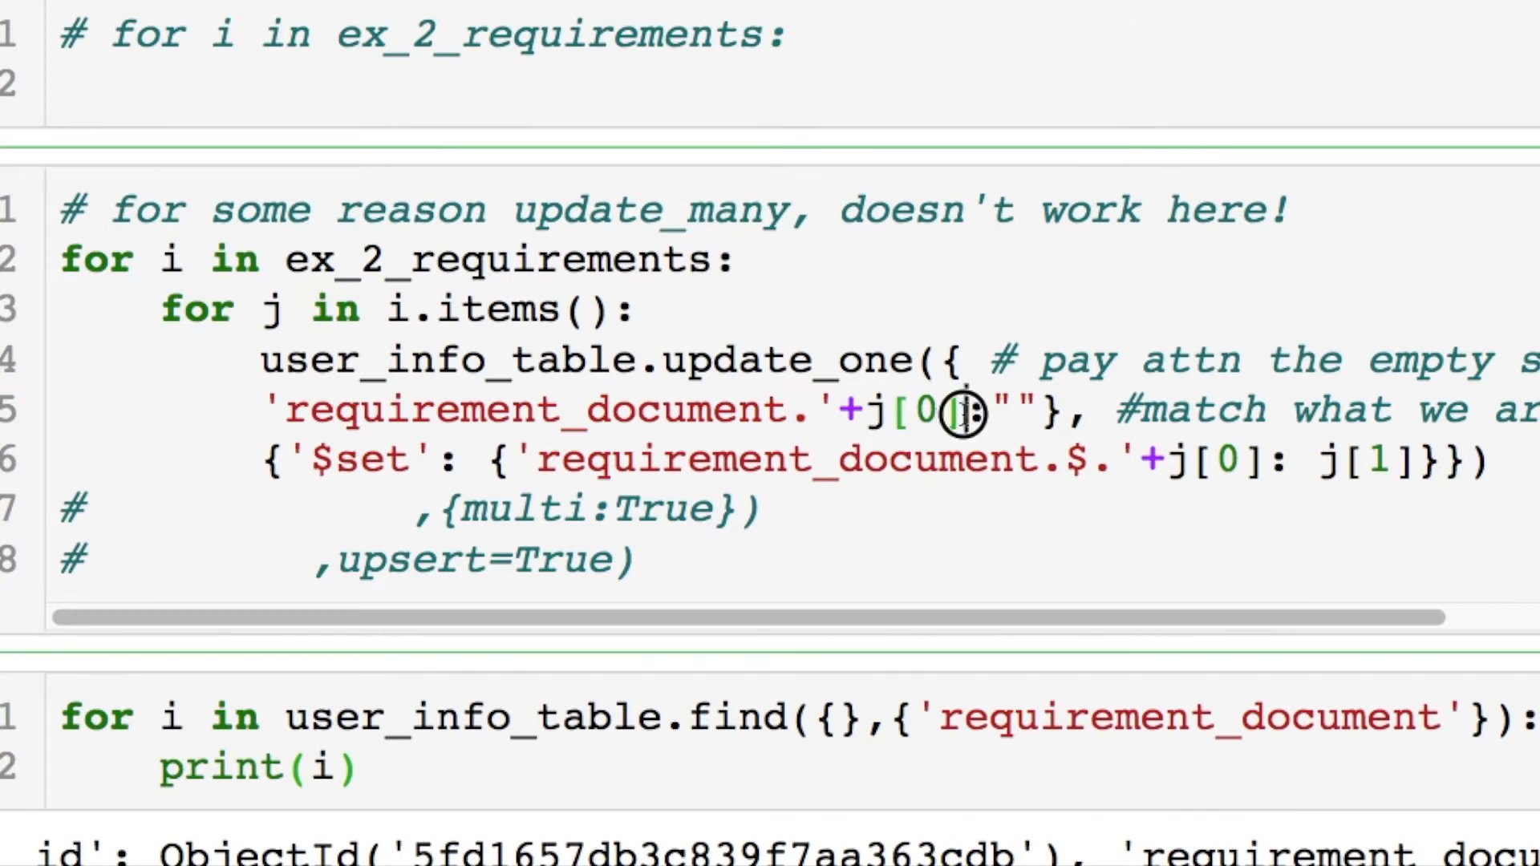
{"action": "double_click", "coordinate": [913, 410]}
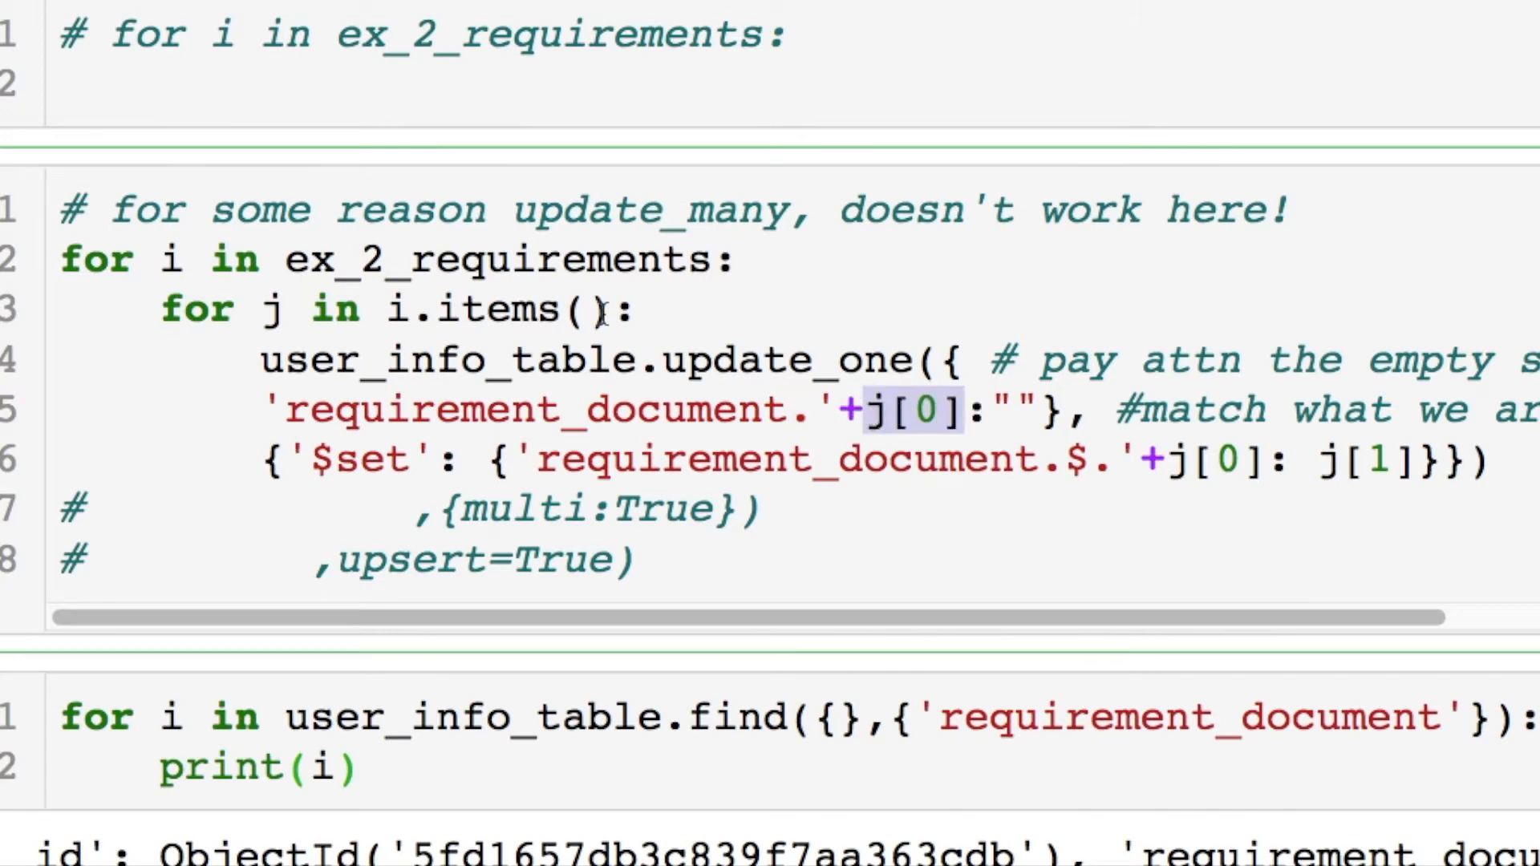
{"action": "double_click", "coordinate": [510, 309]}
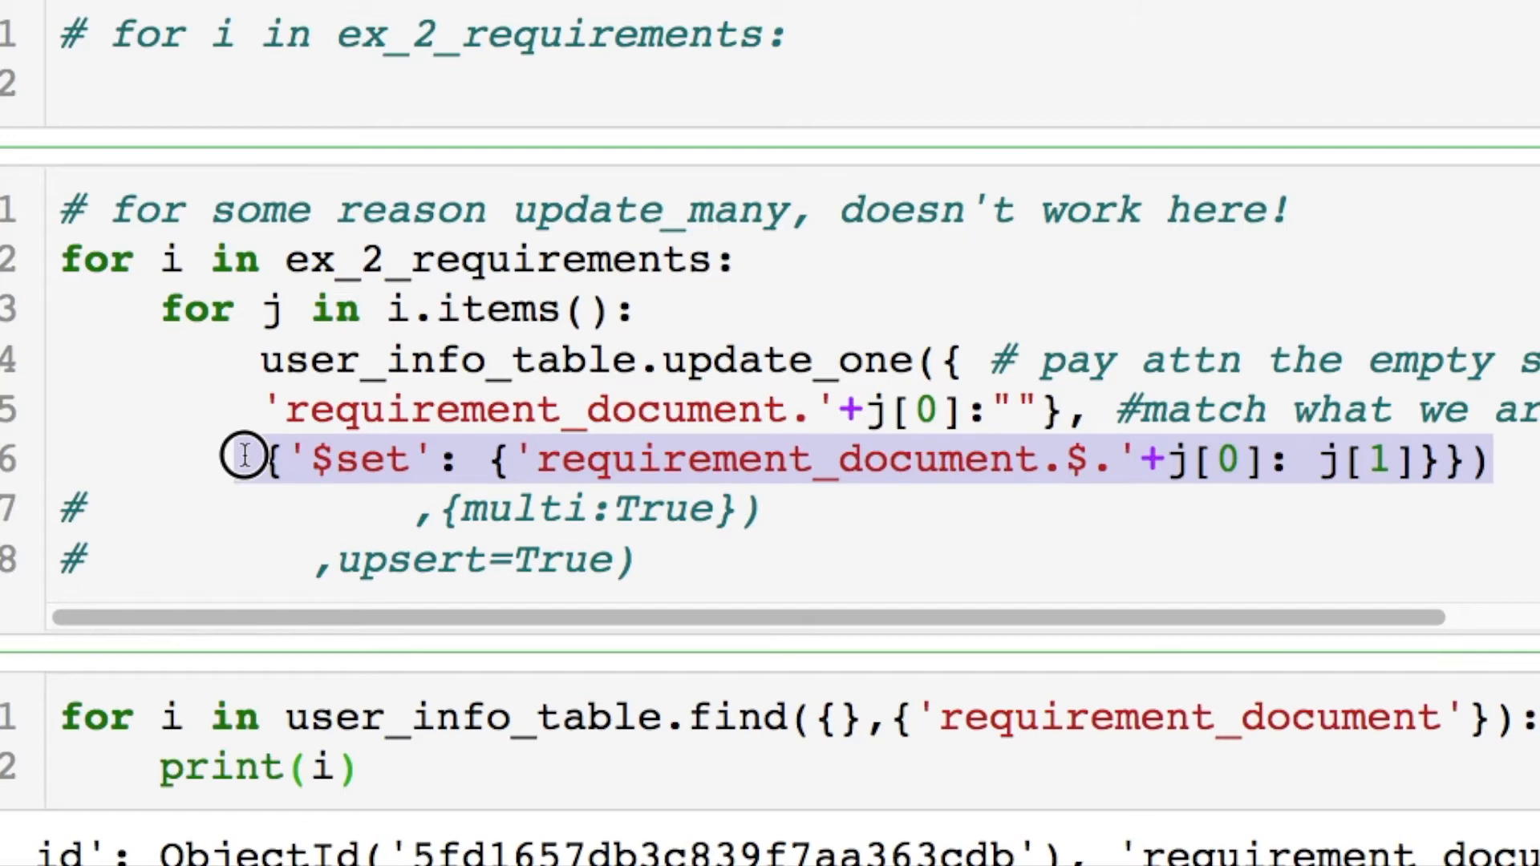
{"action": "left_click", "coordinate": [334, 459]}
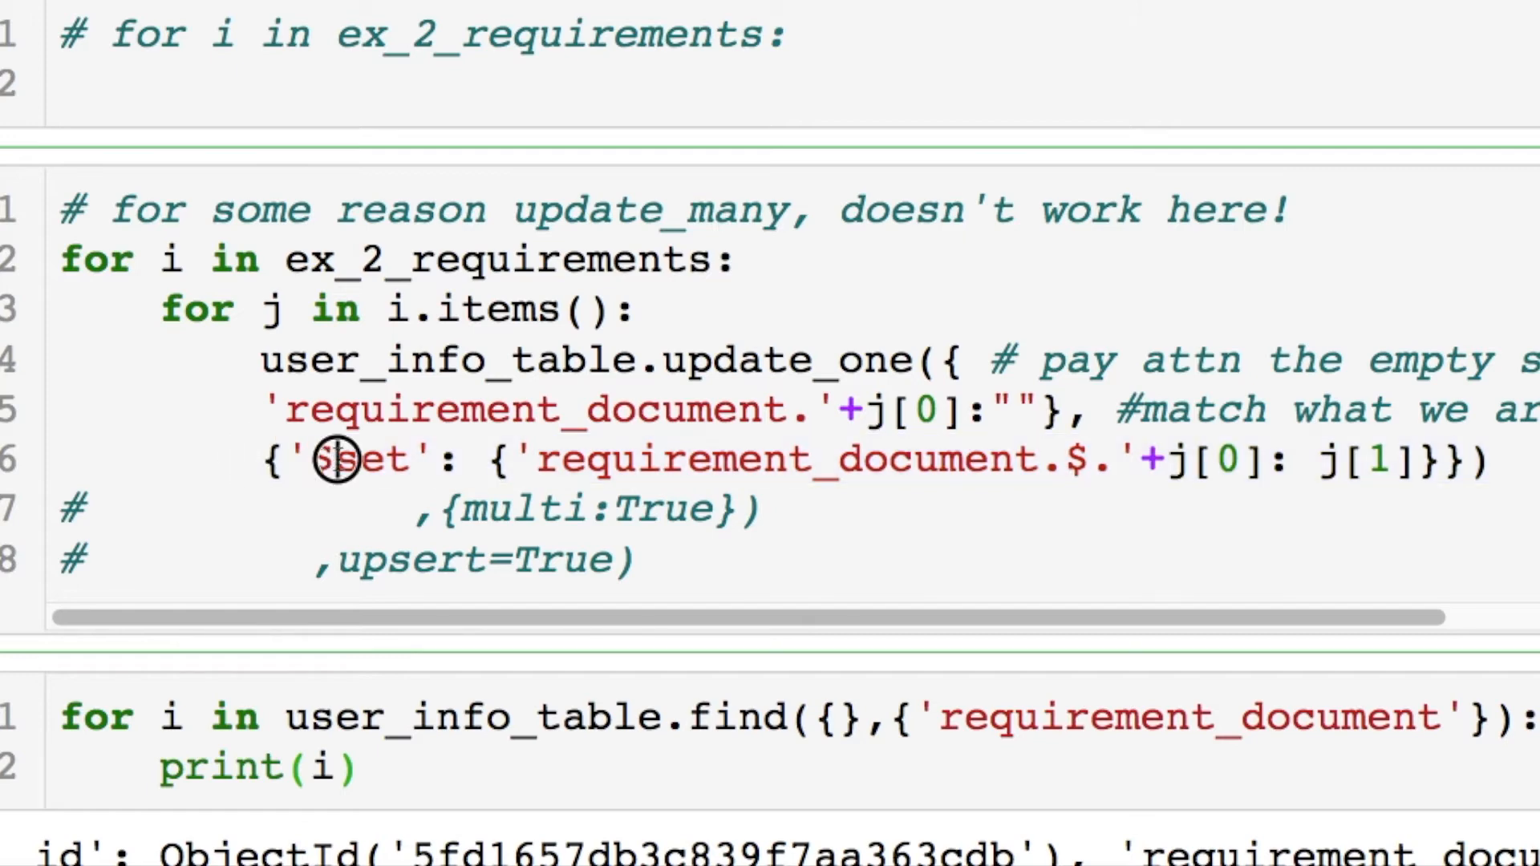
{"action": "double_click", "coordinate": [330, 459]}
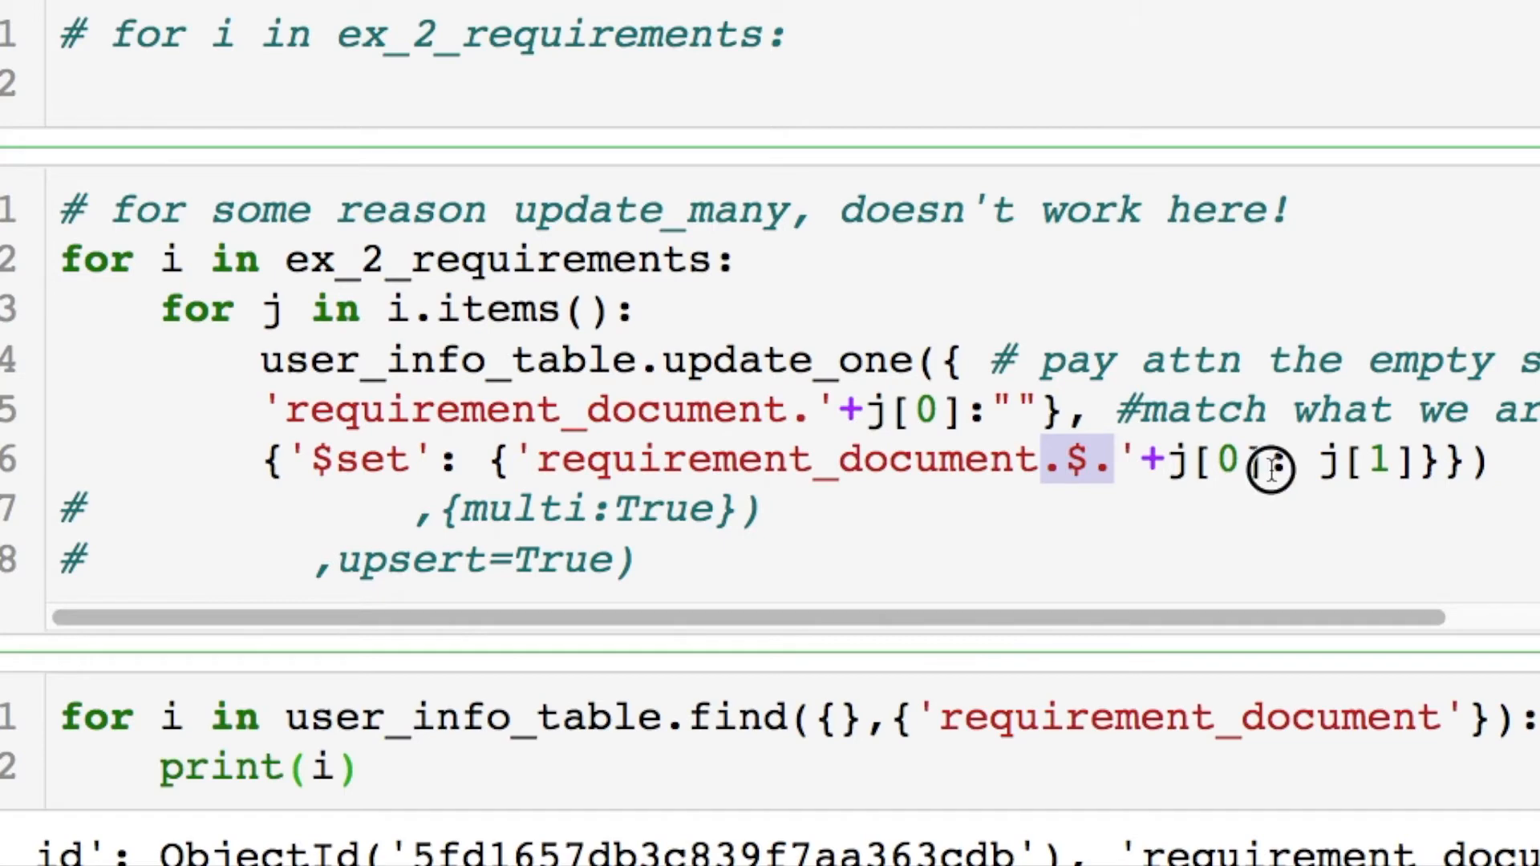
{"action": "double_click", "coordinate": [1216, 459]}
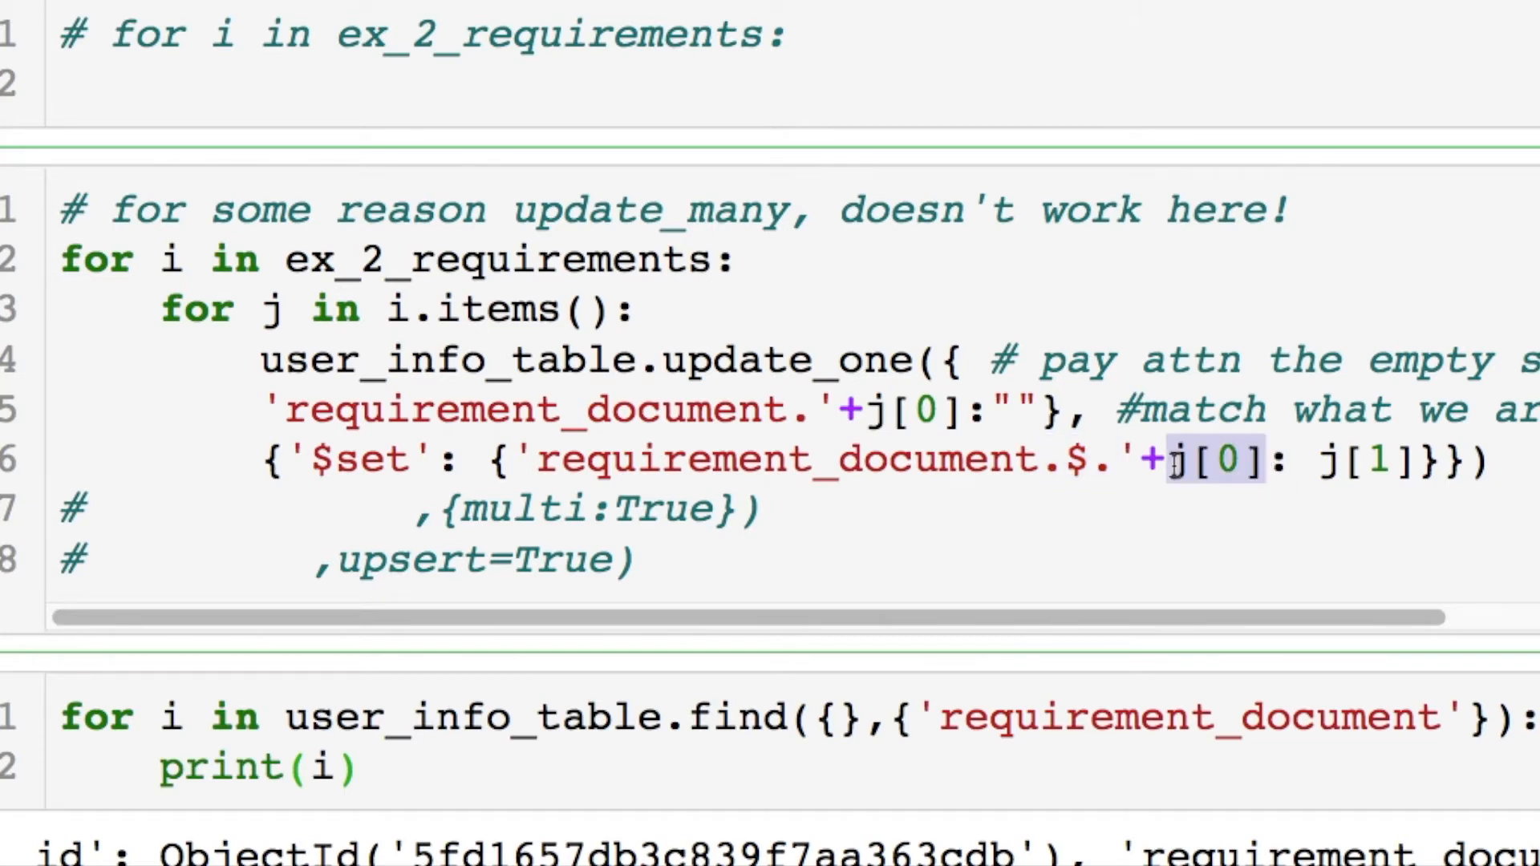
{"action": "left_click", "coordinate": [1410, 461]}
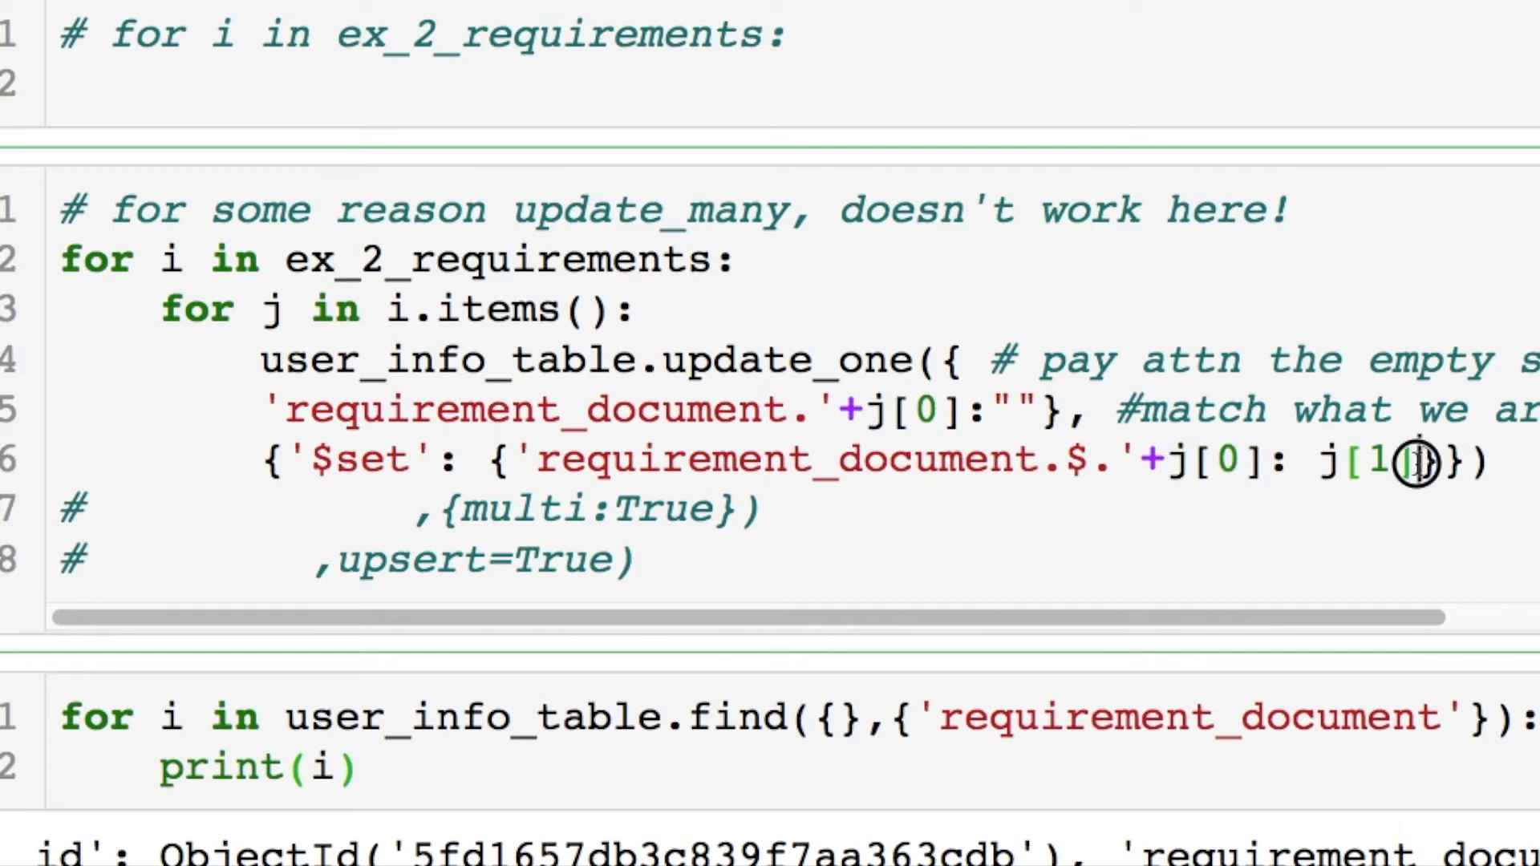
{"action": "double_click", "coordinate": [1366, 460]}
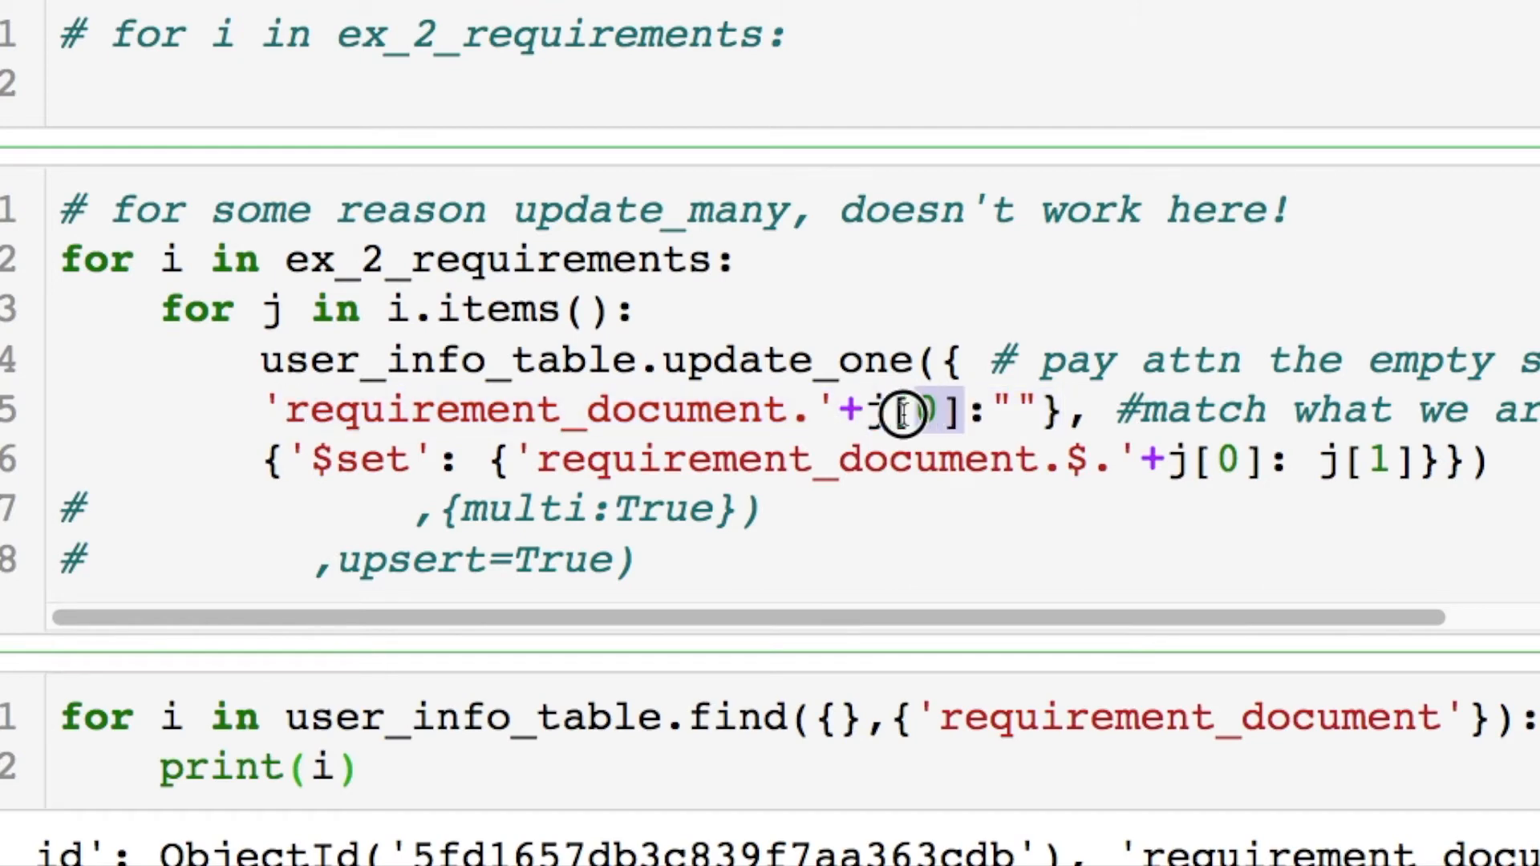
{"action": "double_click", "coordinate": [899, 410]}
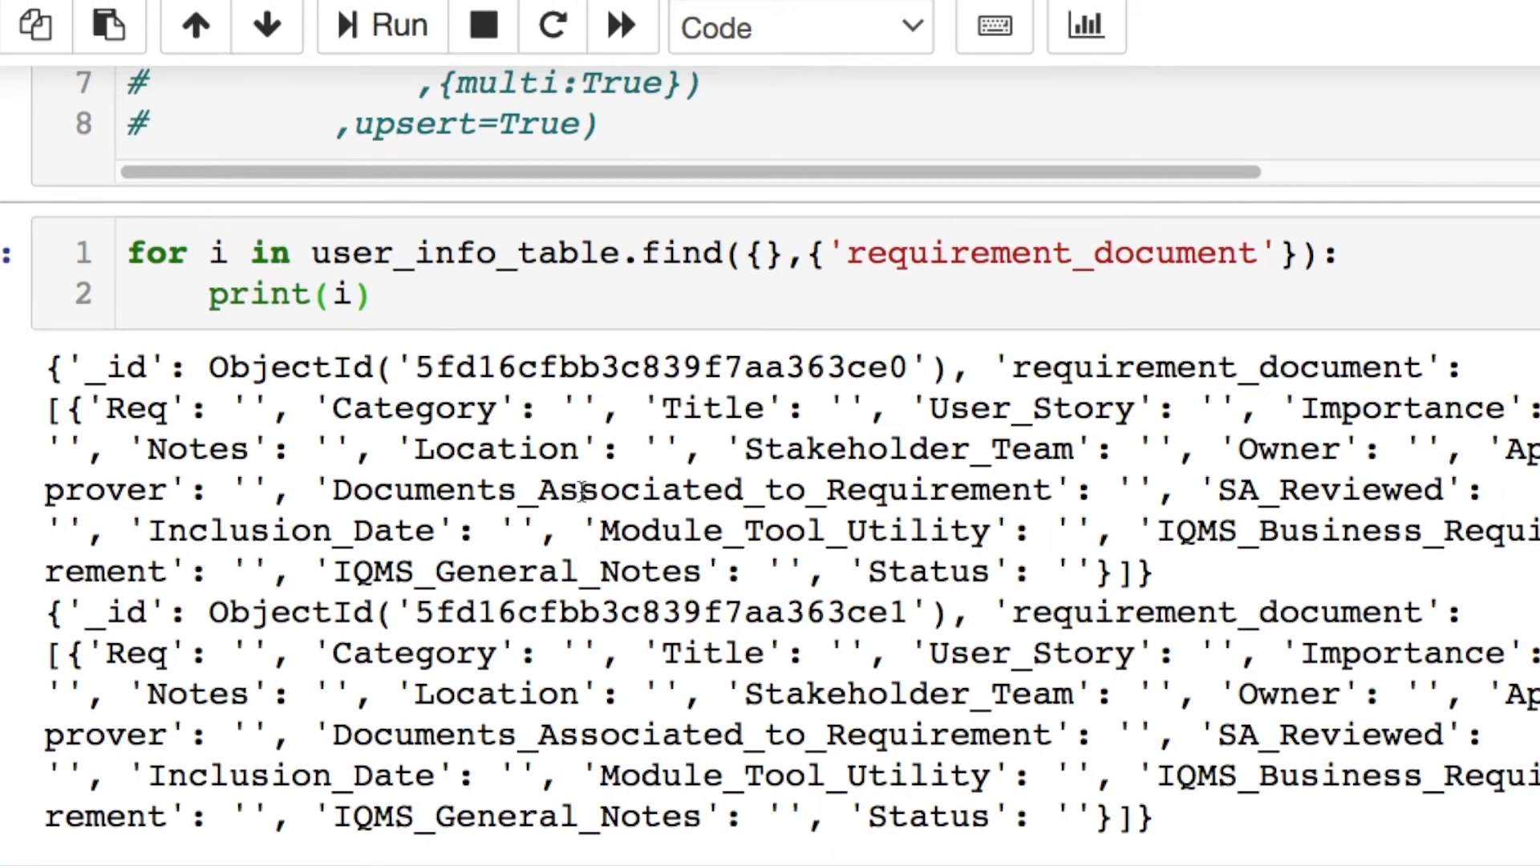
{"action": "mouse_move", "coordinate": [923, 368]}
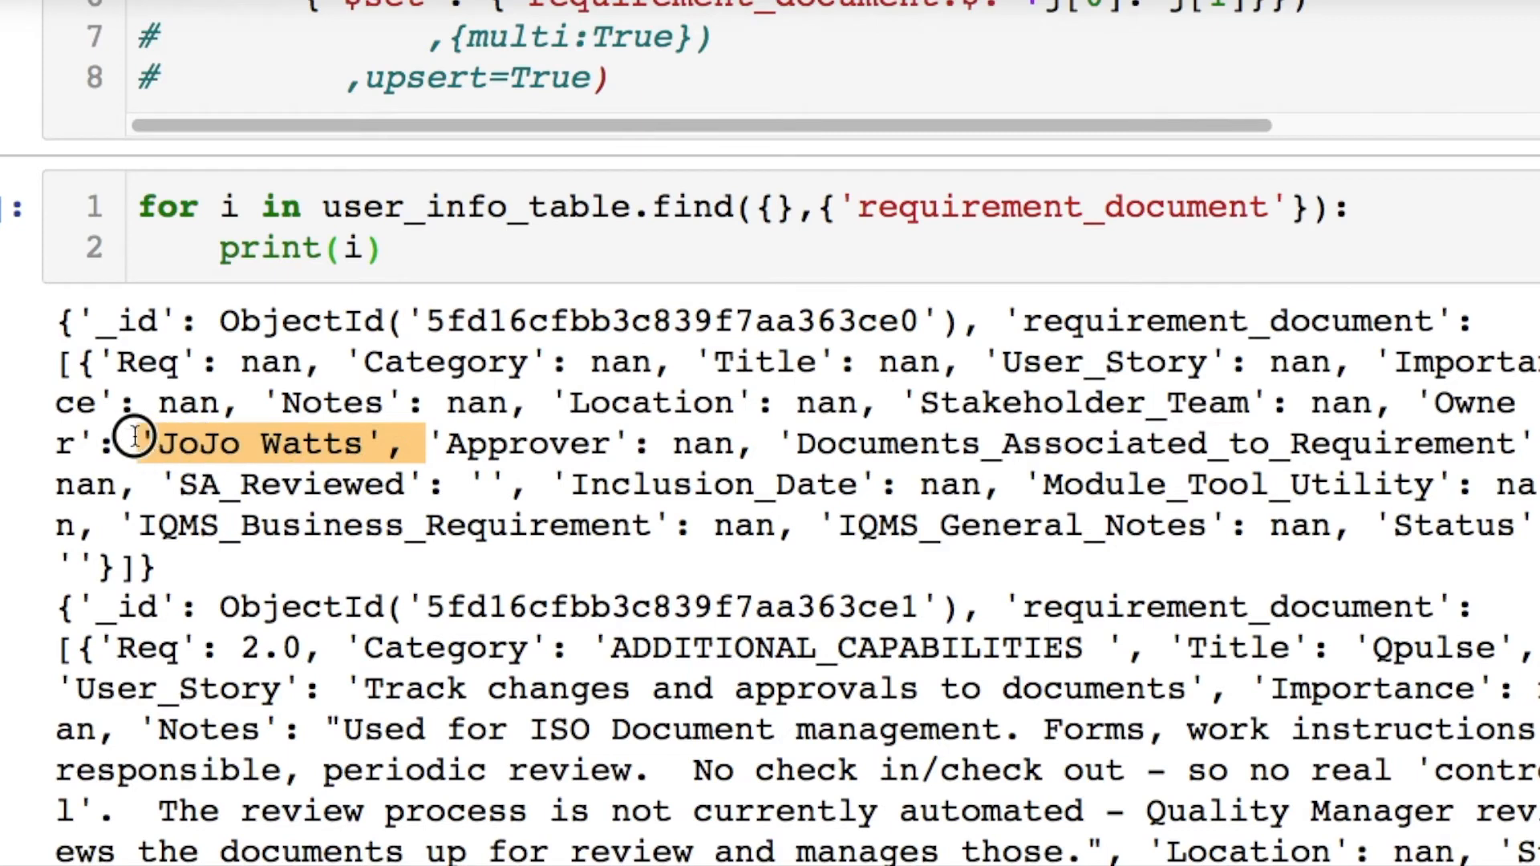
{"action": "mouse_move", "coordinate": [308, 360]}
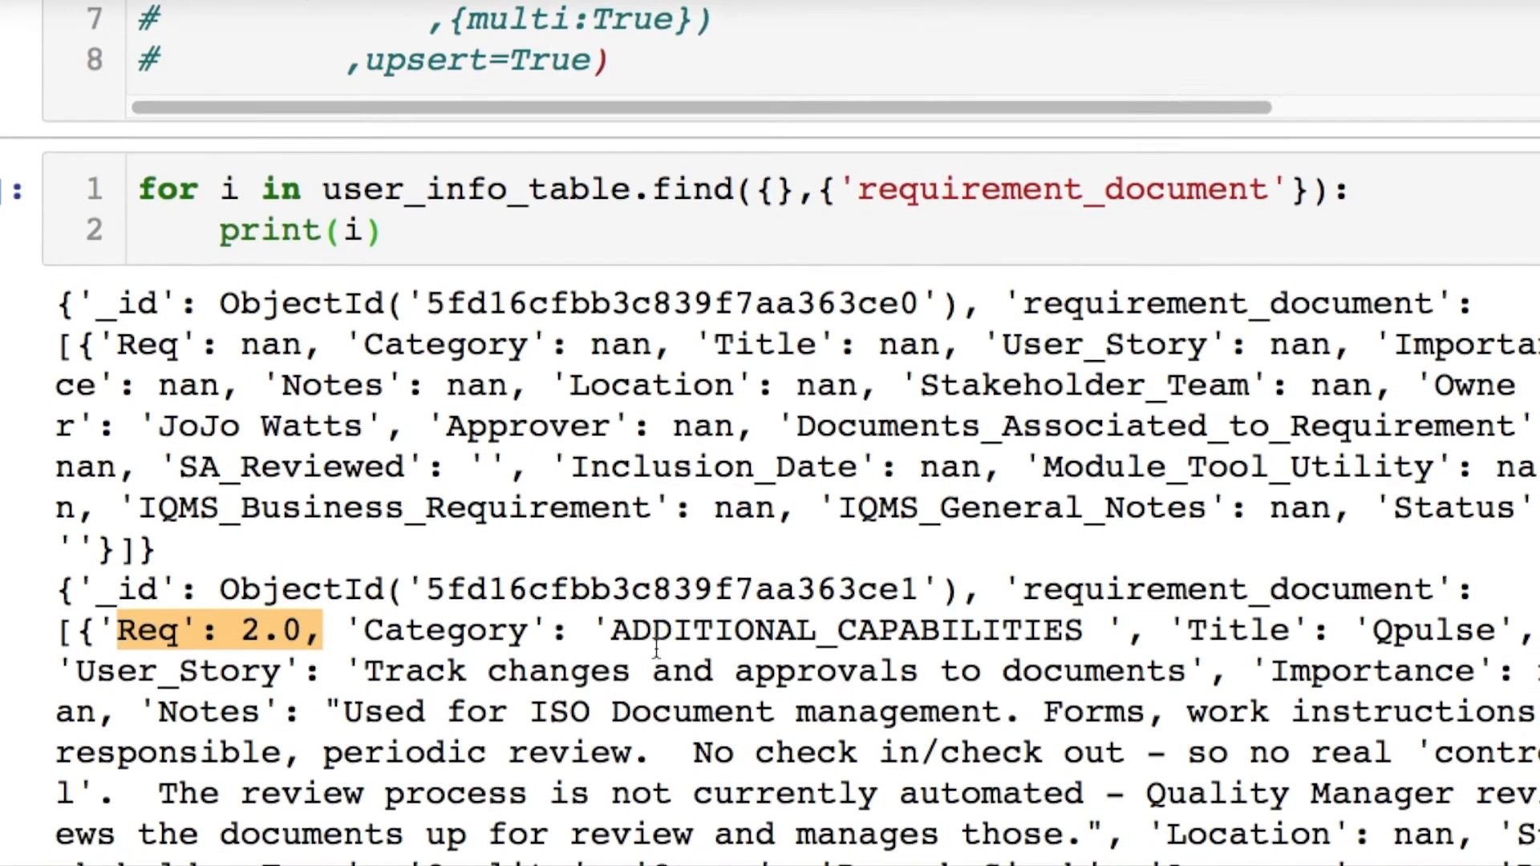
{"action": "scroll", "scroll_direction": "down", "scroll_amount": 3}
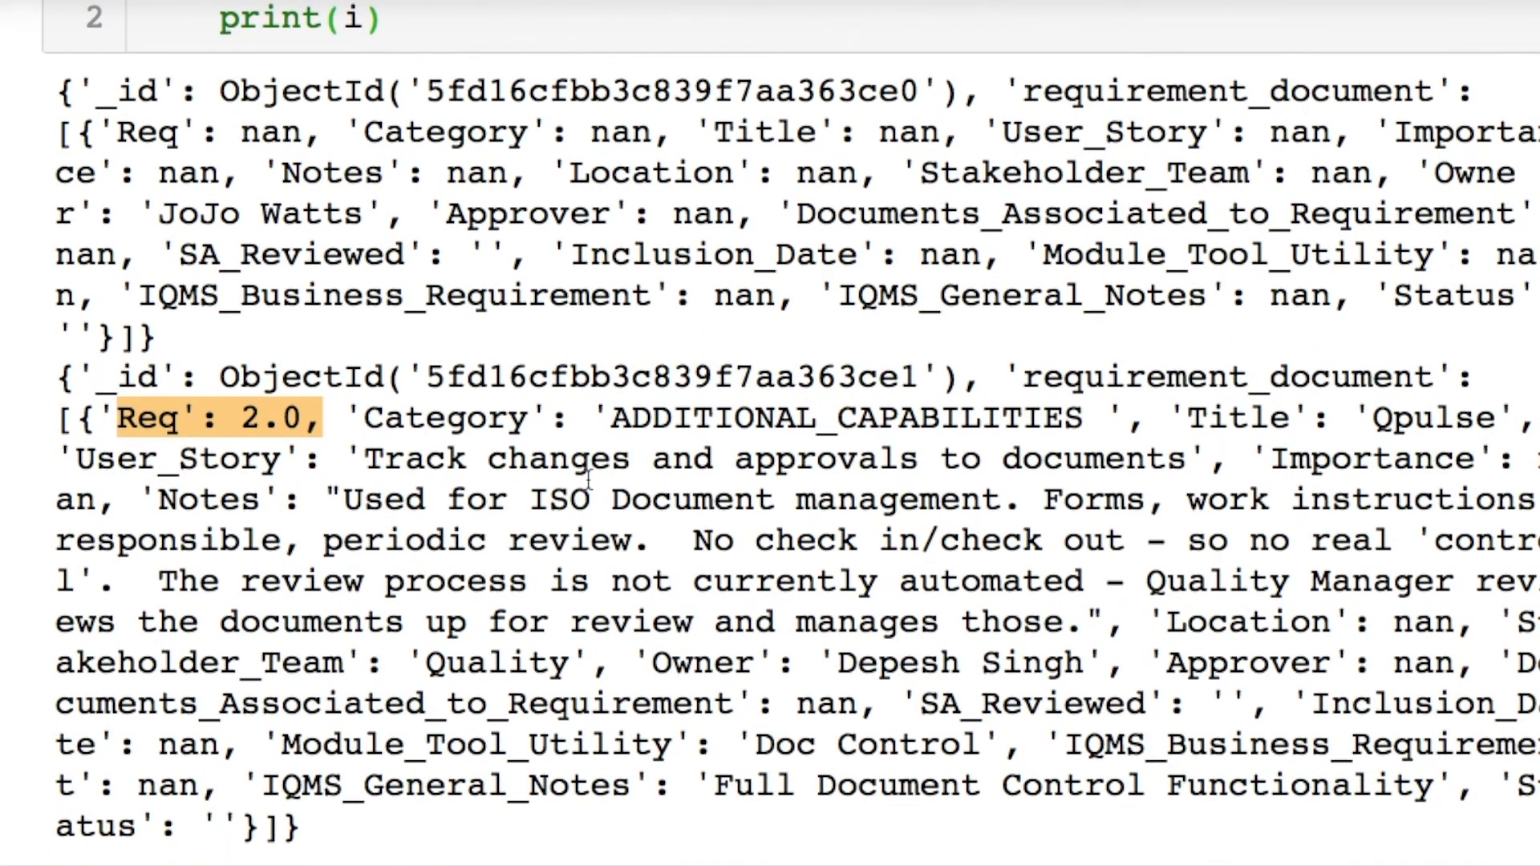
{"action": "double_click", "coordinate": [943, 663]}
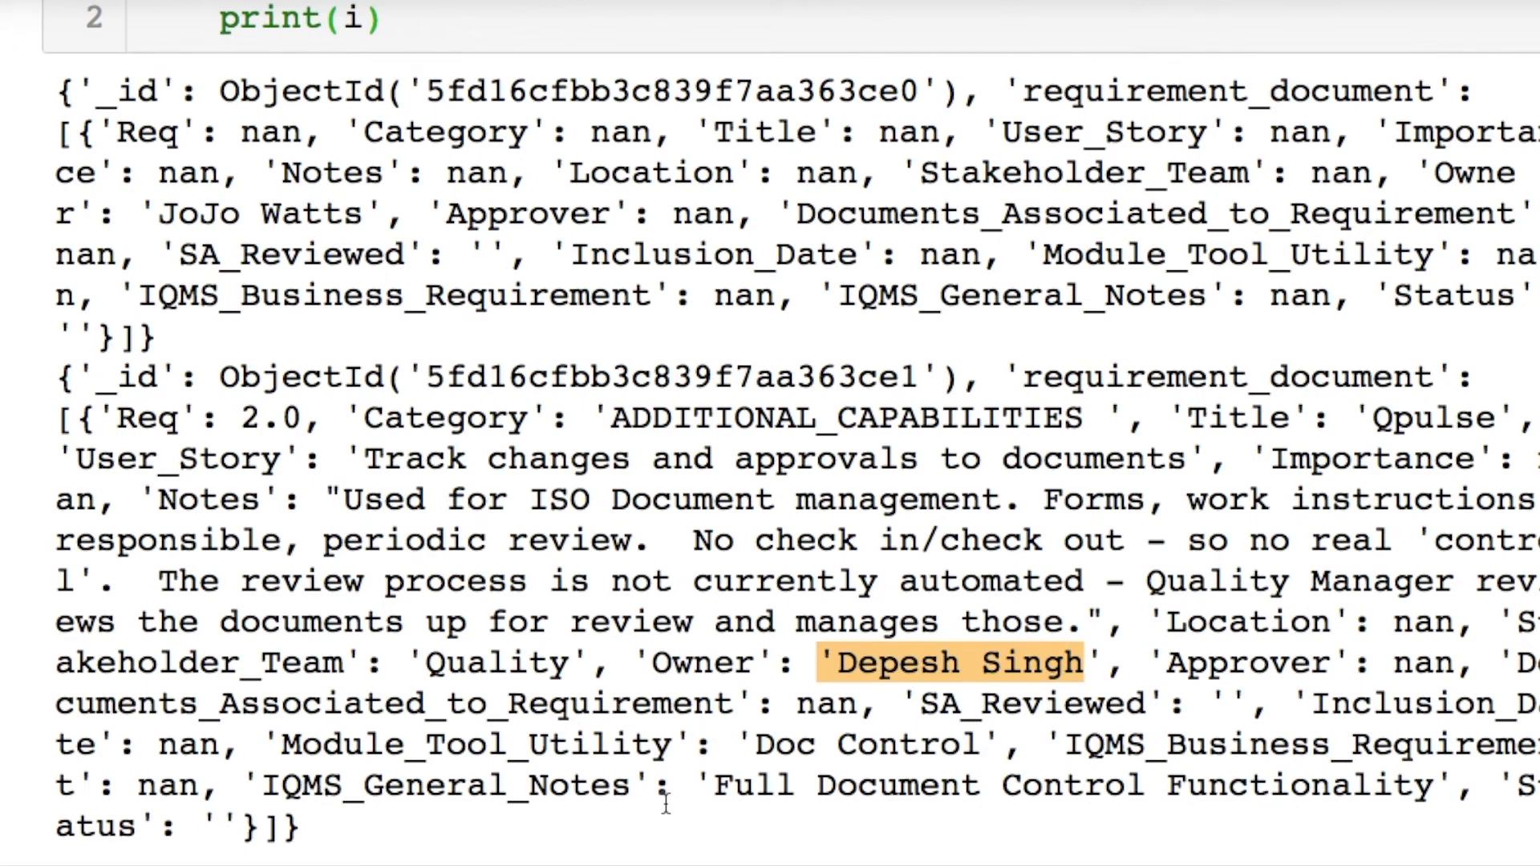
{"action": "mouse_move", "coordinate": [794, 580]}
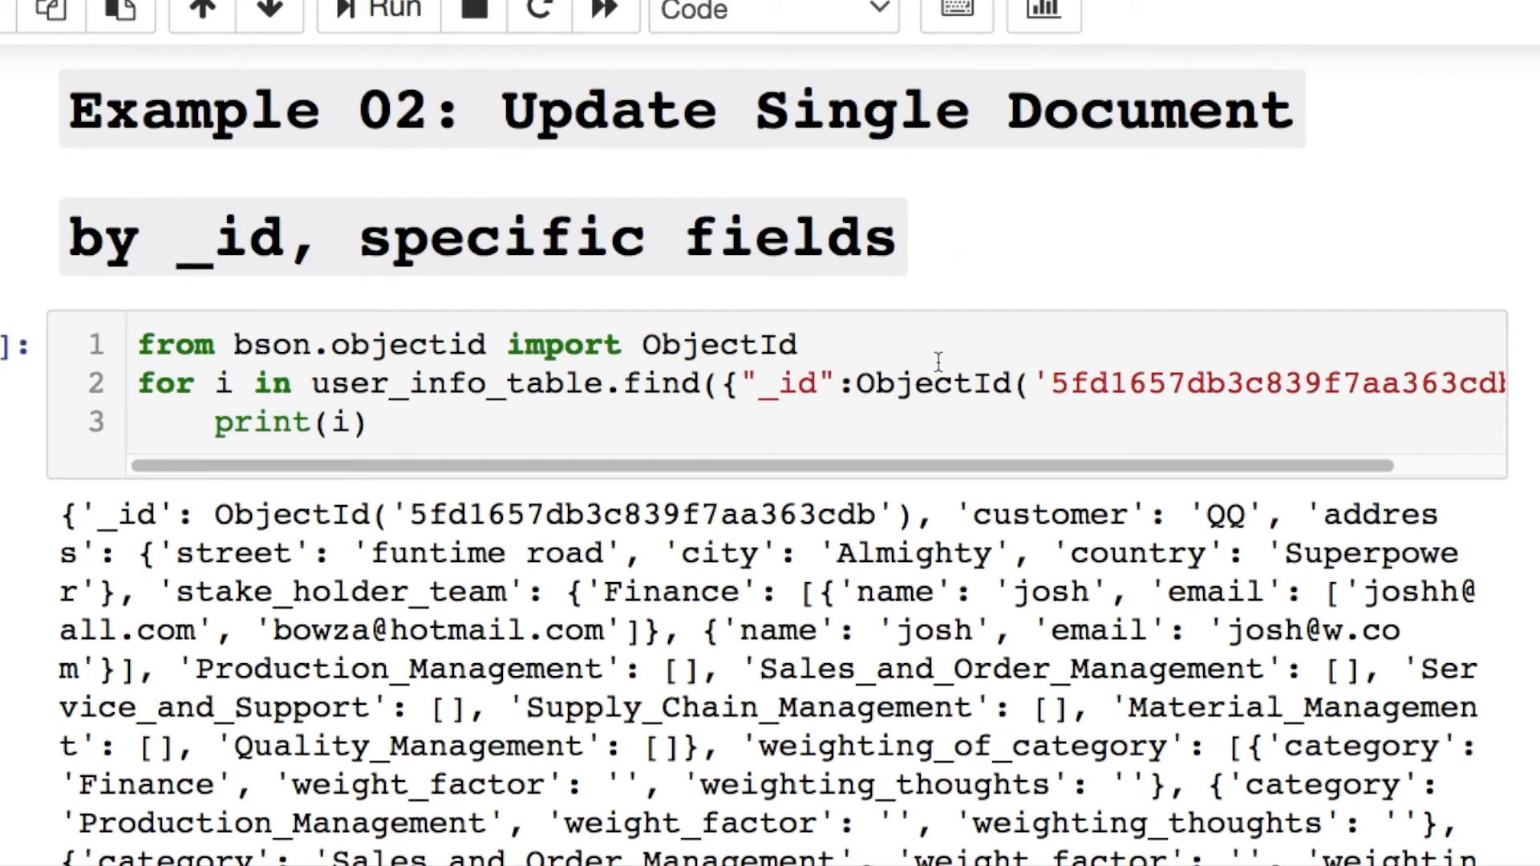
{"action": "double_click", "coordinate": [804, 384]}
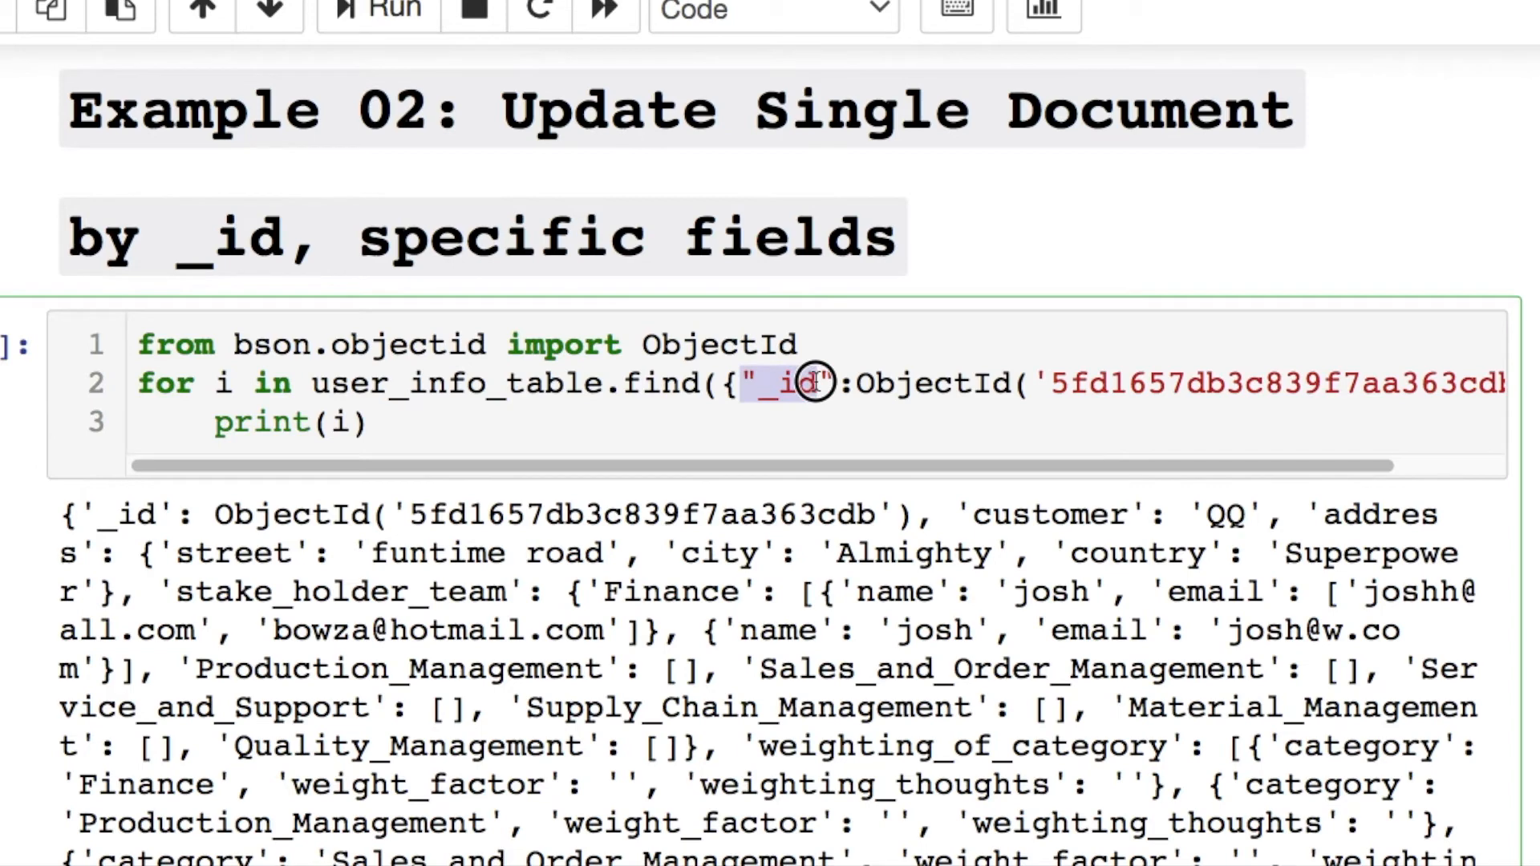
{"action": "left_click_drag", "start_coordinate": [805, 383], "coordinate": [1453, 383]}
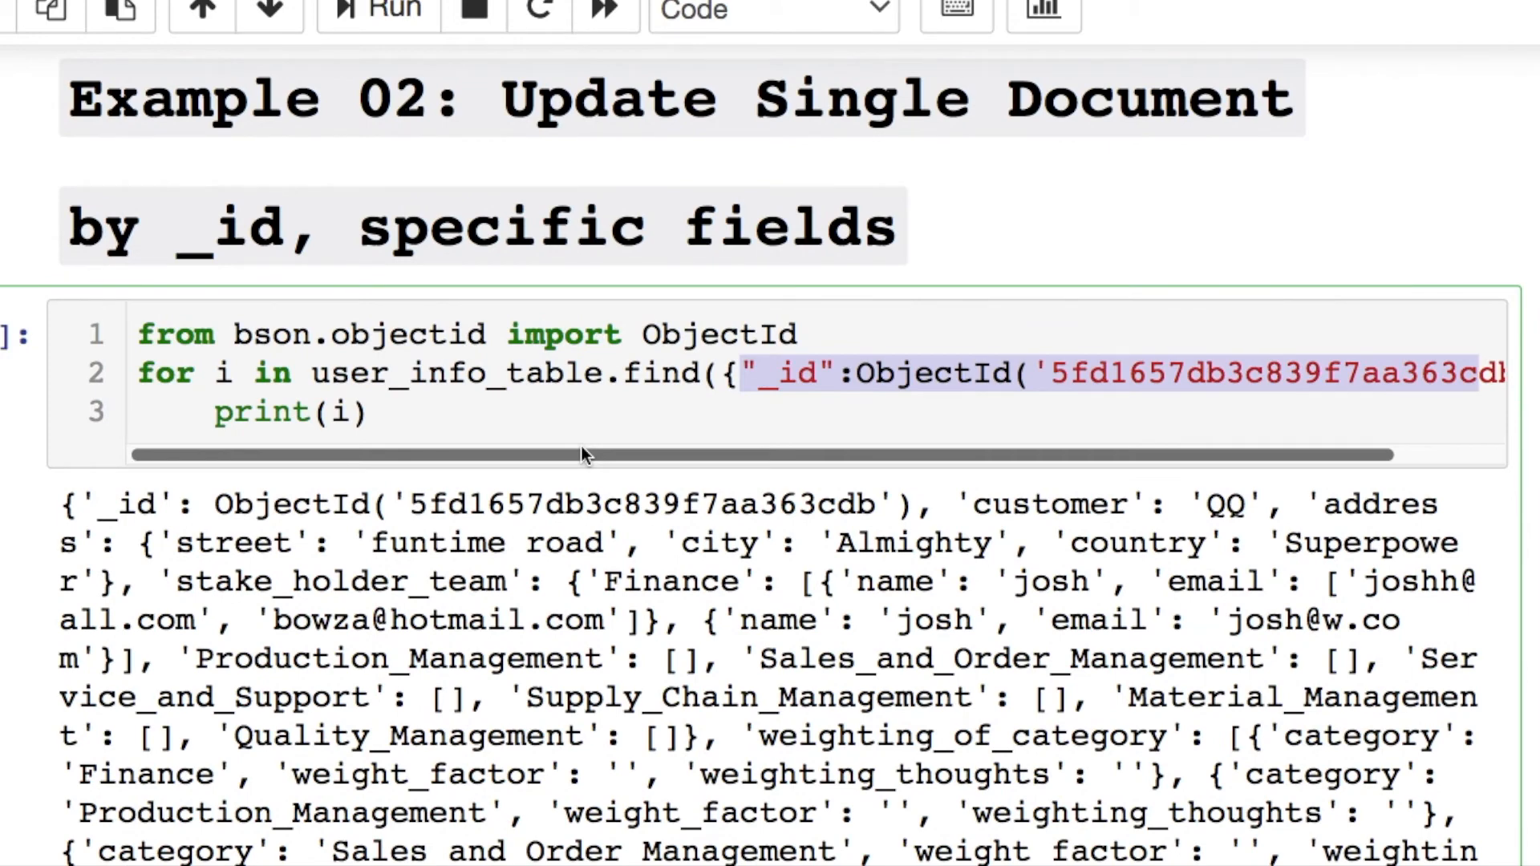
{"action": "scroll", "scroll_direction": "down", "scroll_amount": 3}
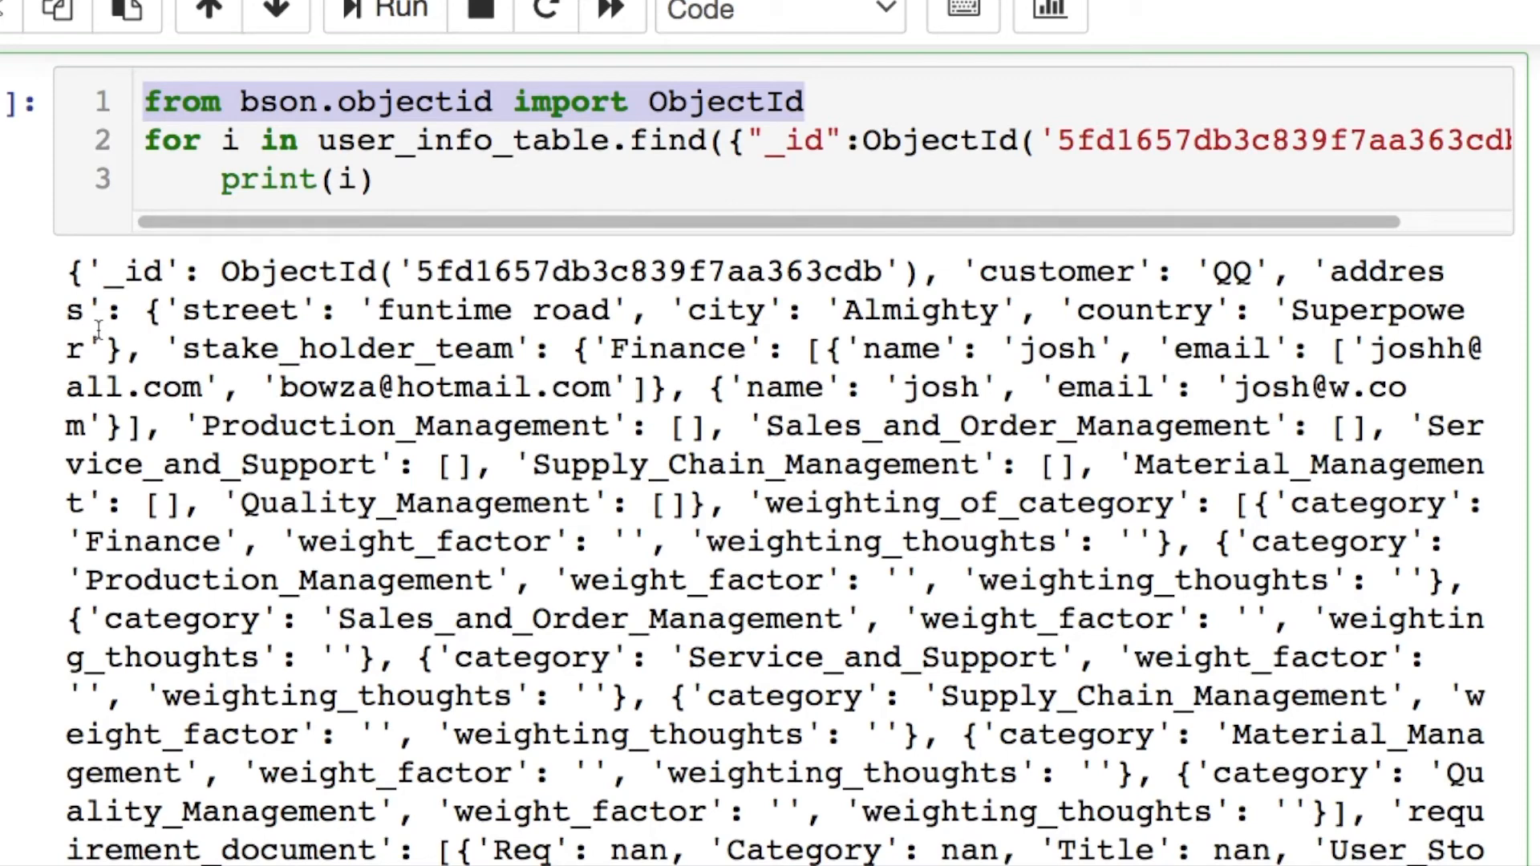
{"action": "double_click", "coordinate": [940, 141]}
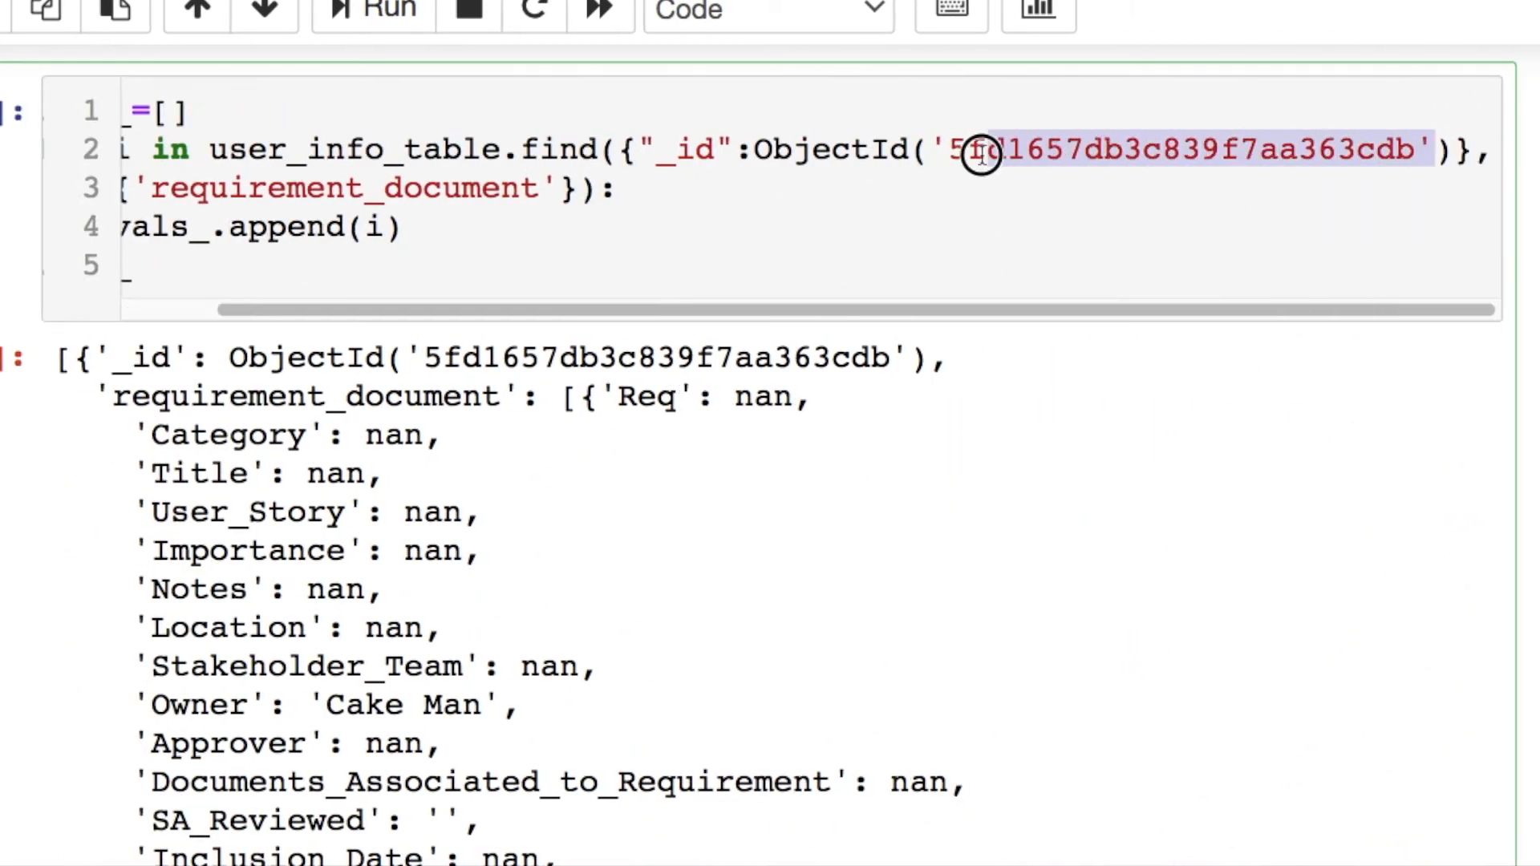
- Put ObjectId 5fd16cfbb3c839f7aa363ce0 in the vals_ query and review the printed nan values
{"action": "type", "text": "5fd16cfbb3c839f7aa363ce0"}
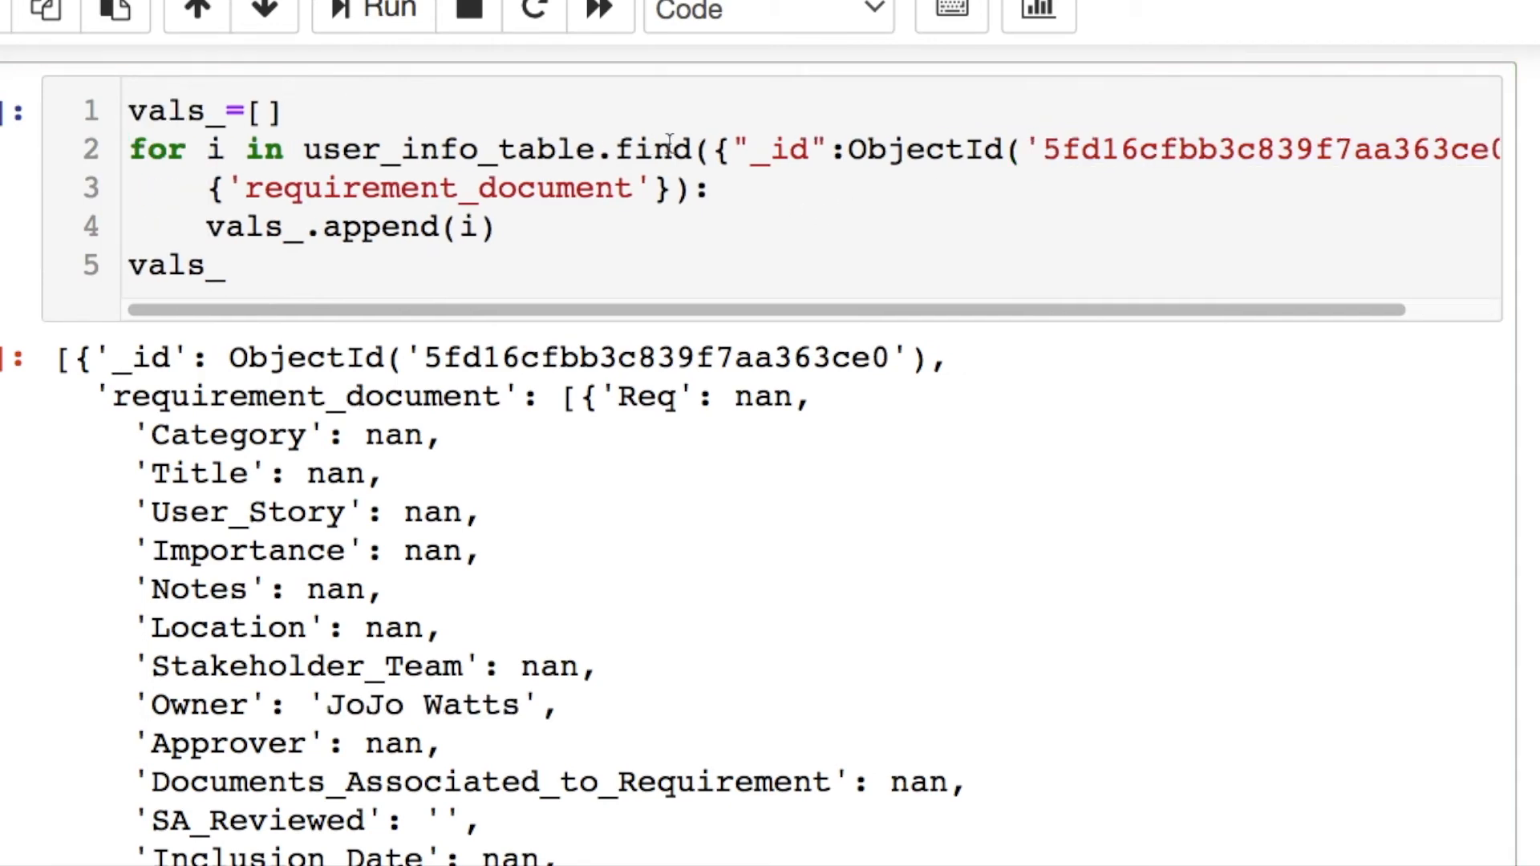
{"action": "double_click", "coordinate": [656, 150]}
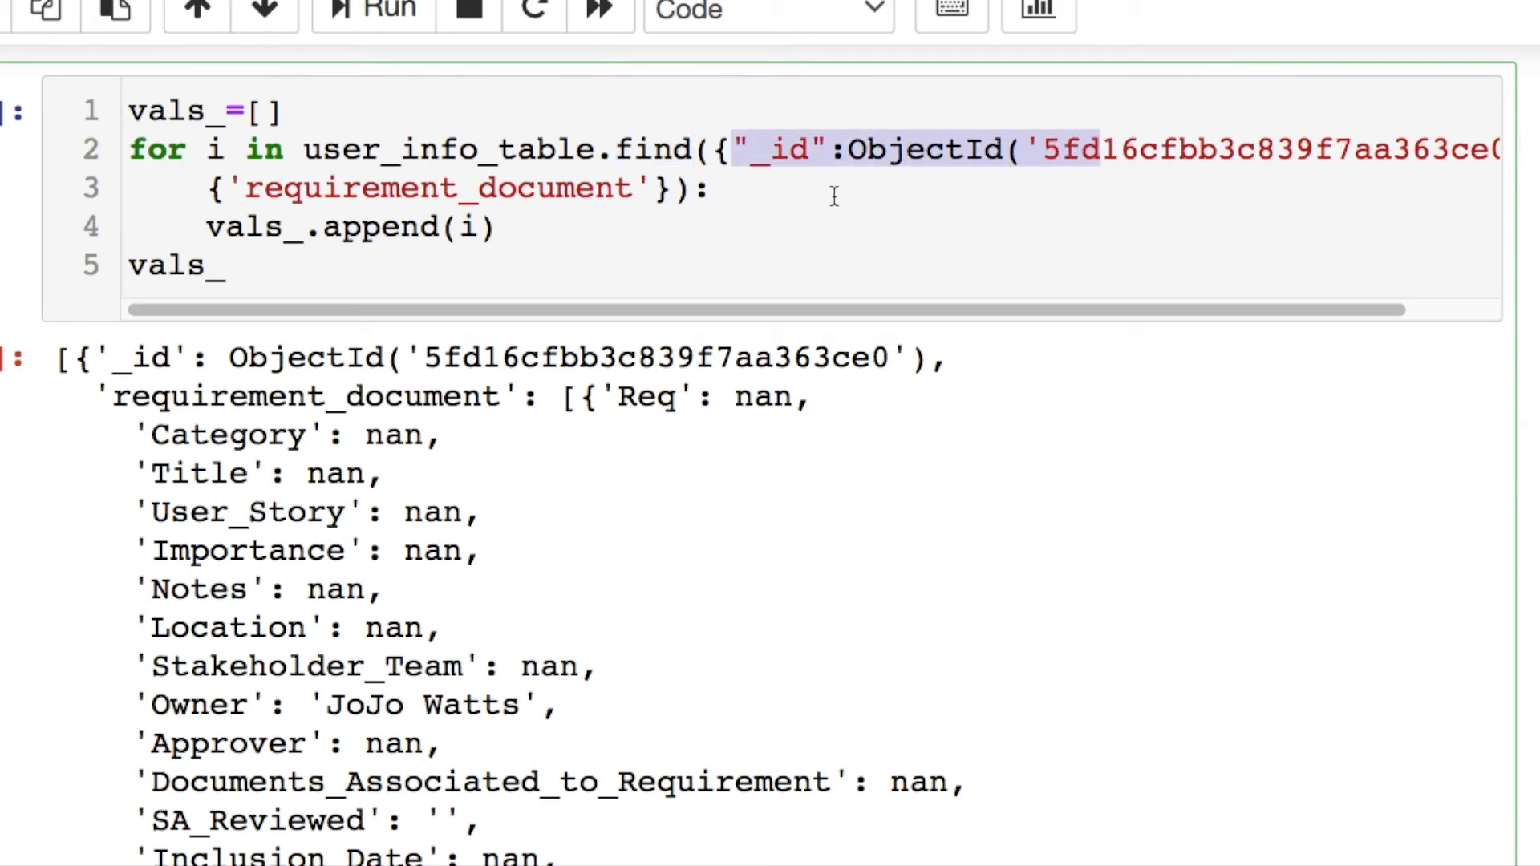
{"action": "mouse_move", "coordinate": [689, 302]}
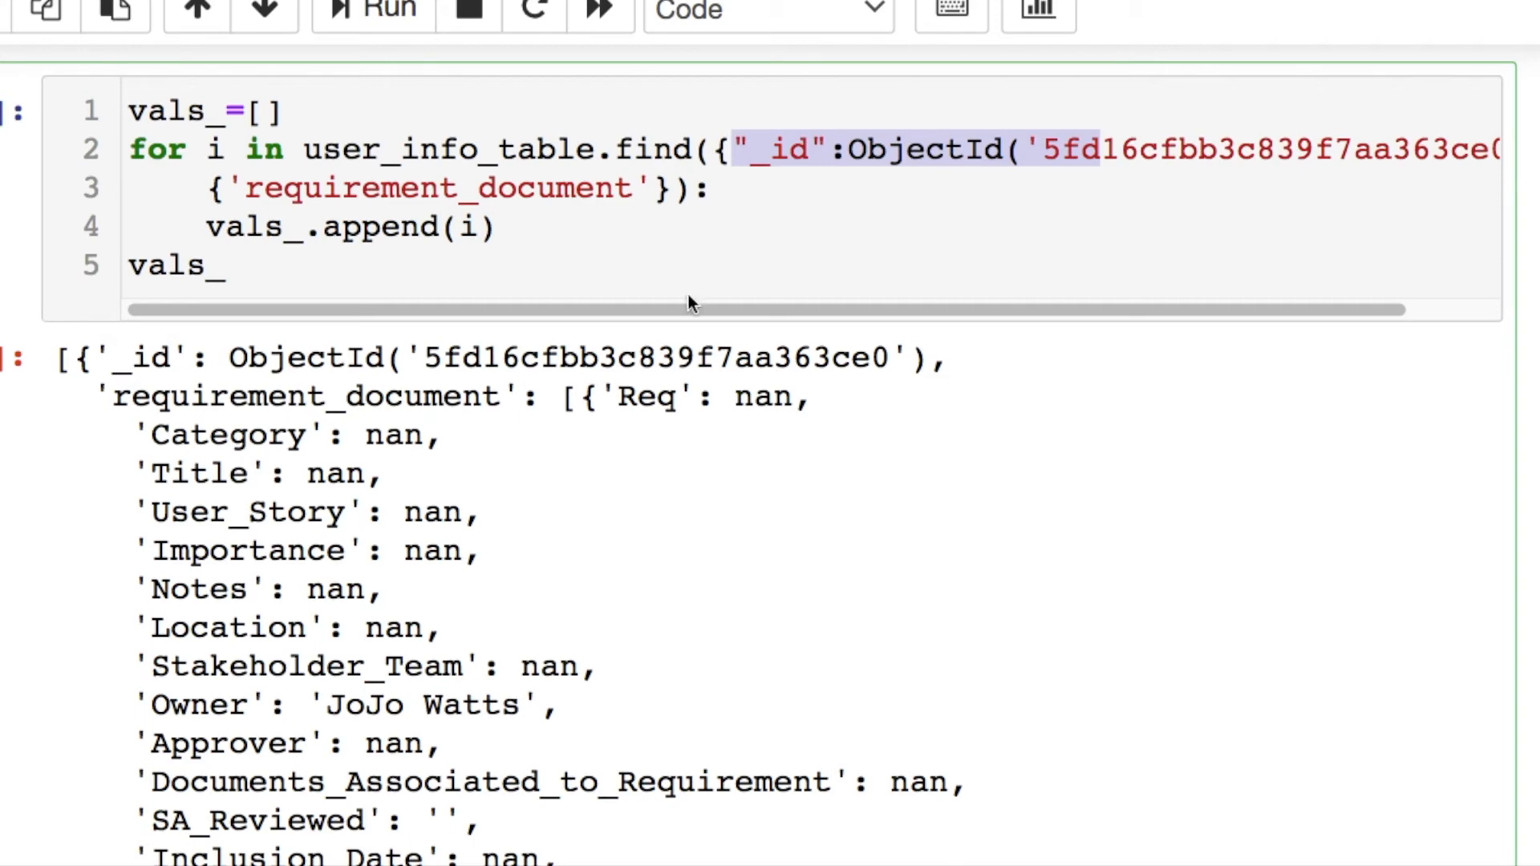
{"action": "double_click", "coordinate": [780, 397]}
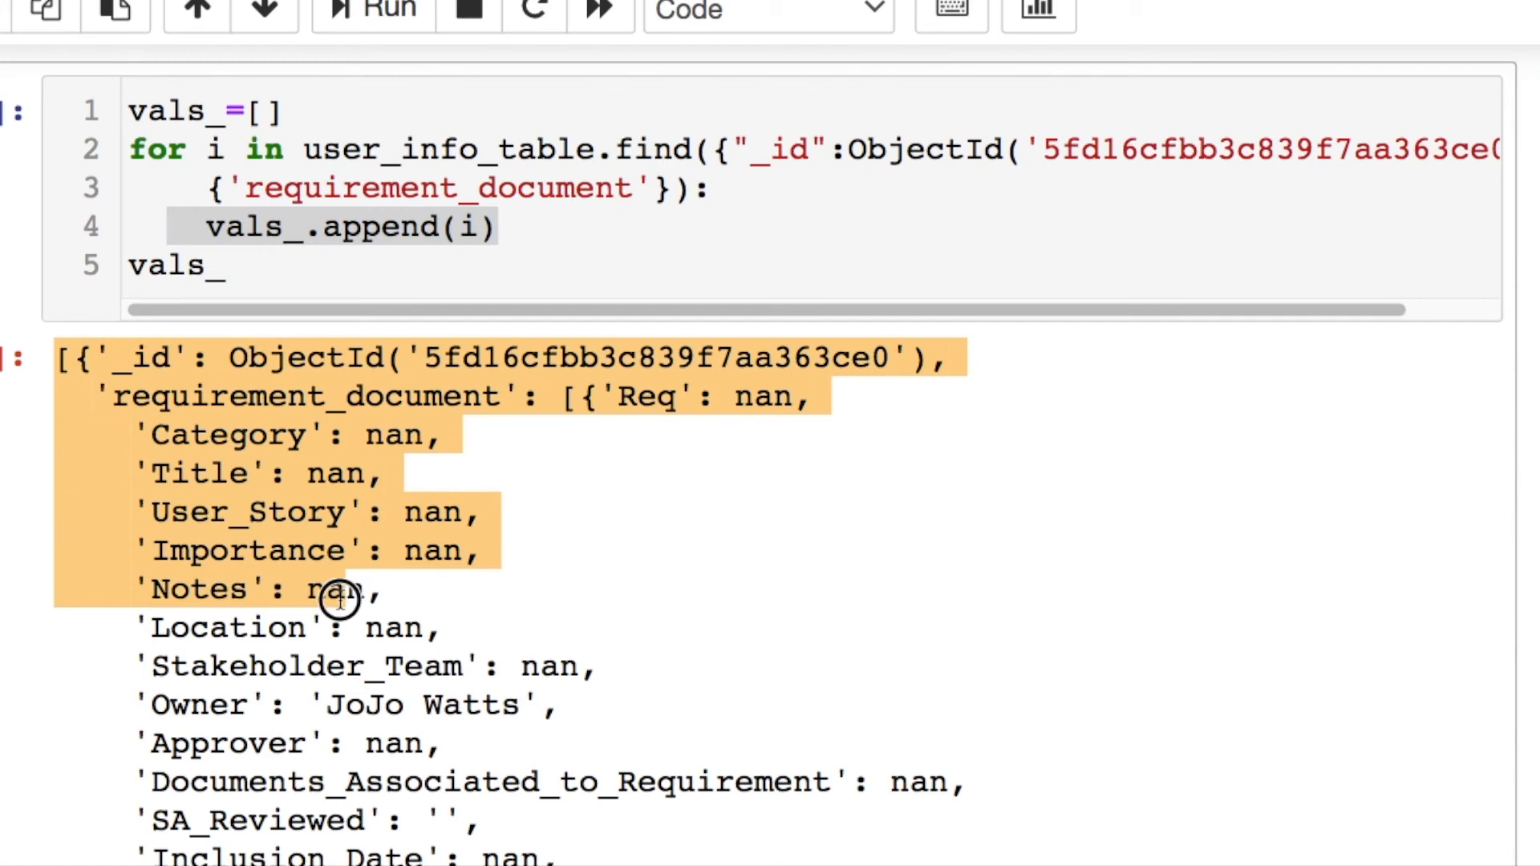
{"action": "scroll", "scroll_direction": "down", "scroll_amount": 3}
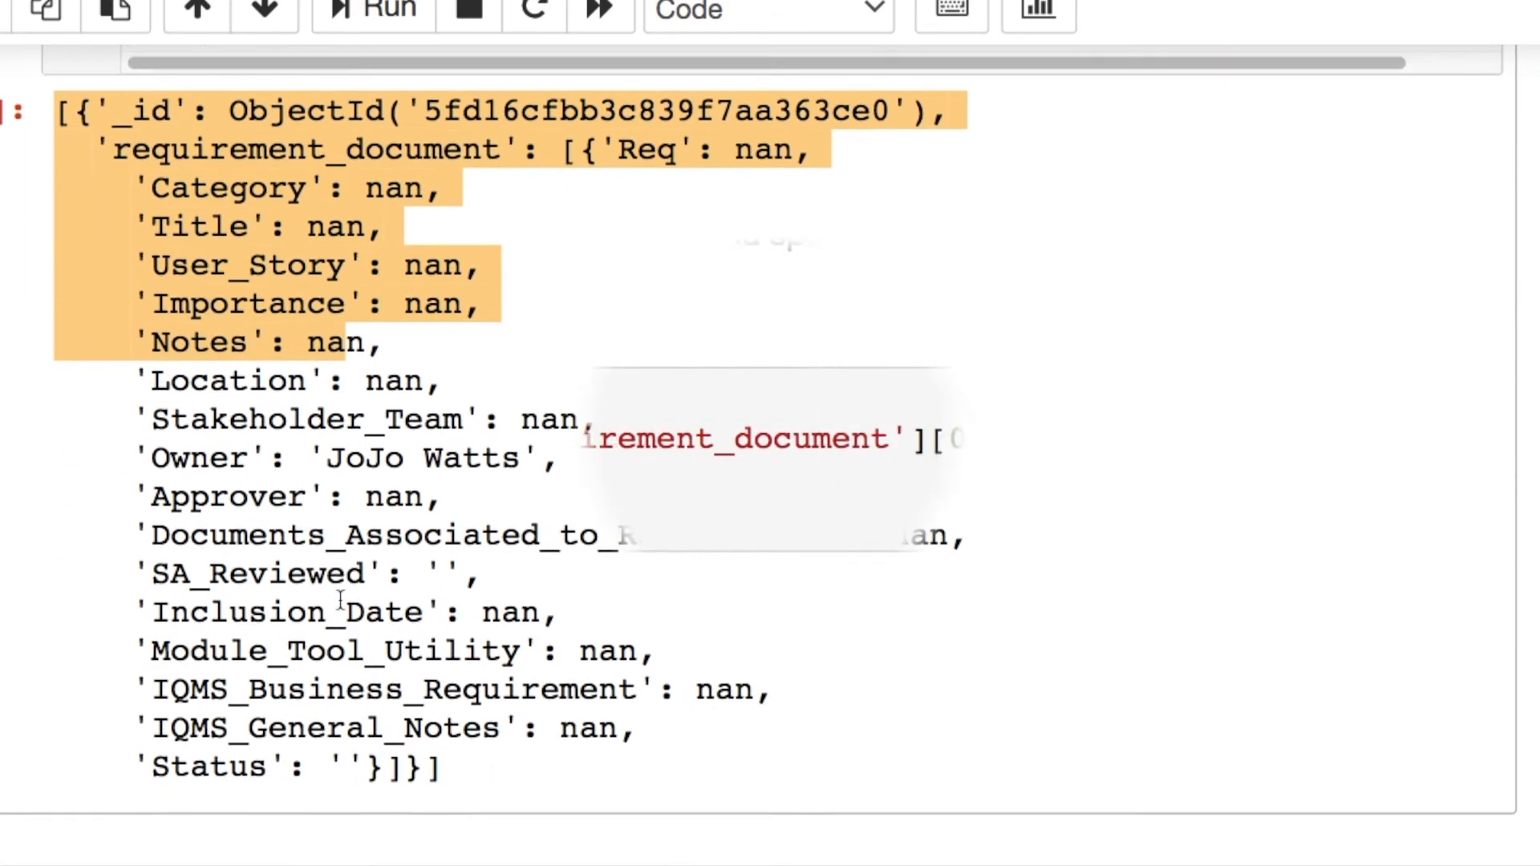
{"action": "scroll", "scroll_direction": "down", "scroll_amount": 3}
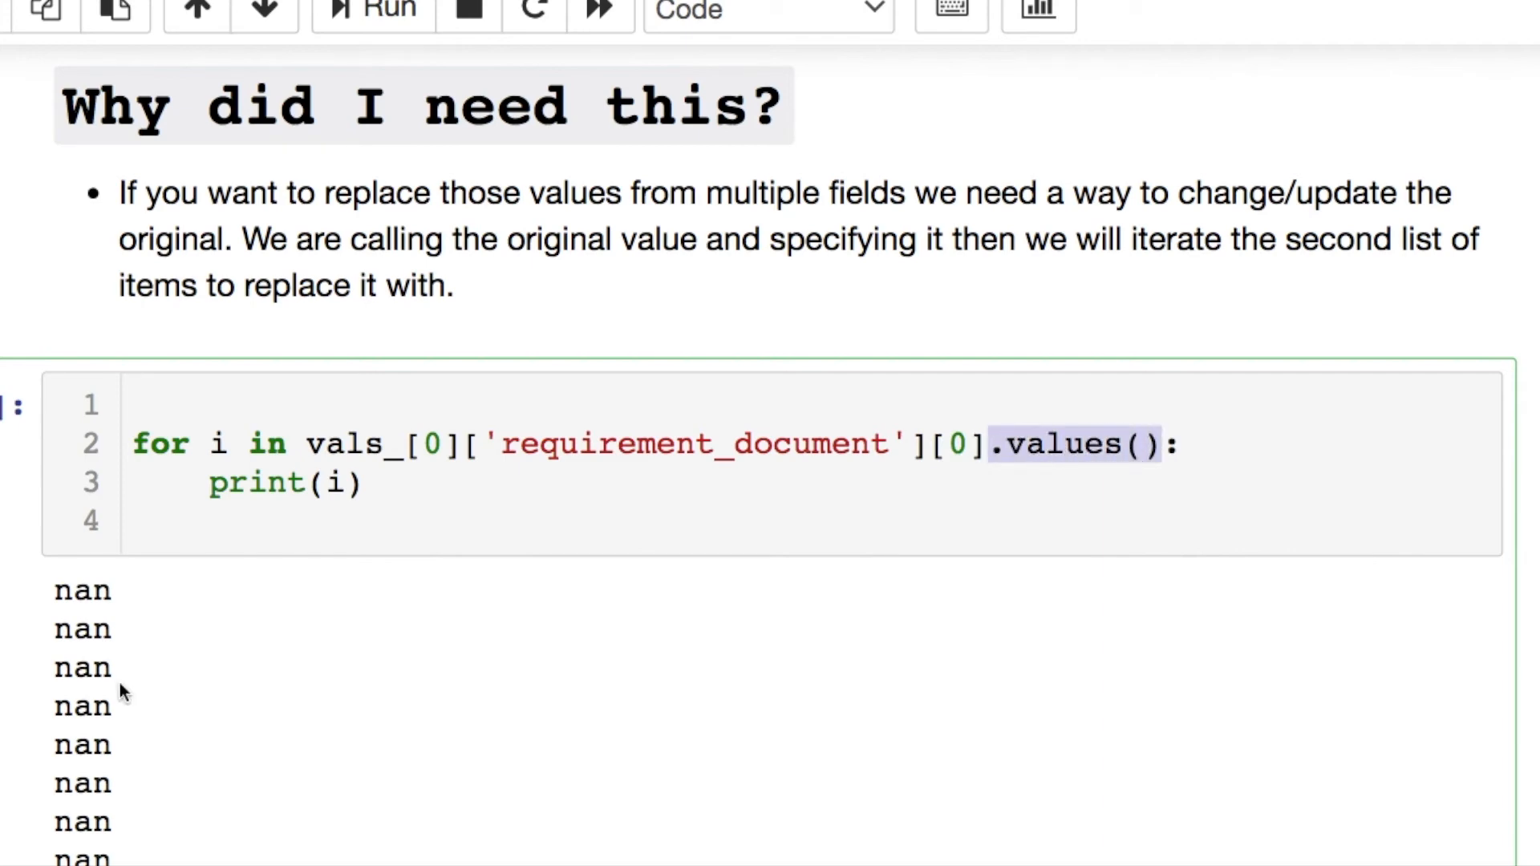
{"action": "scroll", "scroll_direction": "down", "scroll_amount": 3}
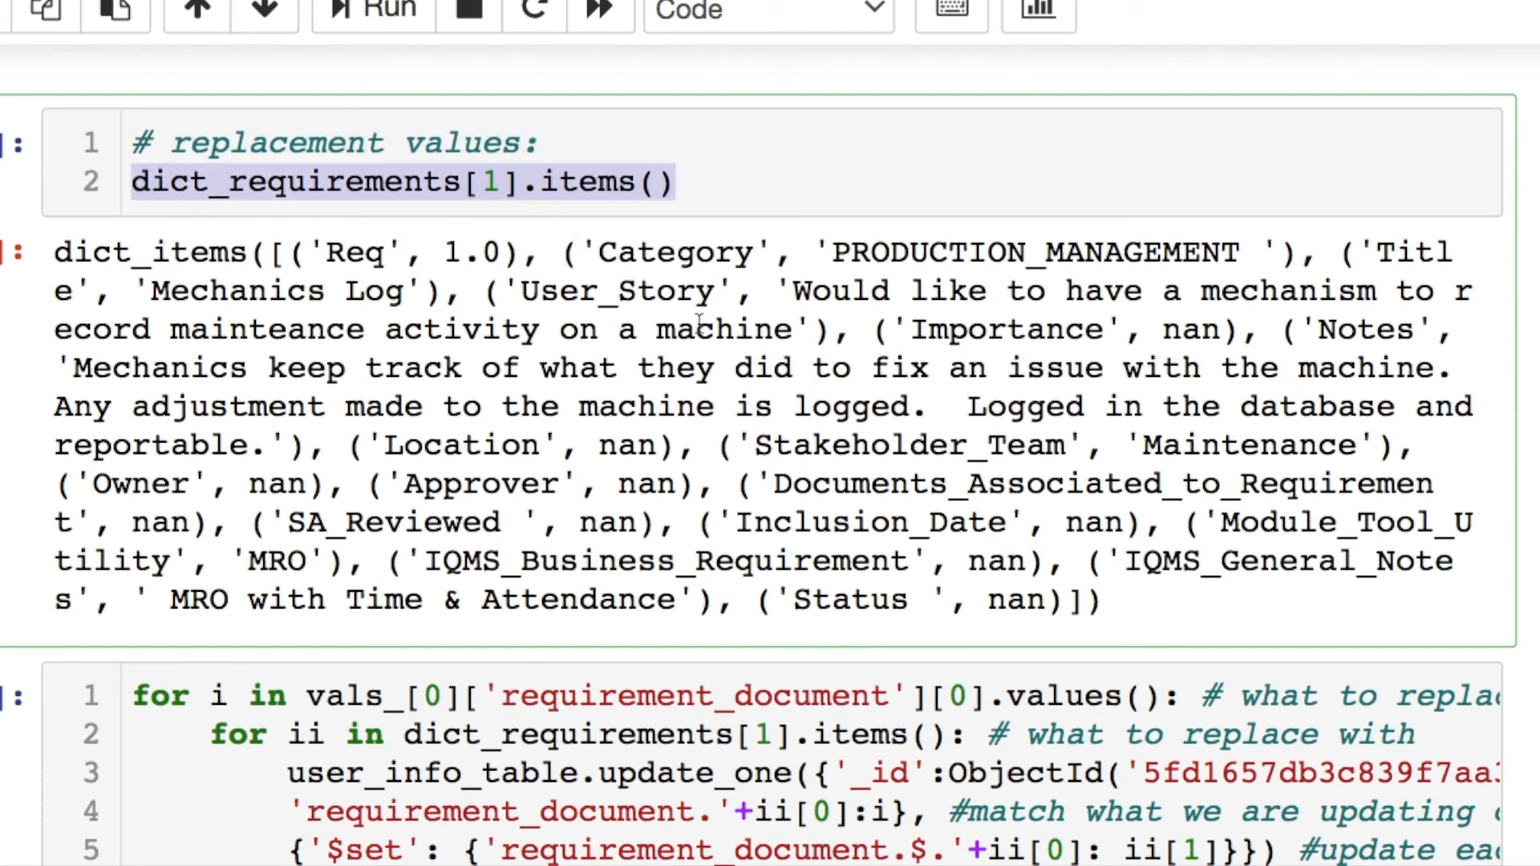
{"action": "double_click", "coordinate": [348, 252]}
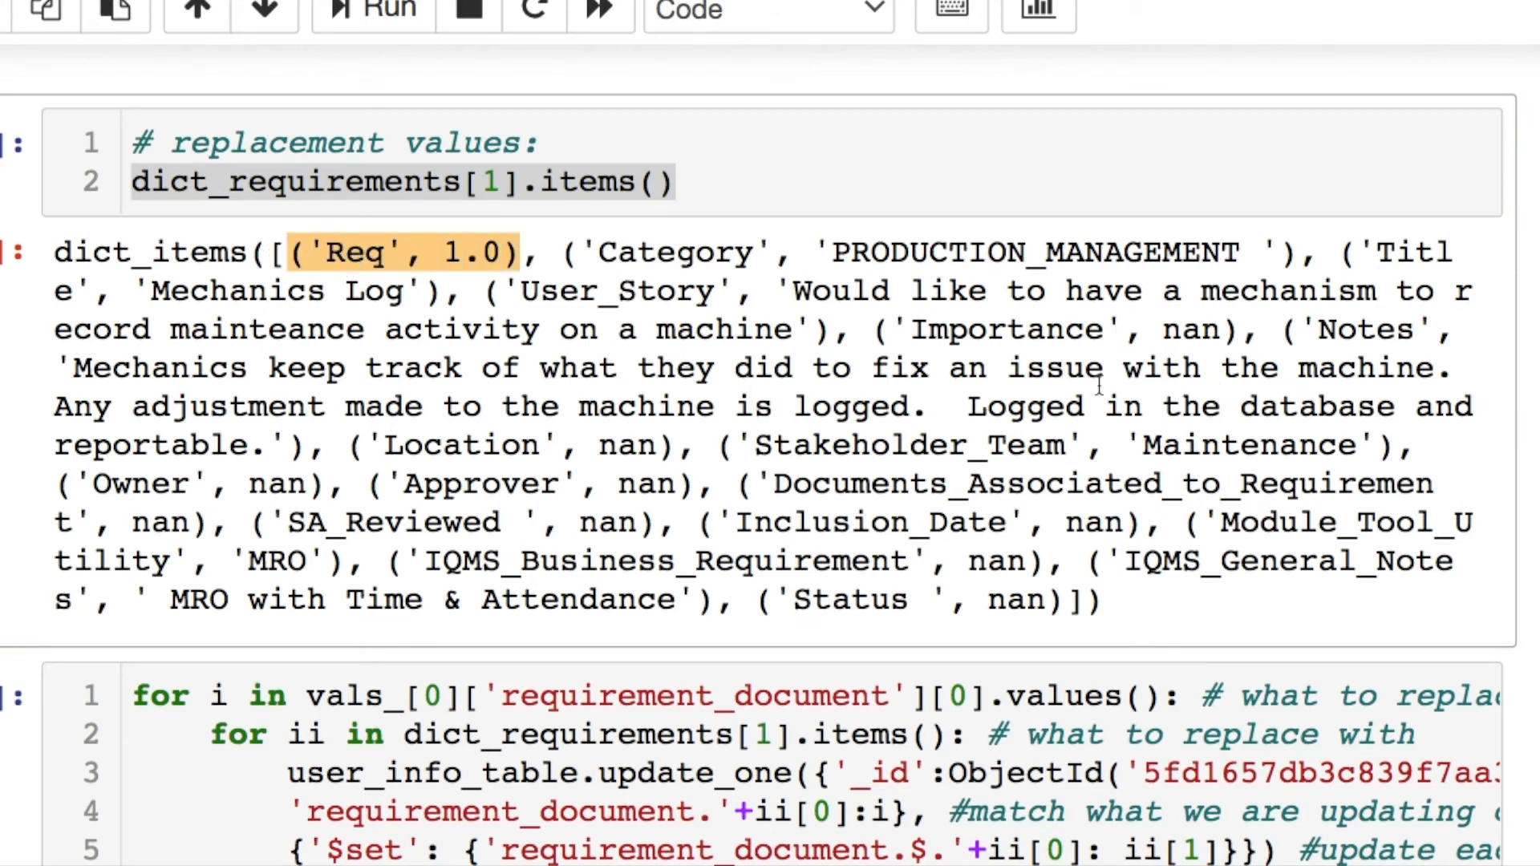
{"action": "mouse_move", "coordinate": [991, 541]}
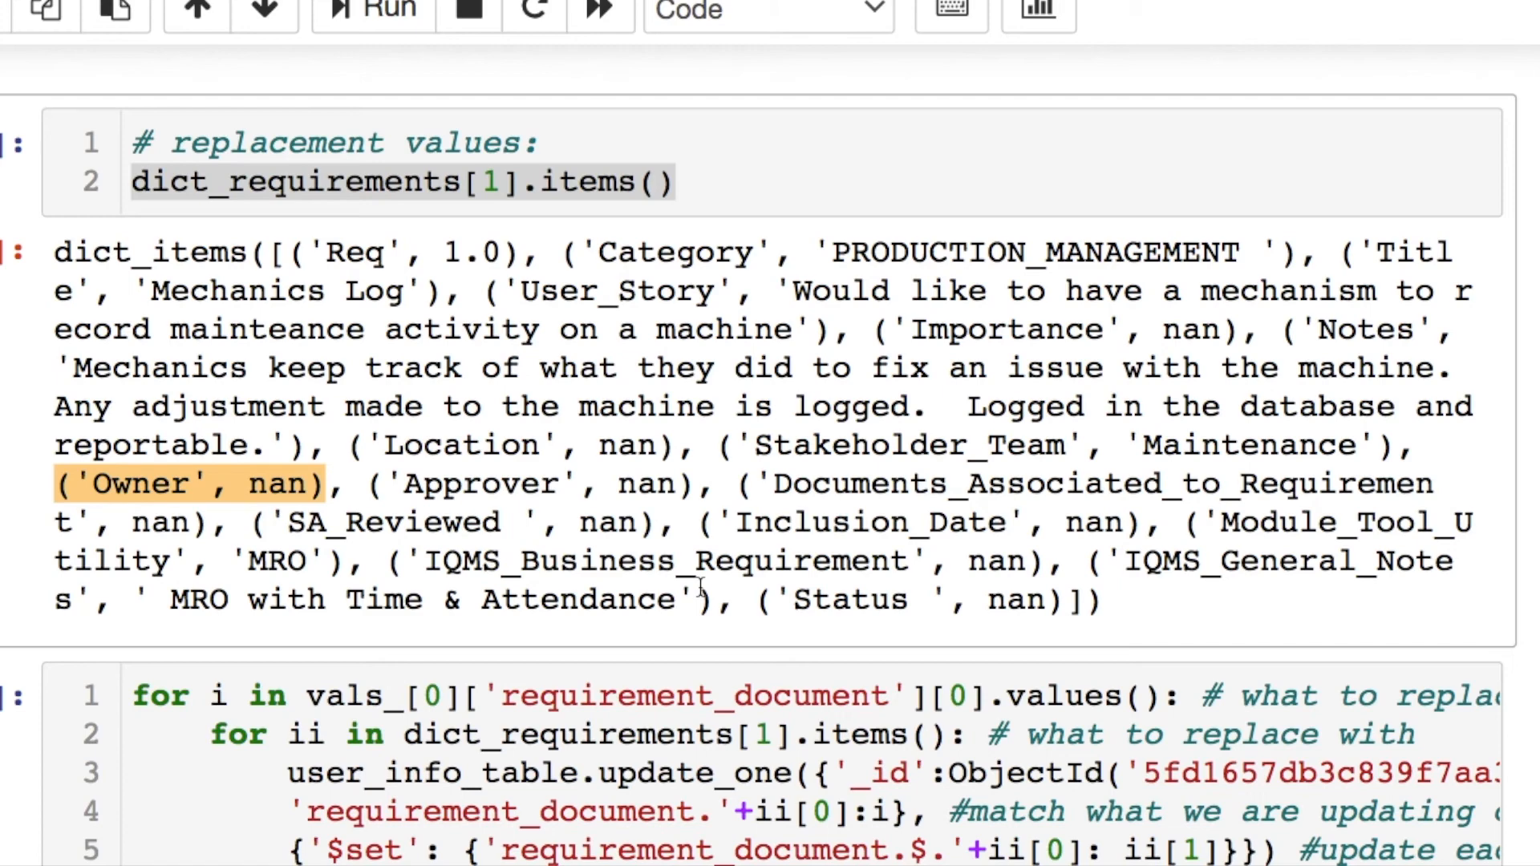
{"action": "scroll", "scroll_direction": "down", "scroll_amount": 3}
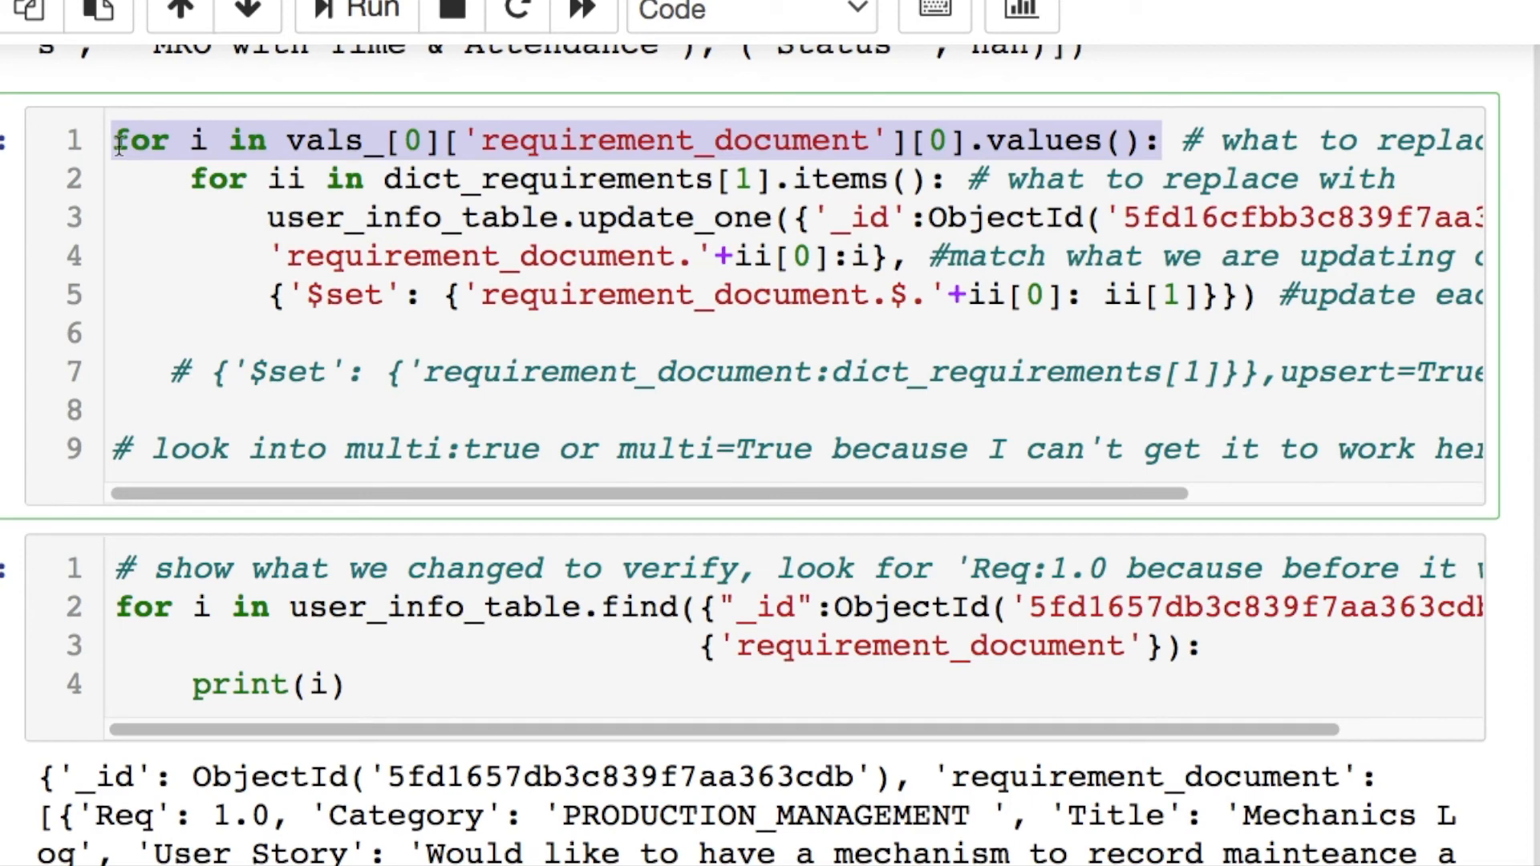
{"action": "mouse_move", "coordinate": [415, 104]}
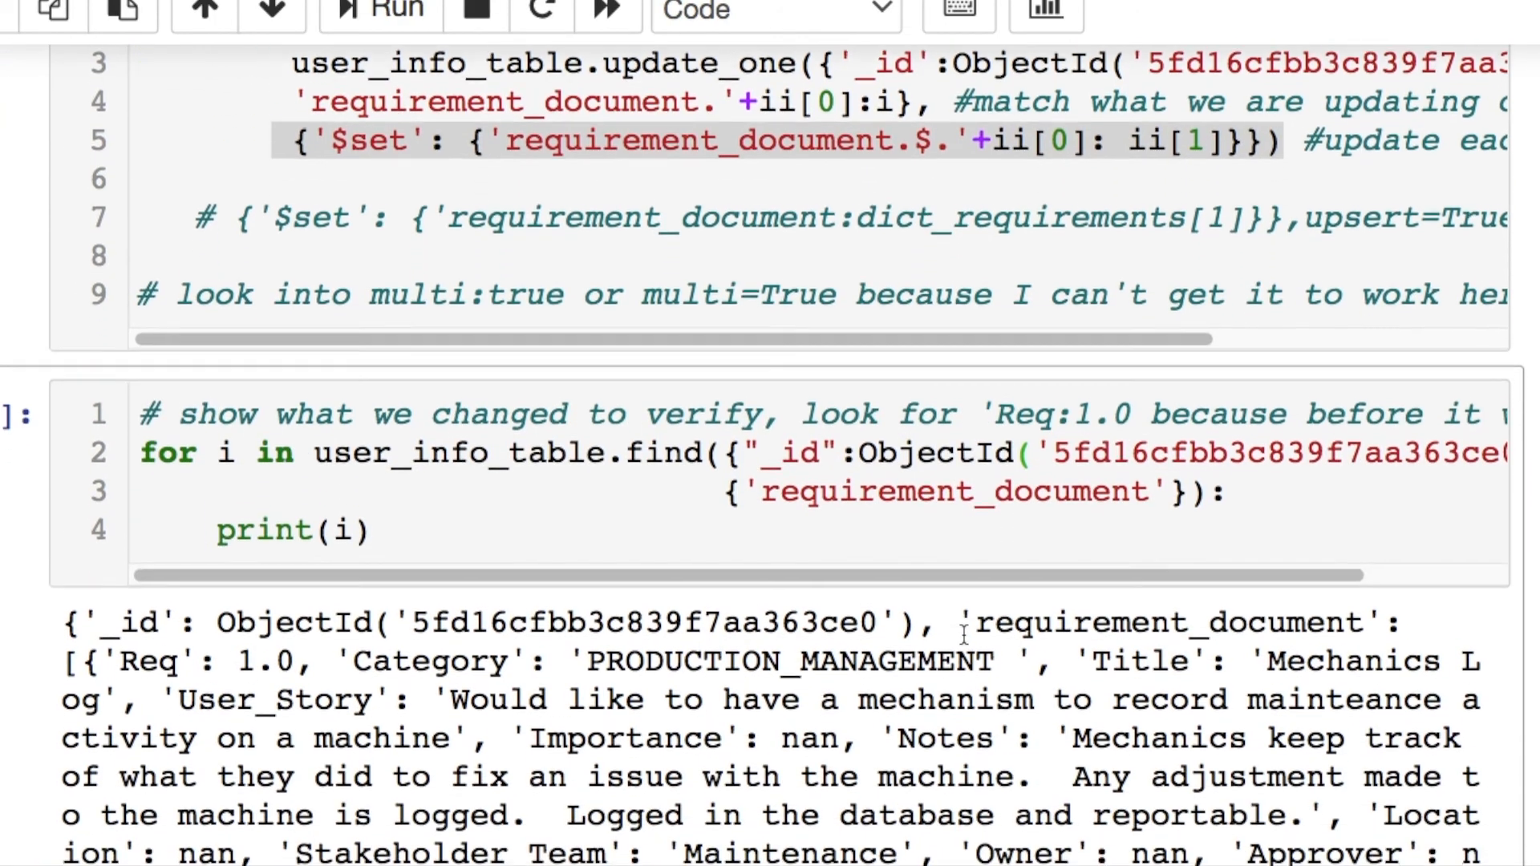
- Inspect the Owner field in the updated document's printed output
{"action": "scroll", "scroll_direction": "down", "scroll_amount": 3}
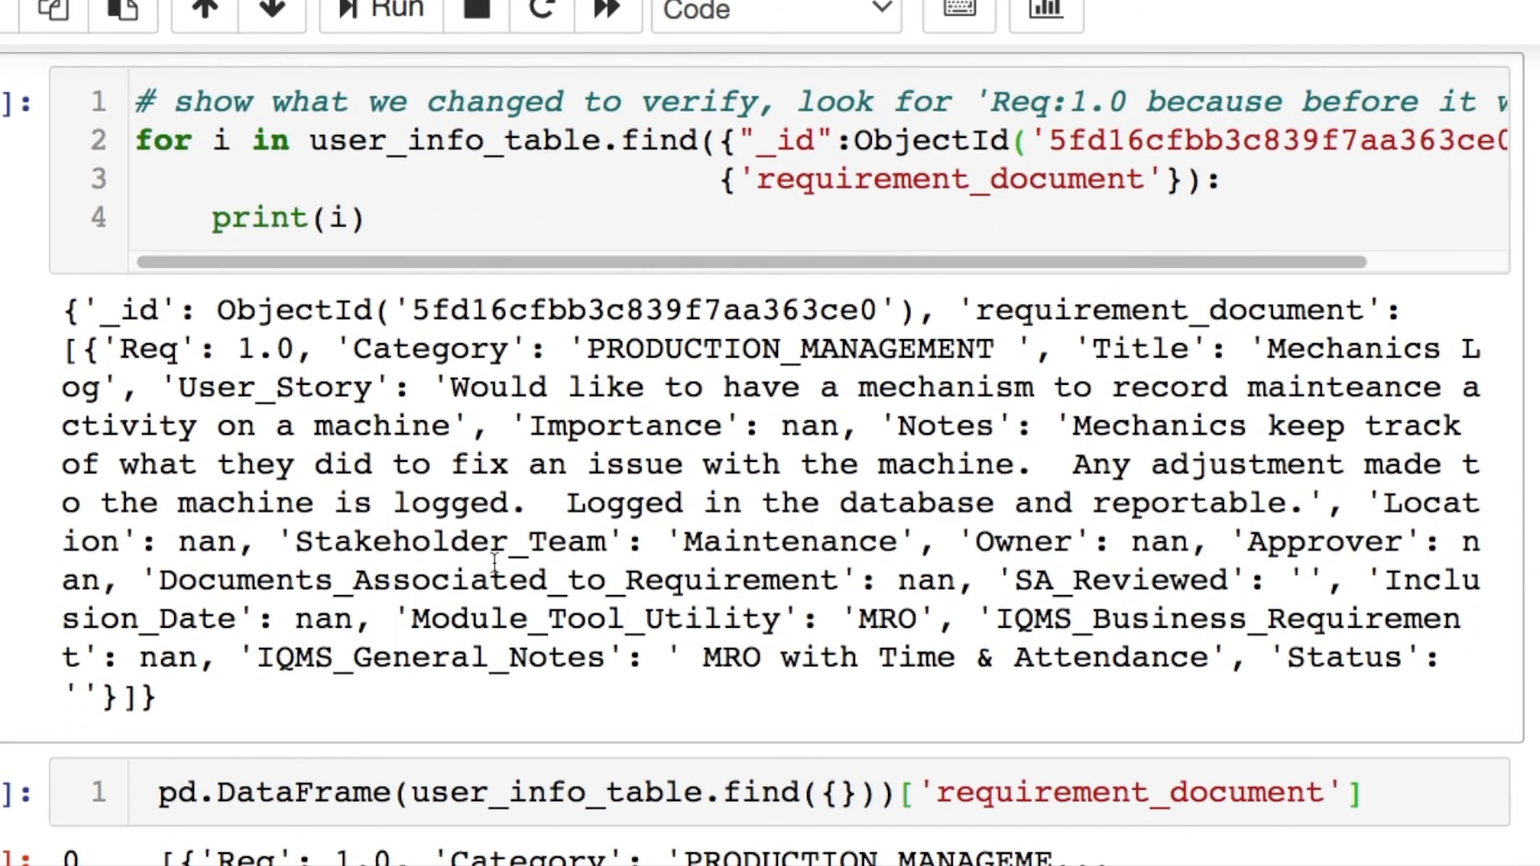
{"action": "double_click", "coordinate": [145, 348]}
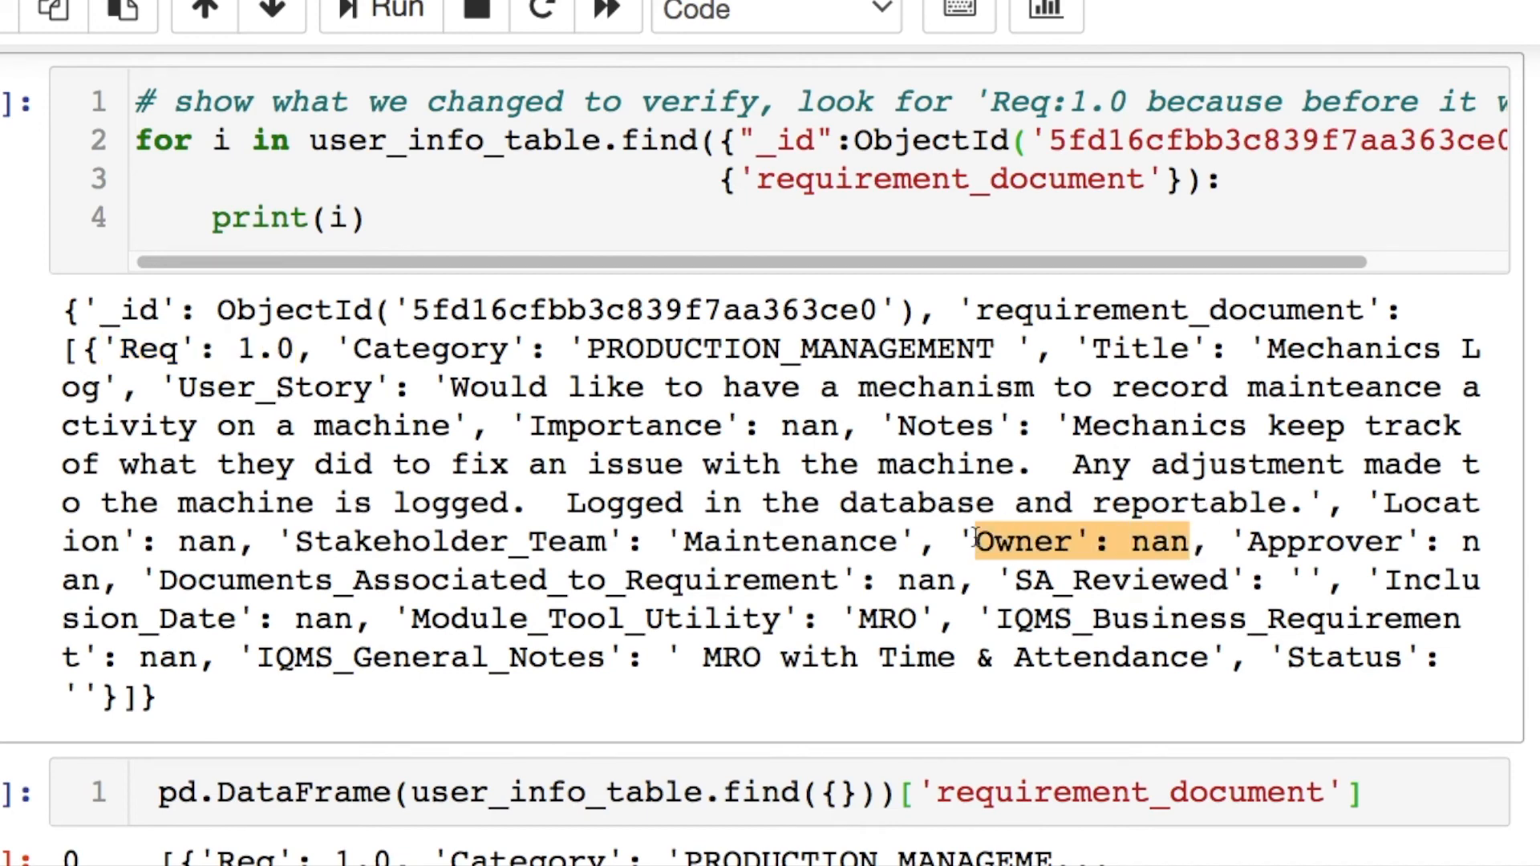
{"action": "scroll", "scroll_direction": "down", "scroll_amount": 3}
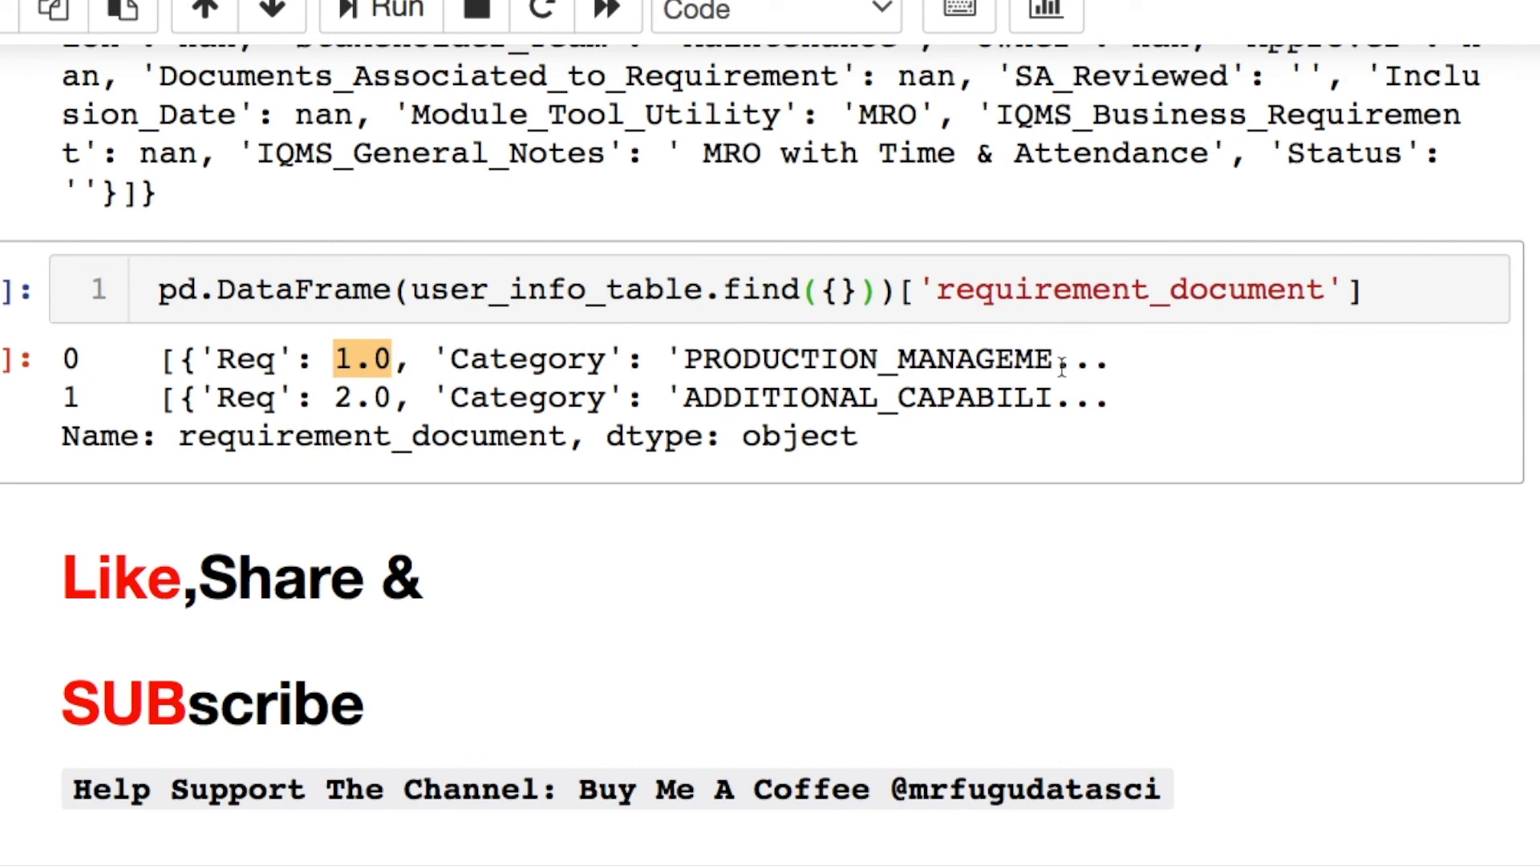
{"action": "mouse_move", "coordinate": [1182, 631]}
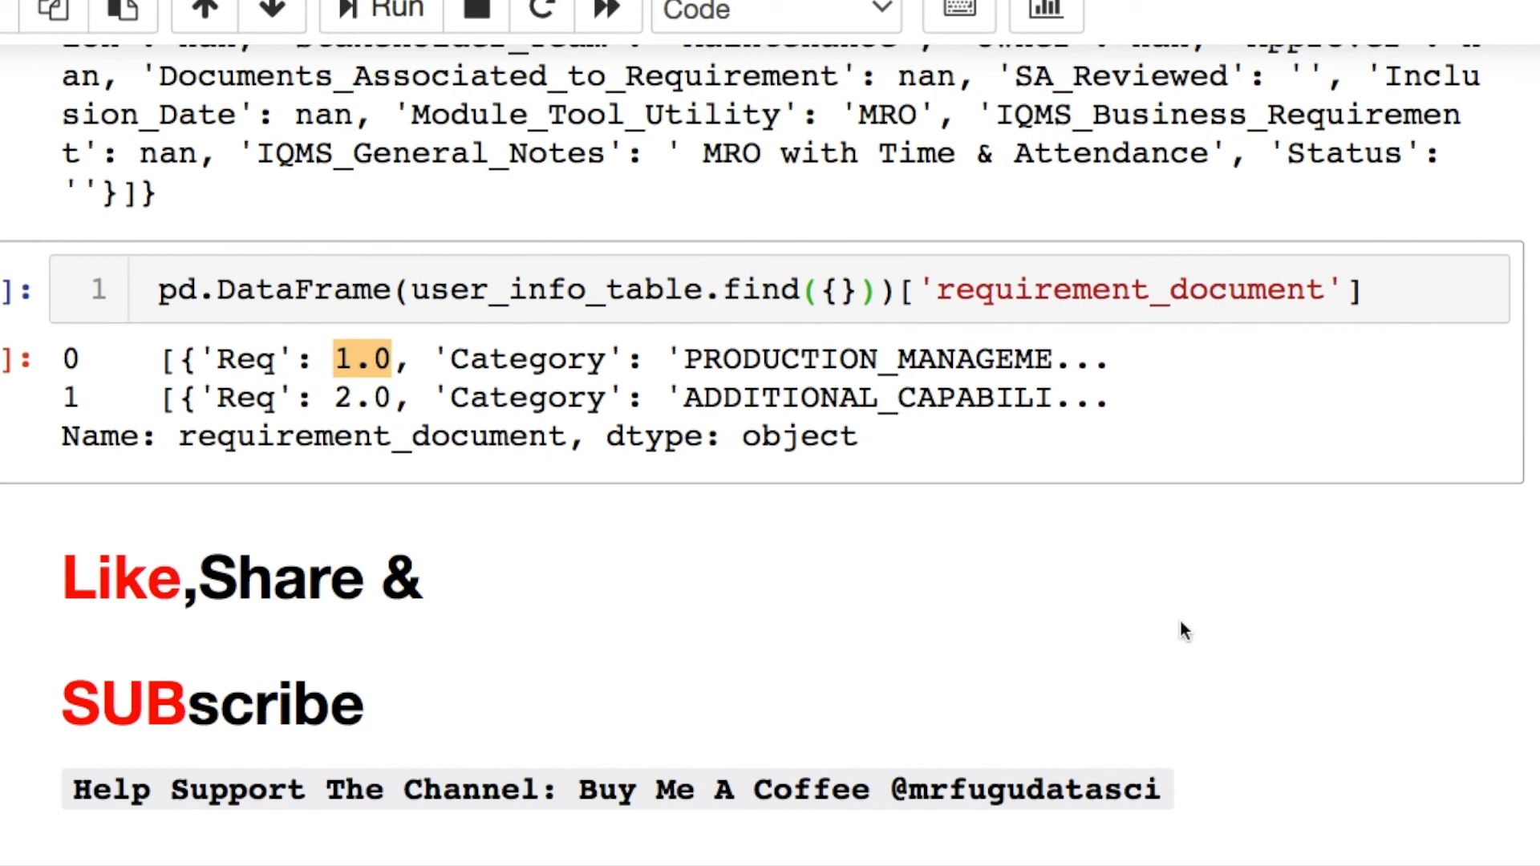
{"action": "scroll", "scroll_direction": "down", "scroll_amount": 3}
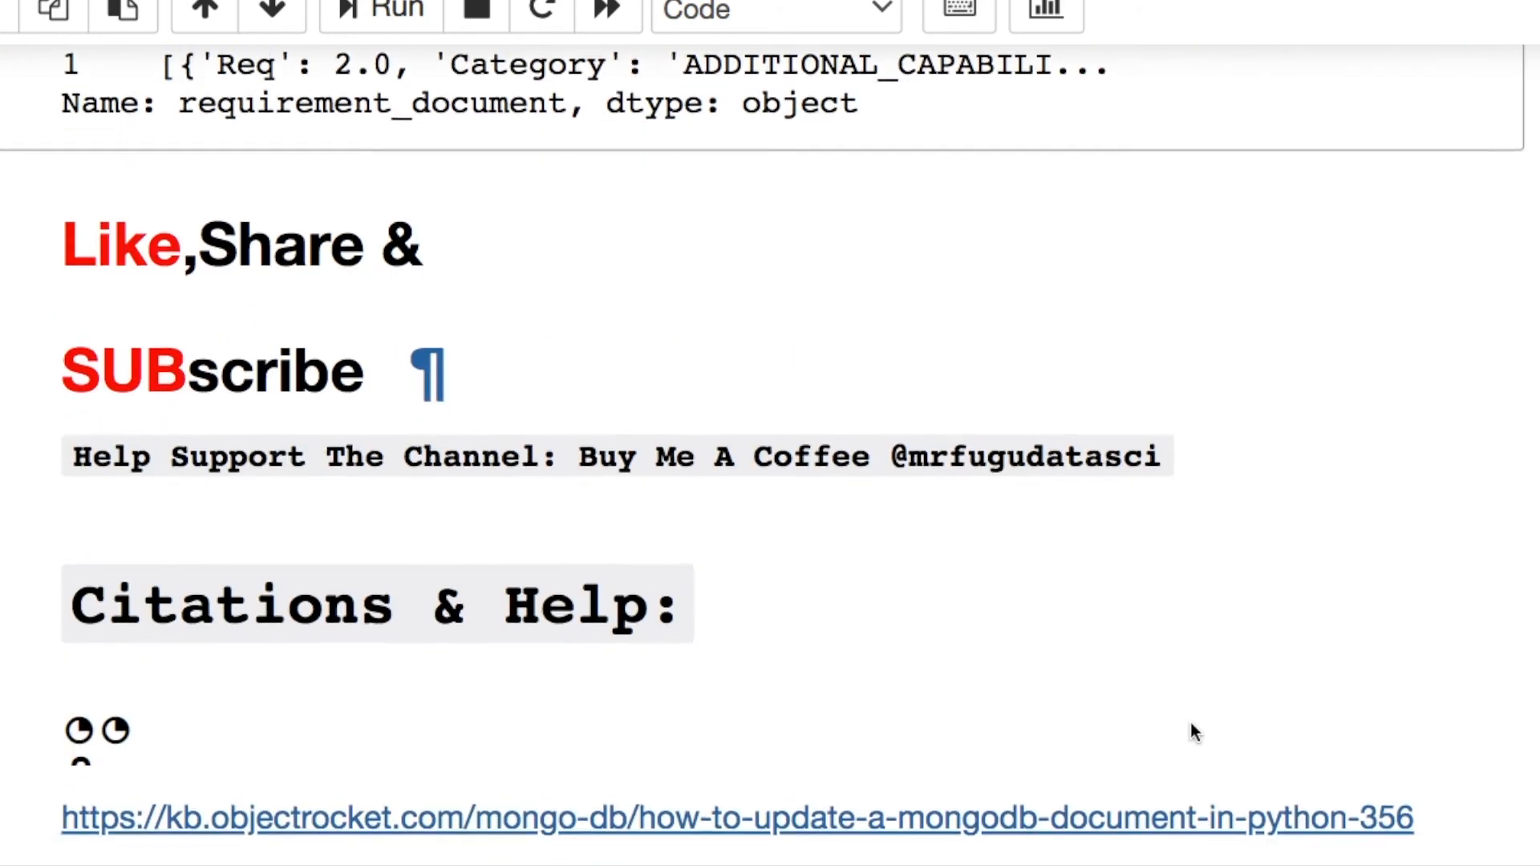
{"action": "scroll", "scroll_direction": "down", "scroll_amount": 3}
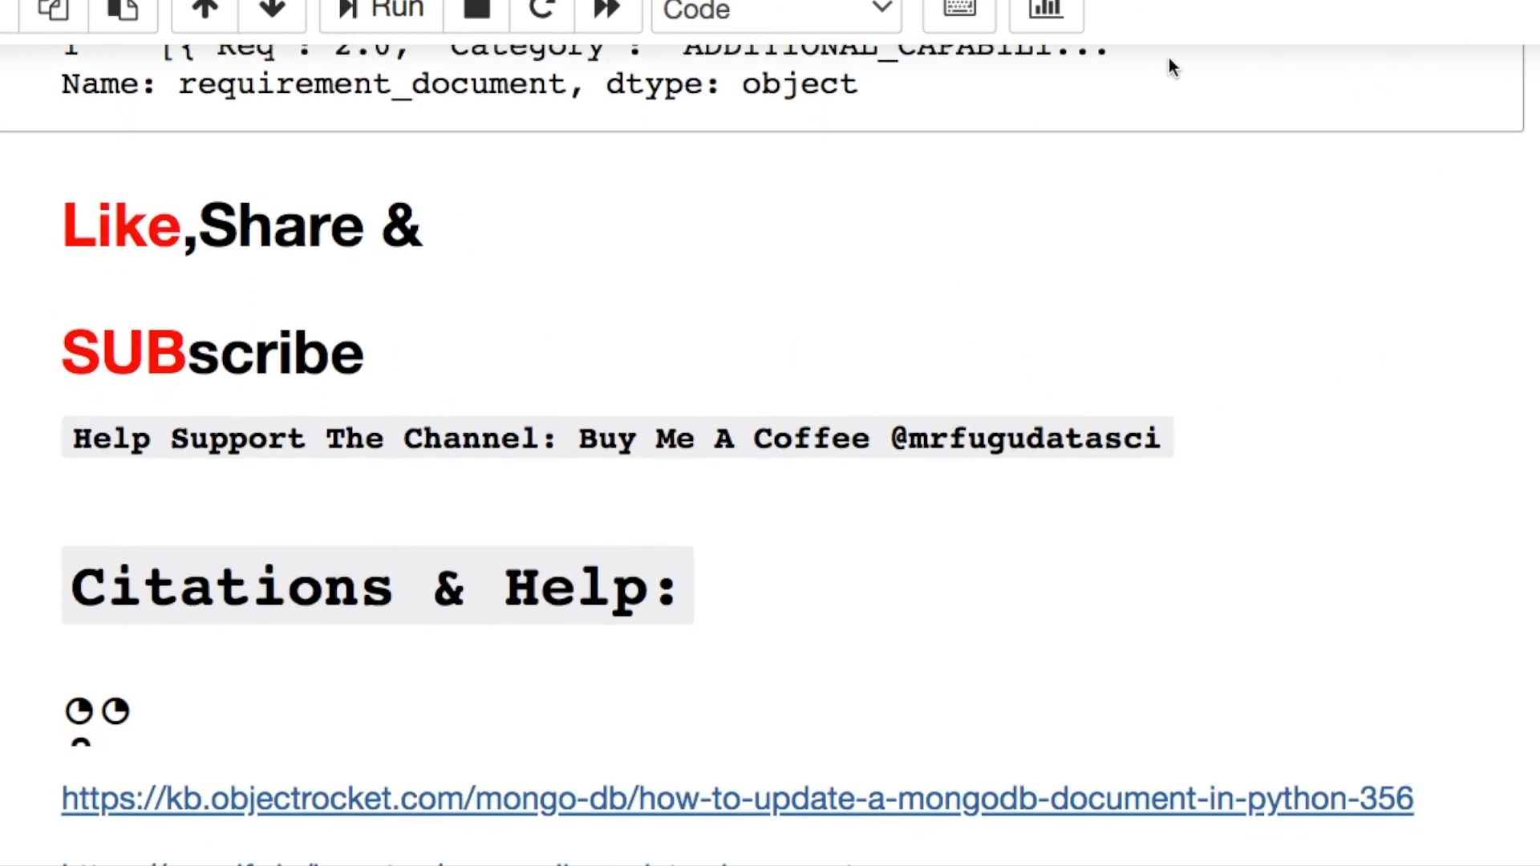